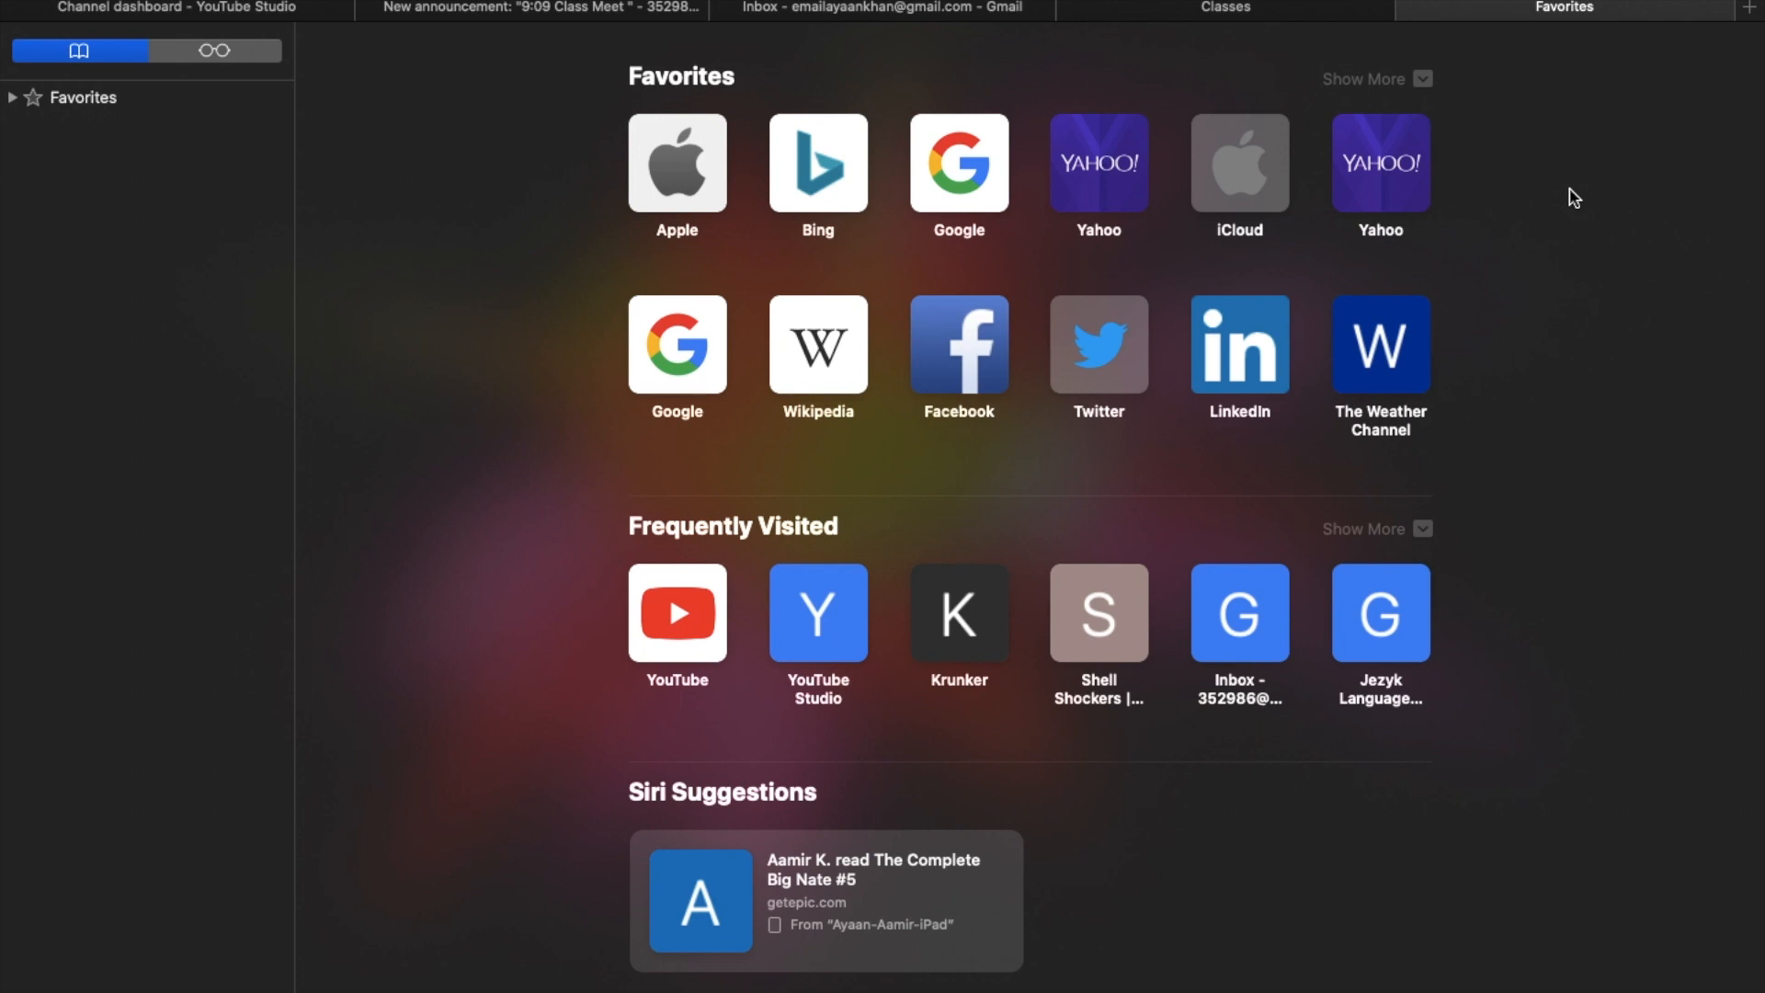
Navigate Safari to the repl.it homepage from the address bar
text(re)
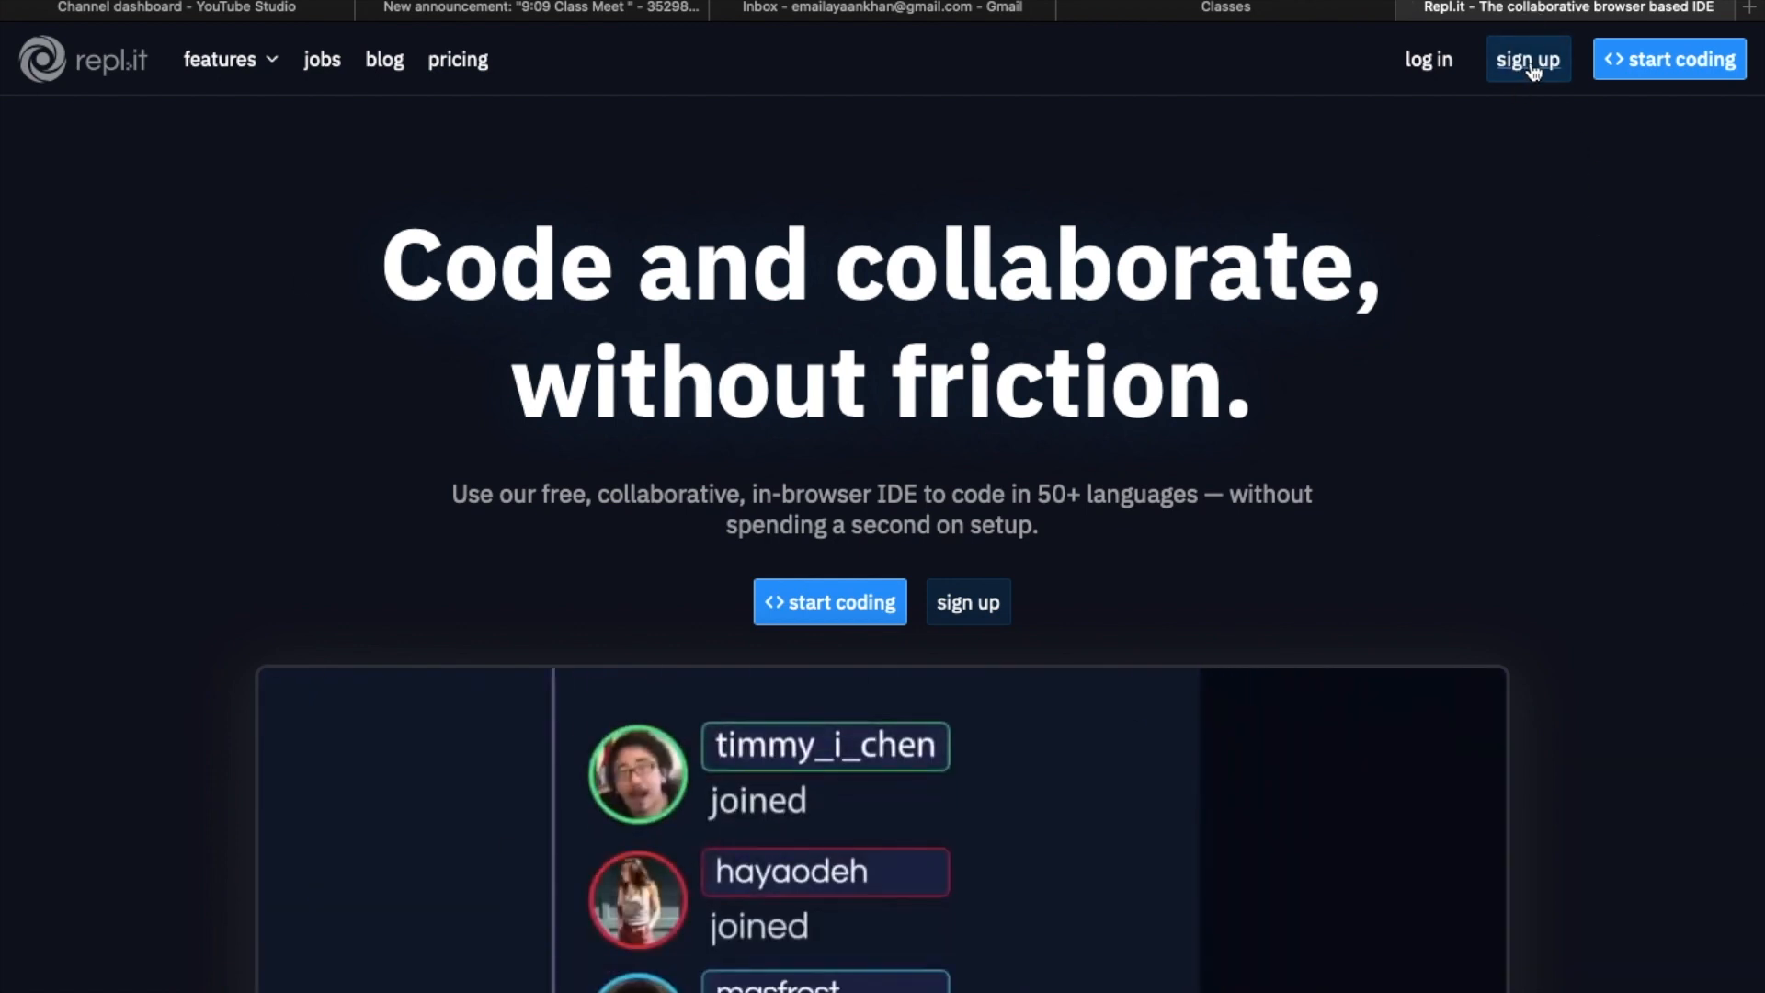
Fill the sign-up form with a 'Pyth…' username, a gmail.com email and a password
click(1528, 58)
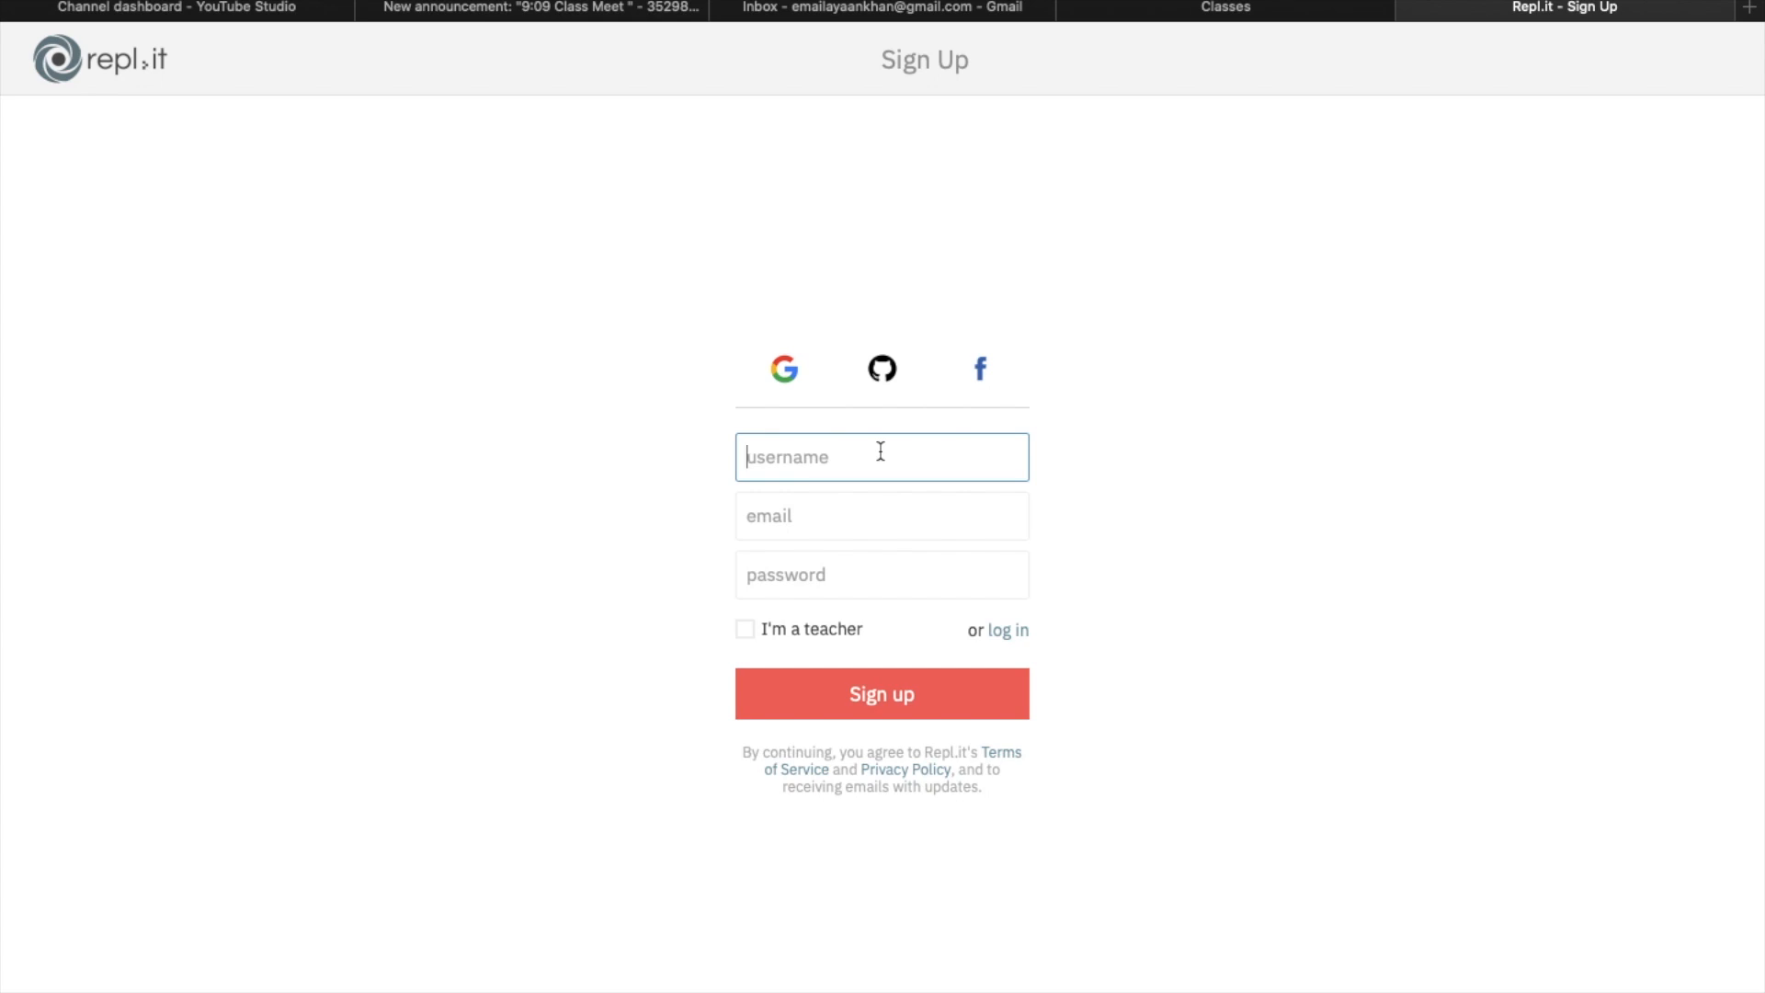
mouse_move(853, 469)
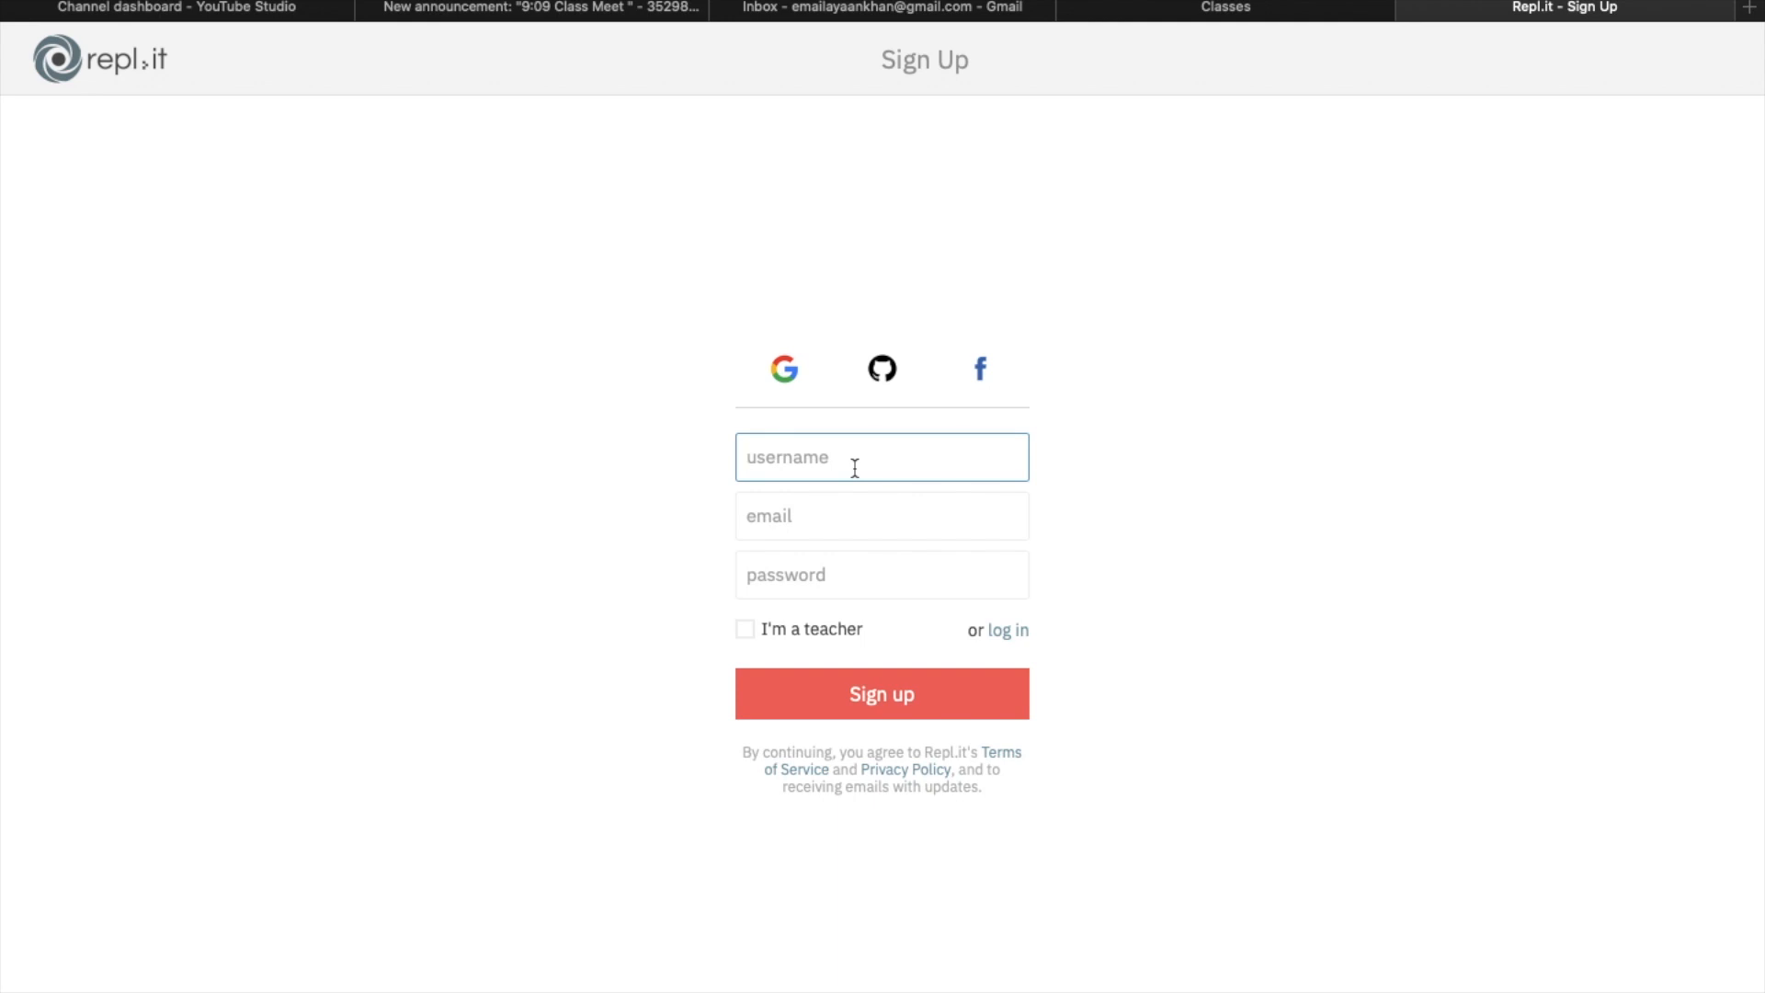
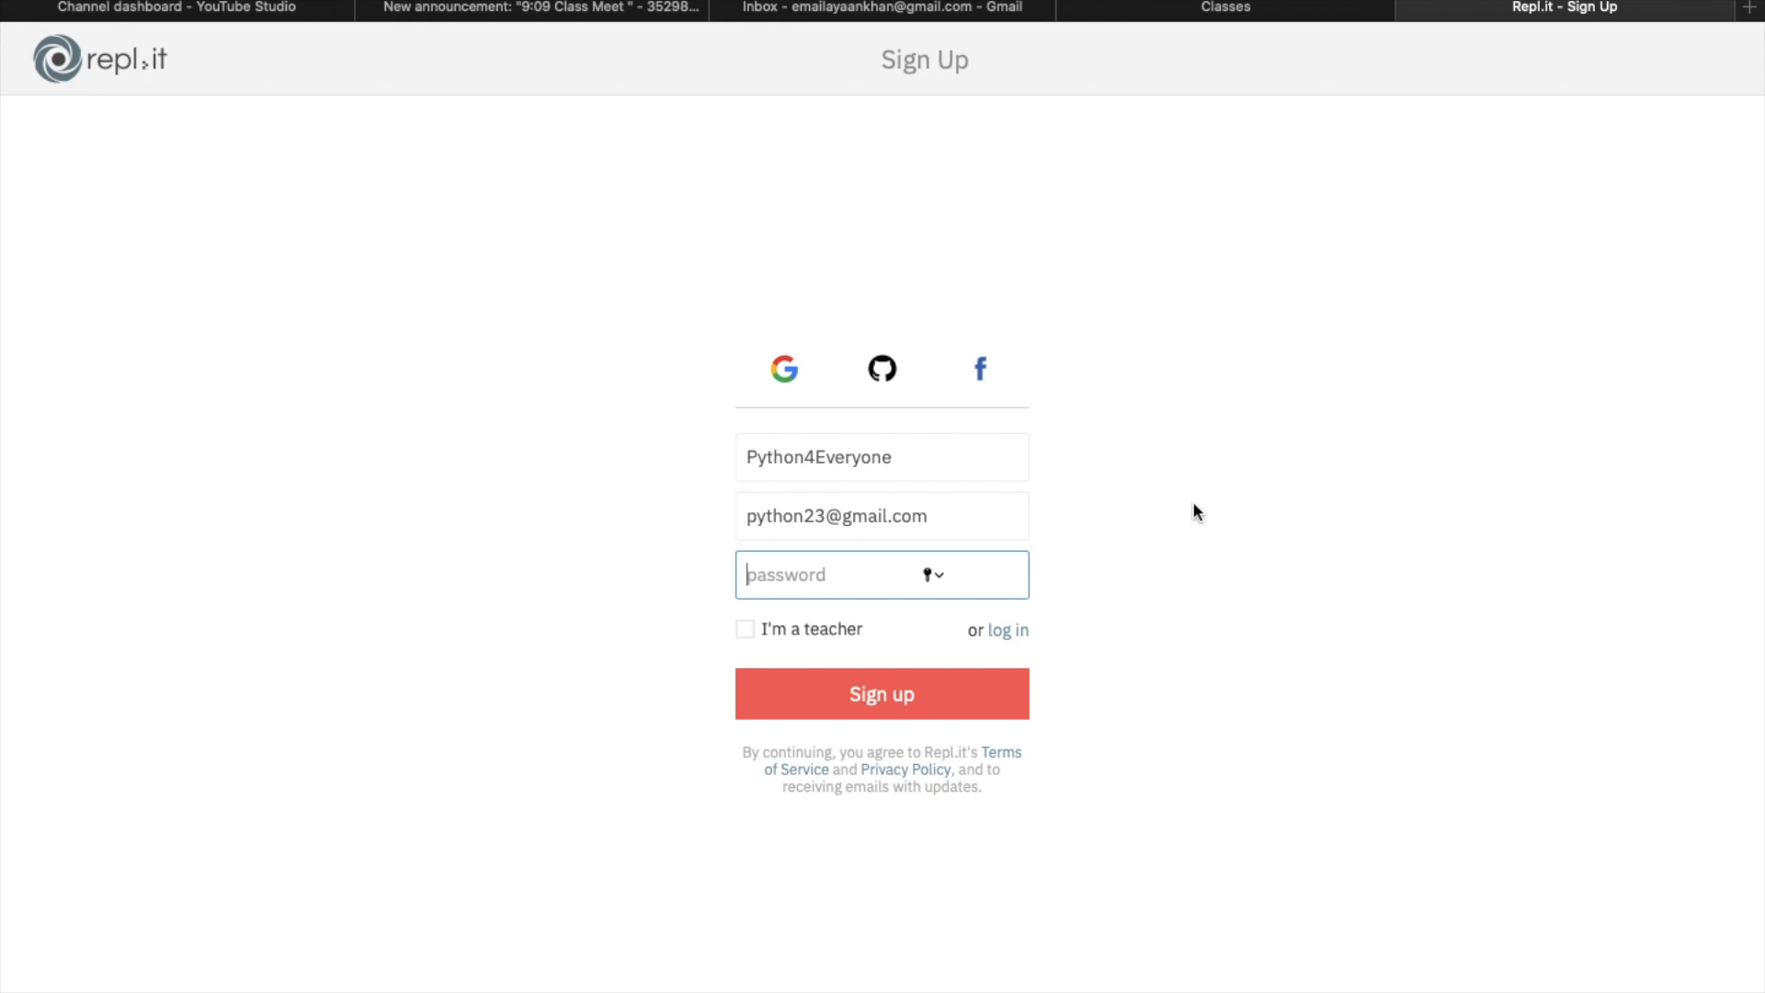
mouse_move(1226, 494)
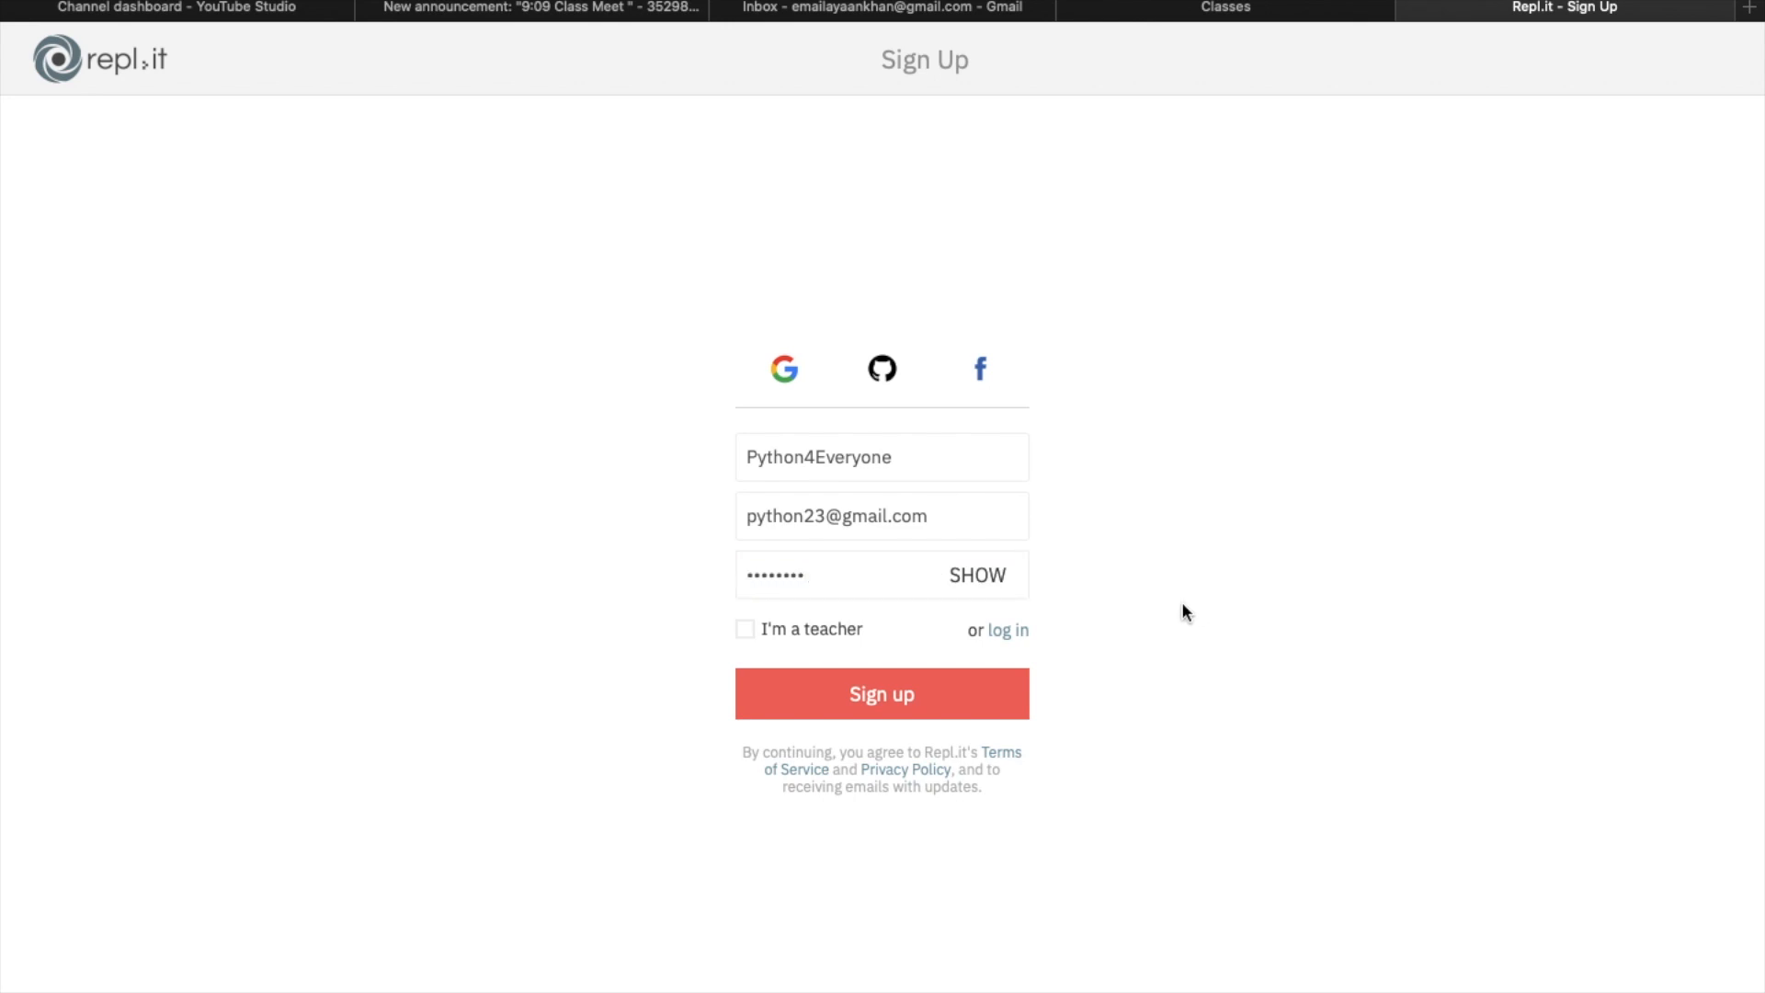
mouse_move(1182, 467)
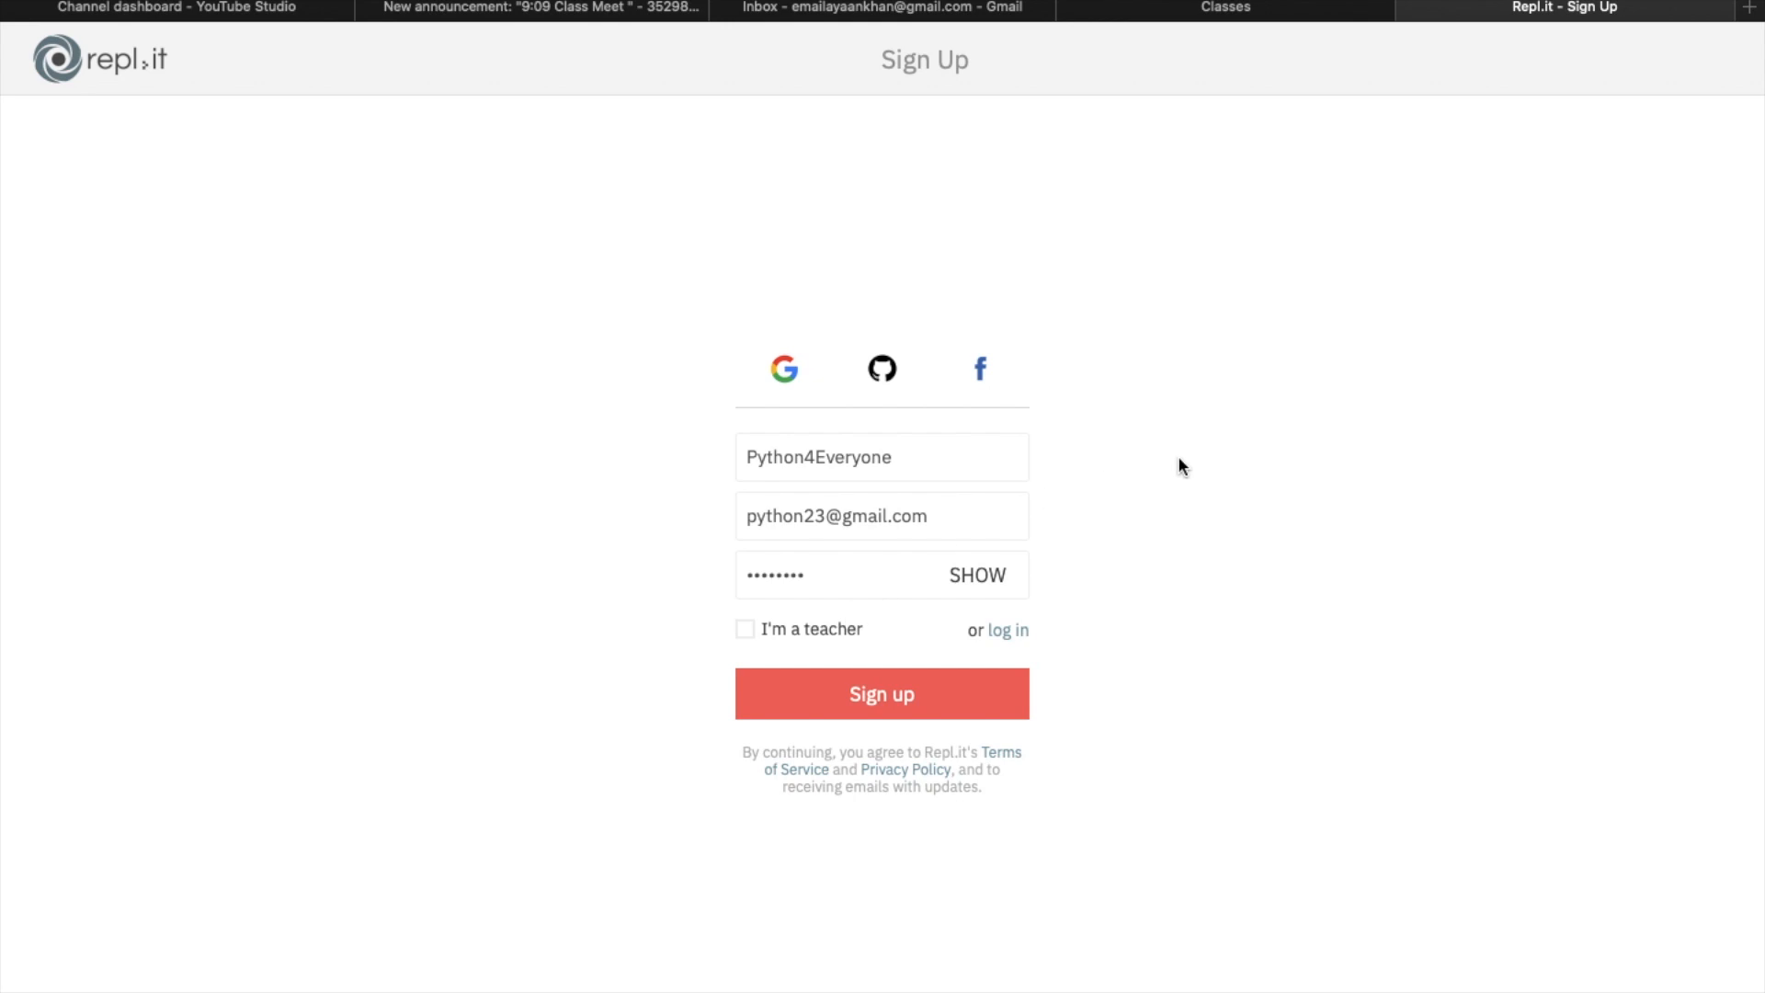
mouse_move(745, 628)
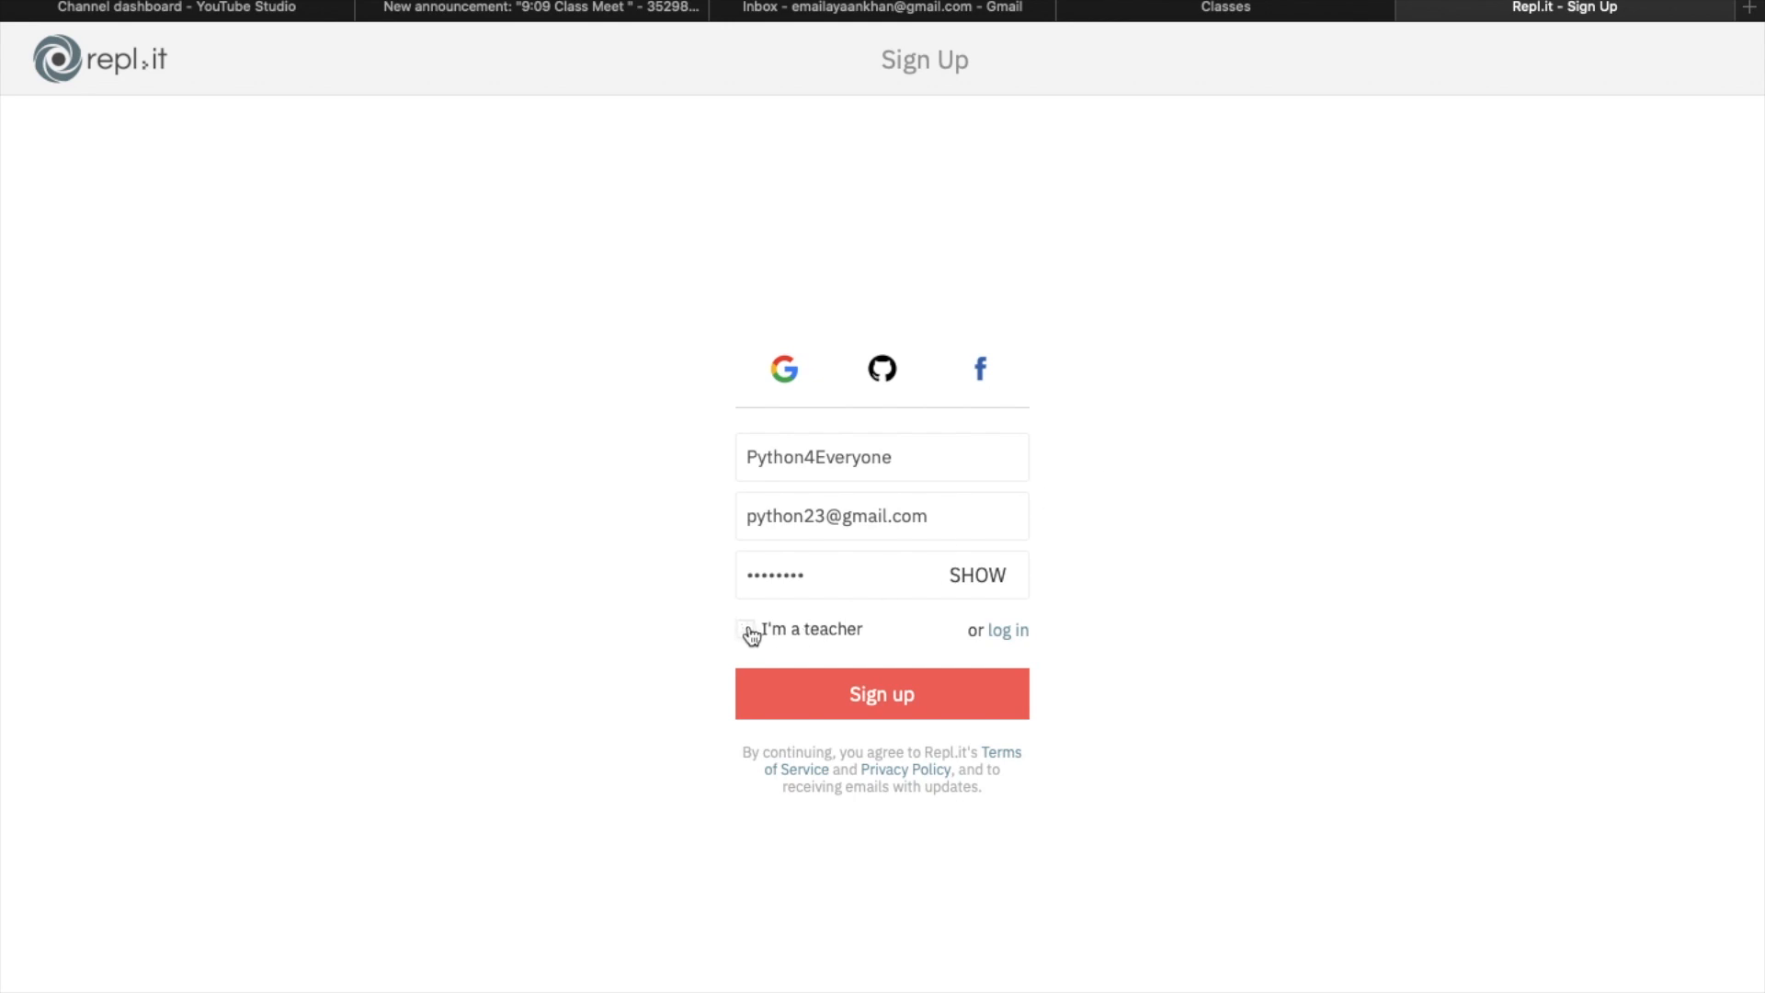
mouse_move(1198, 555)
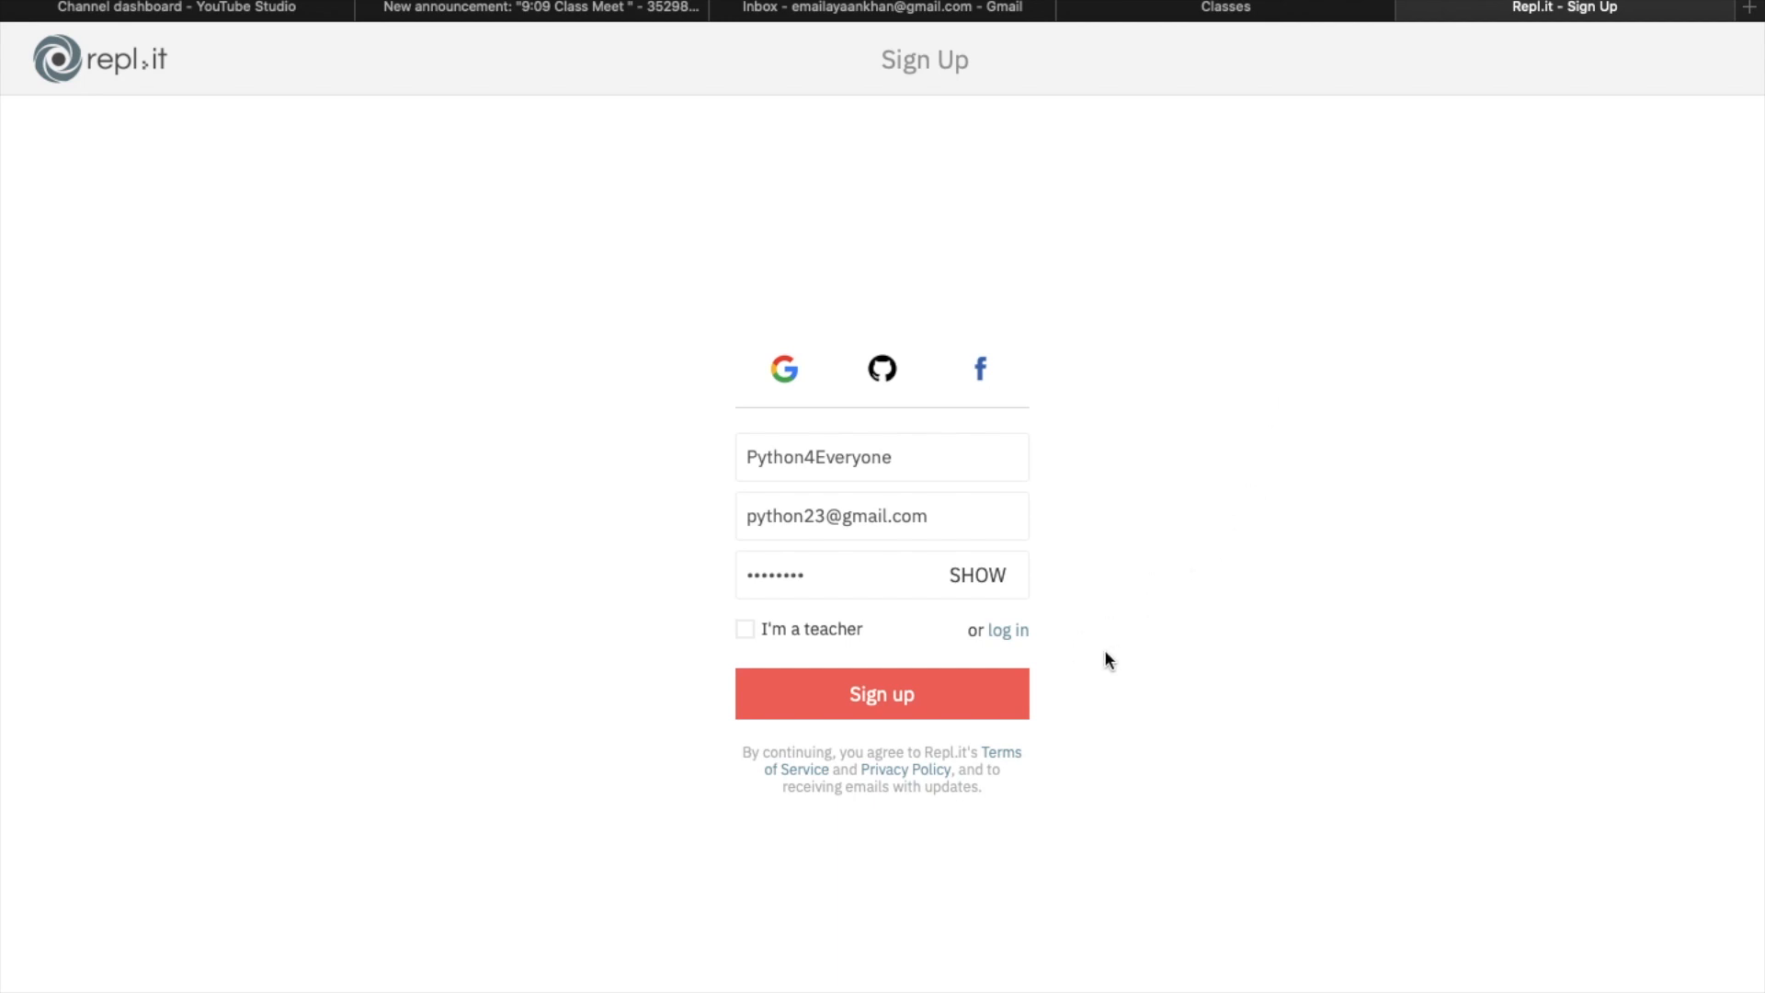
Submit the sign-up and choose 'some experience' as the skill level
click(880, 693)
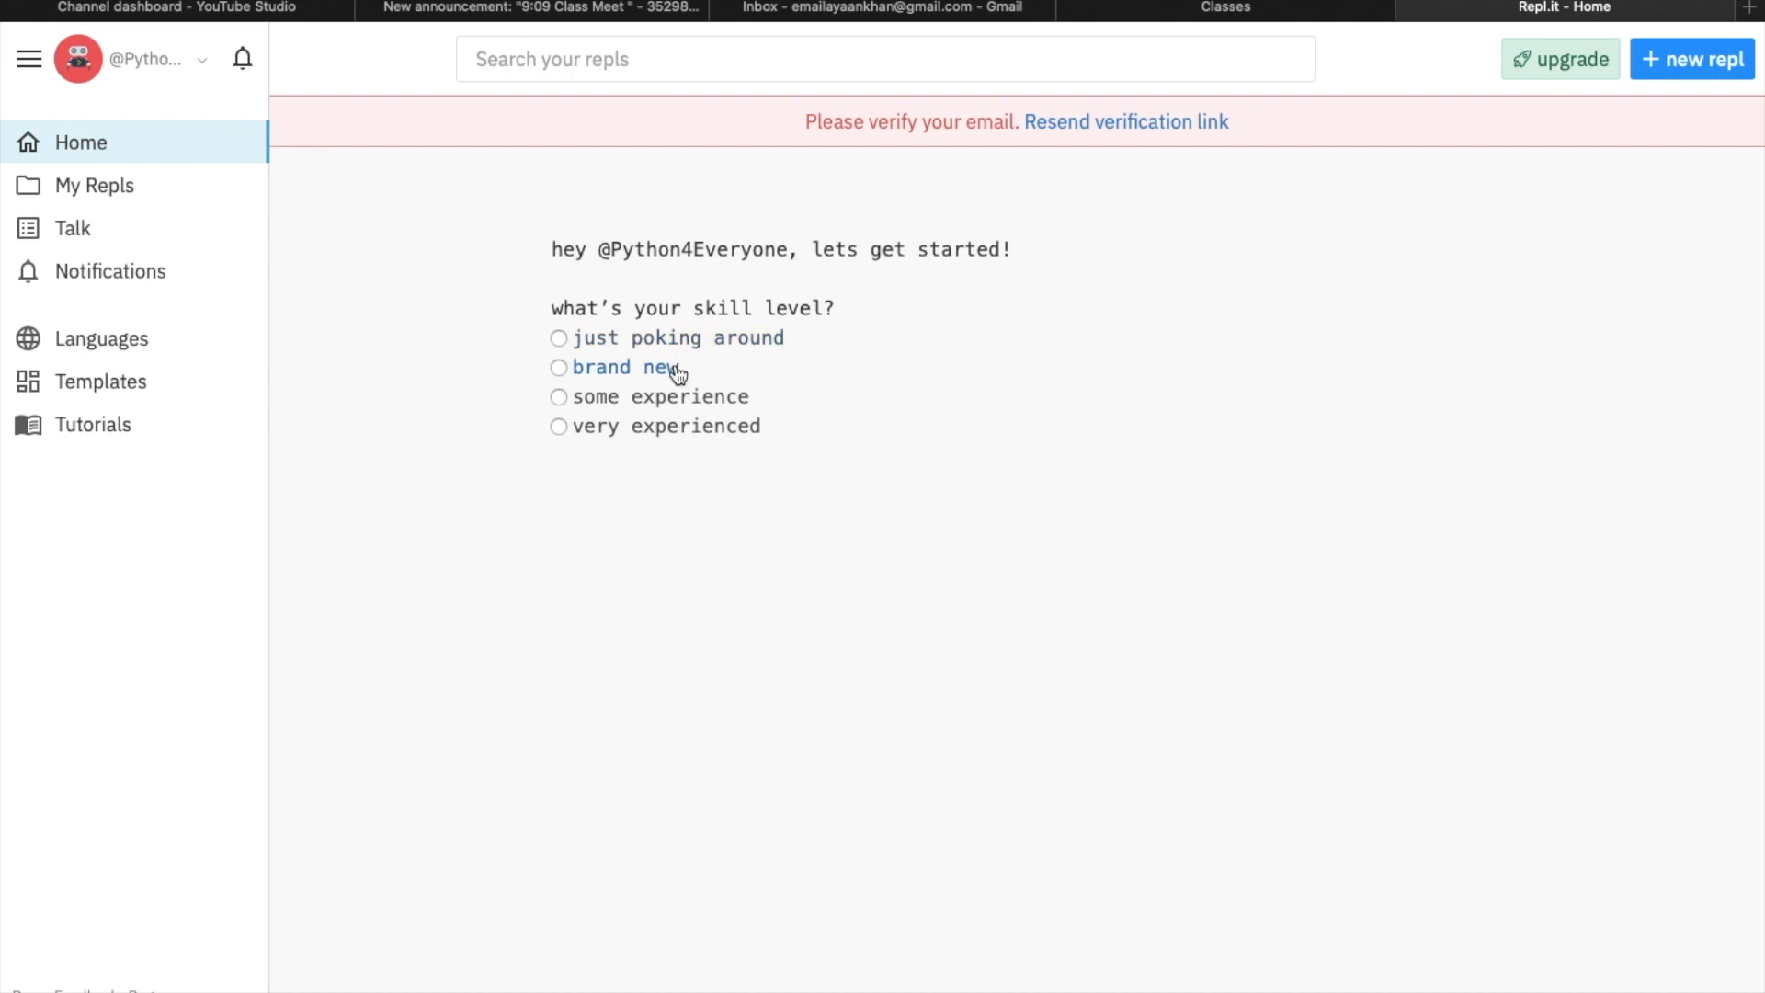
mouse_move(695, 425)
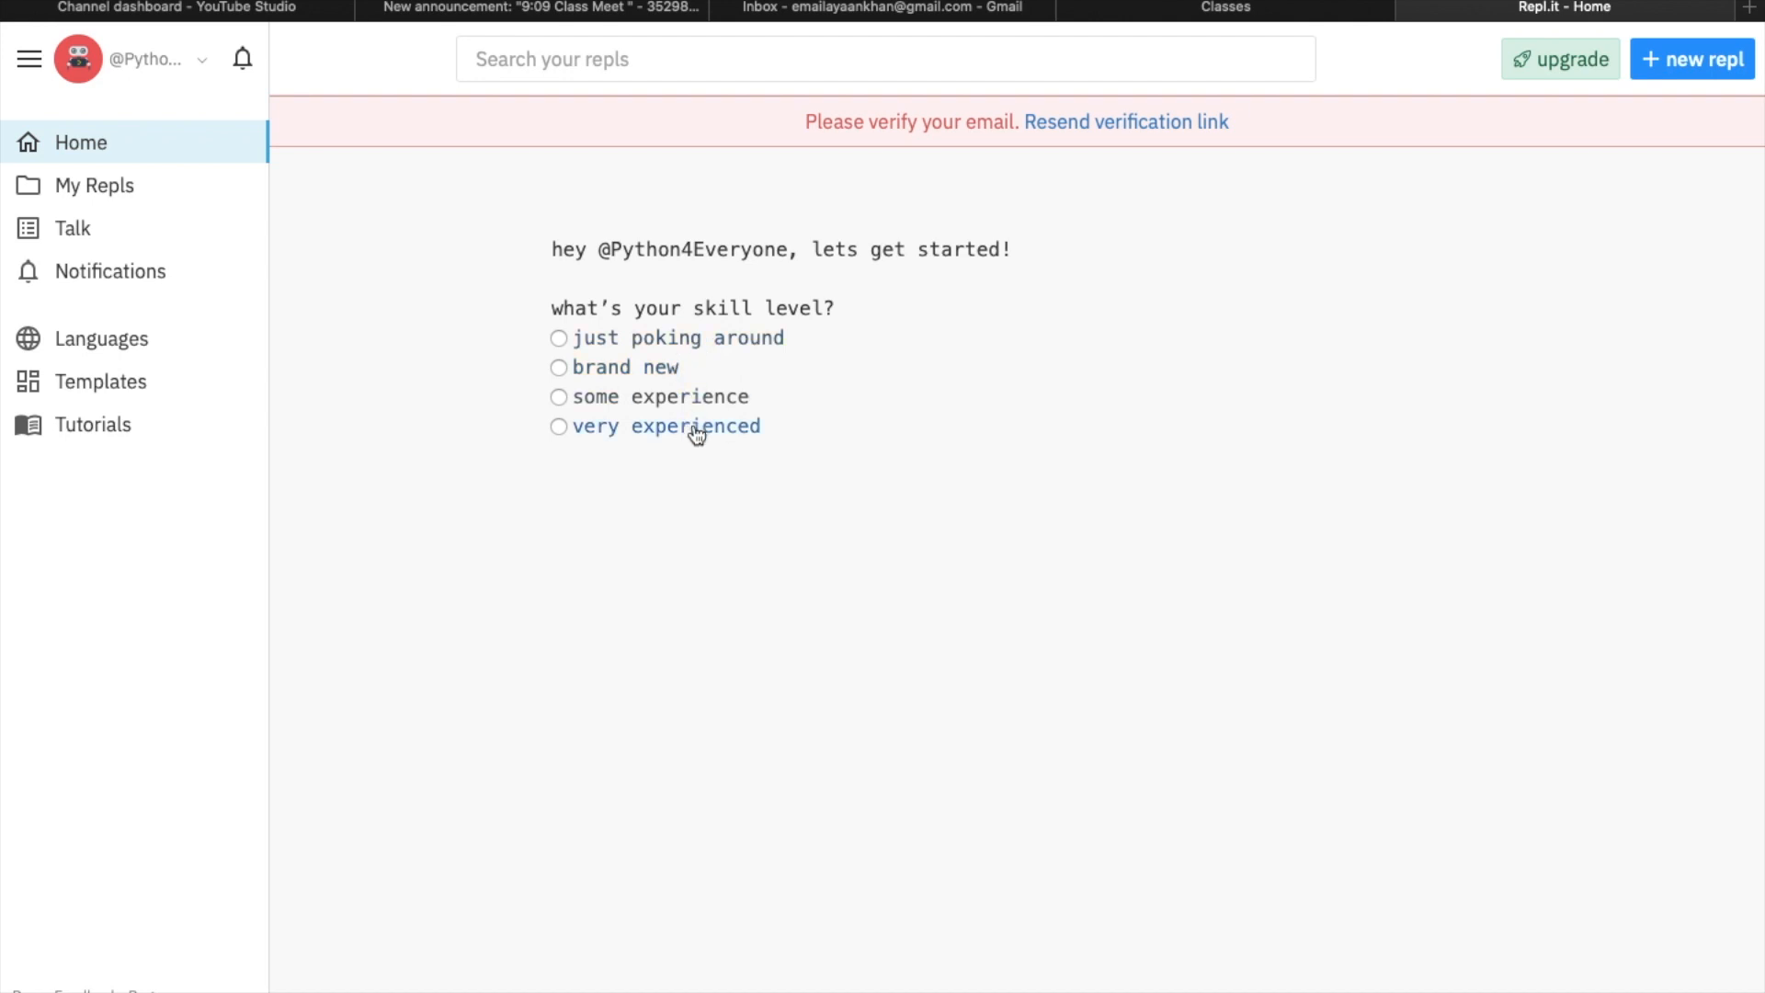
mouse_move(845, 525)
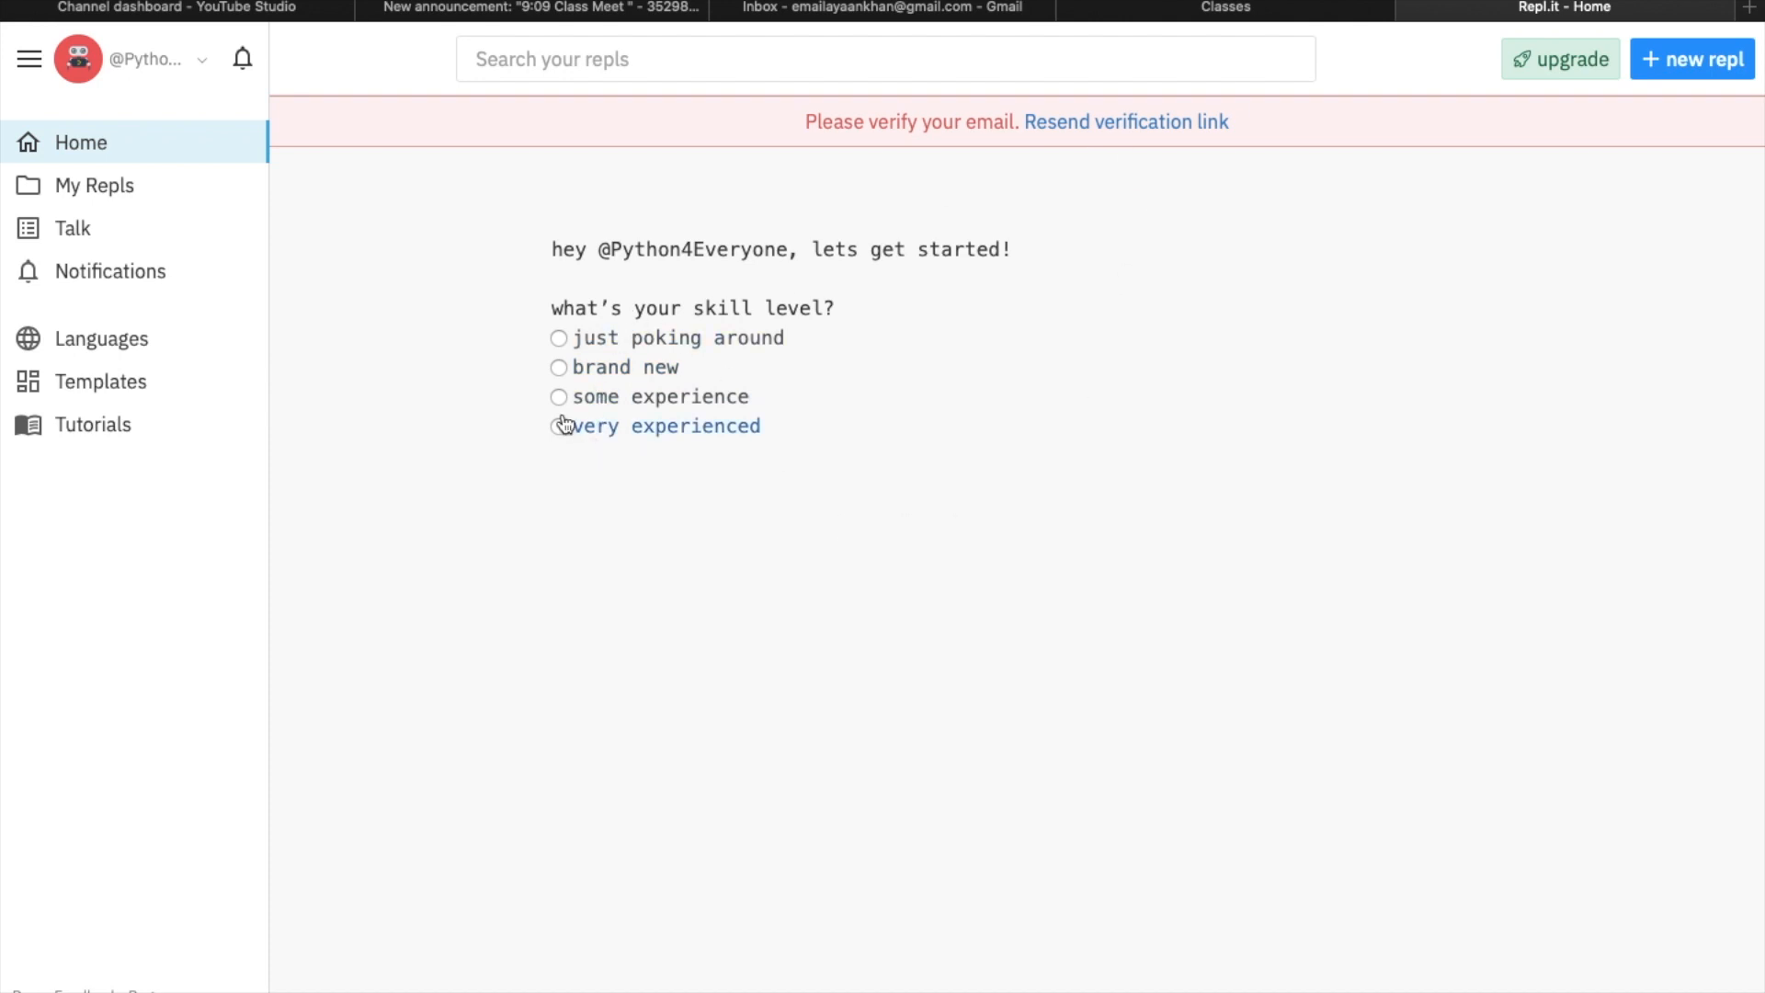
click(559, 397)
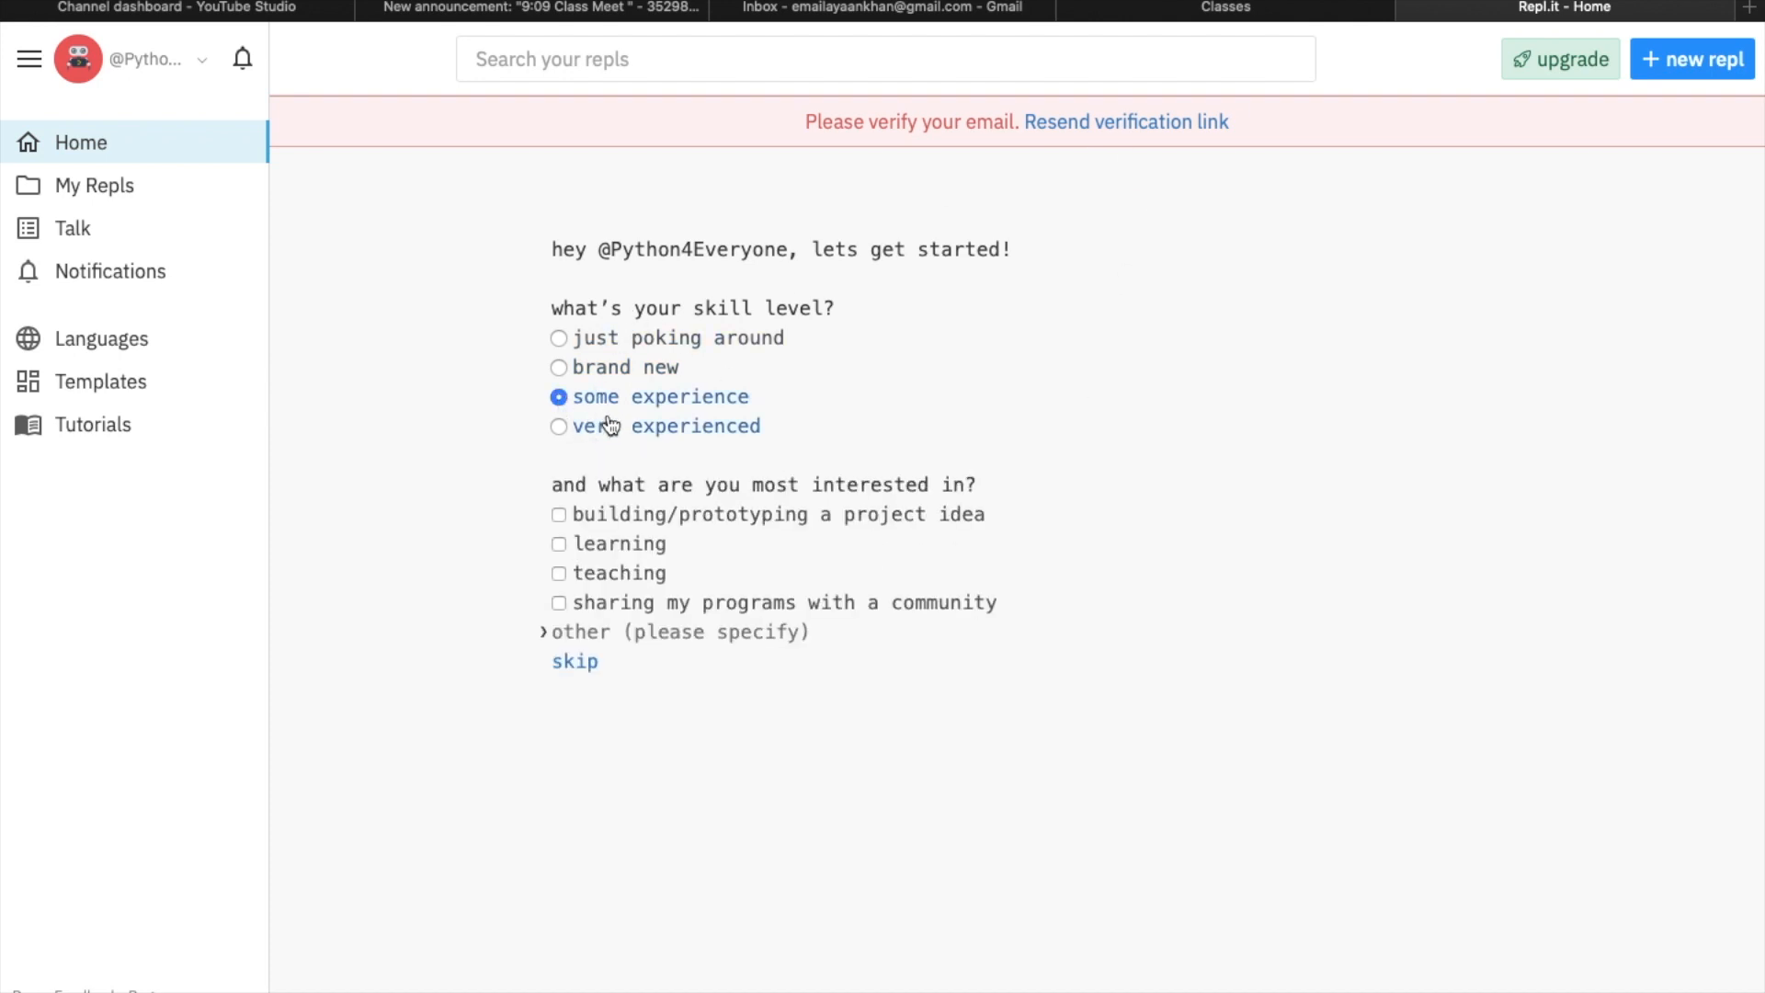
mouse_move(844, 458)
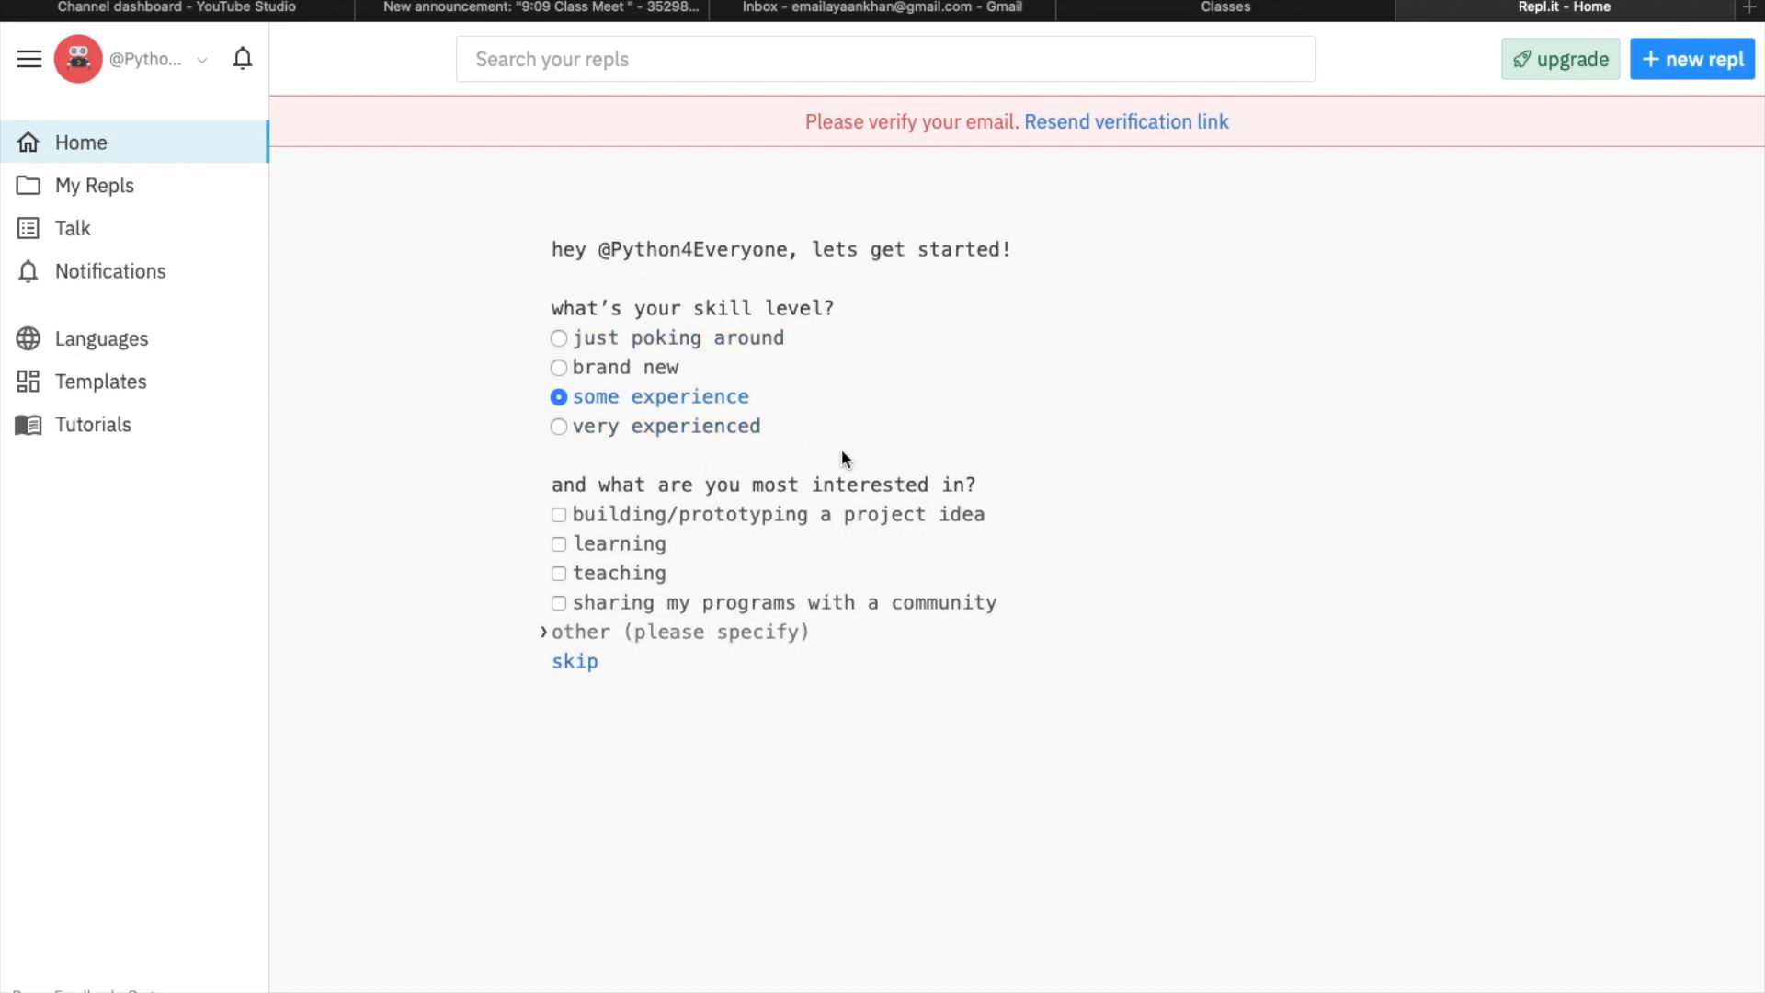
mouse_move(1016, 498)
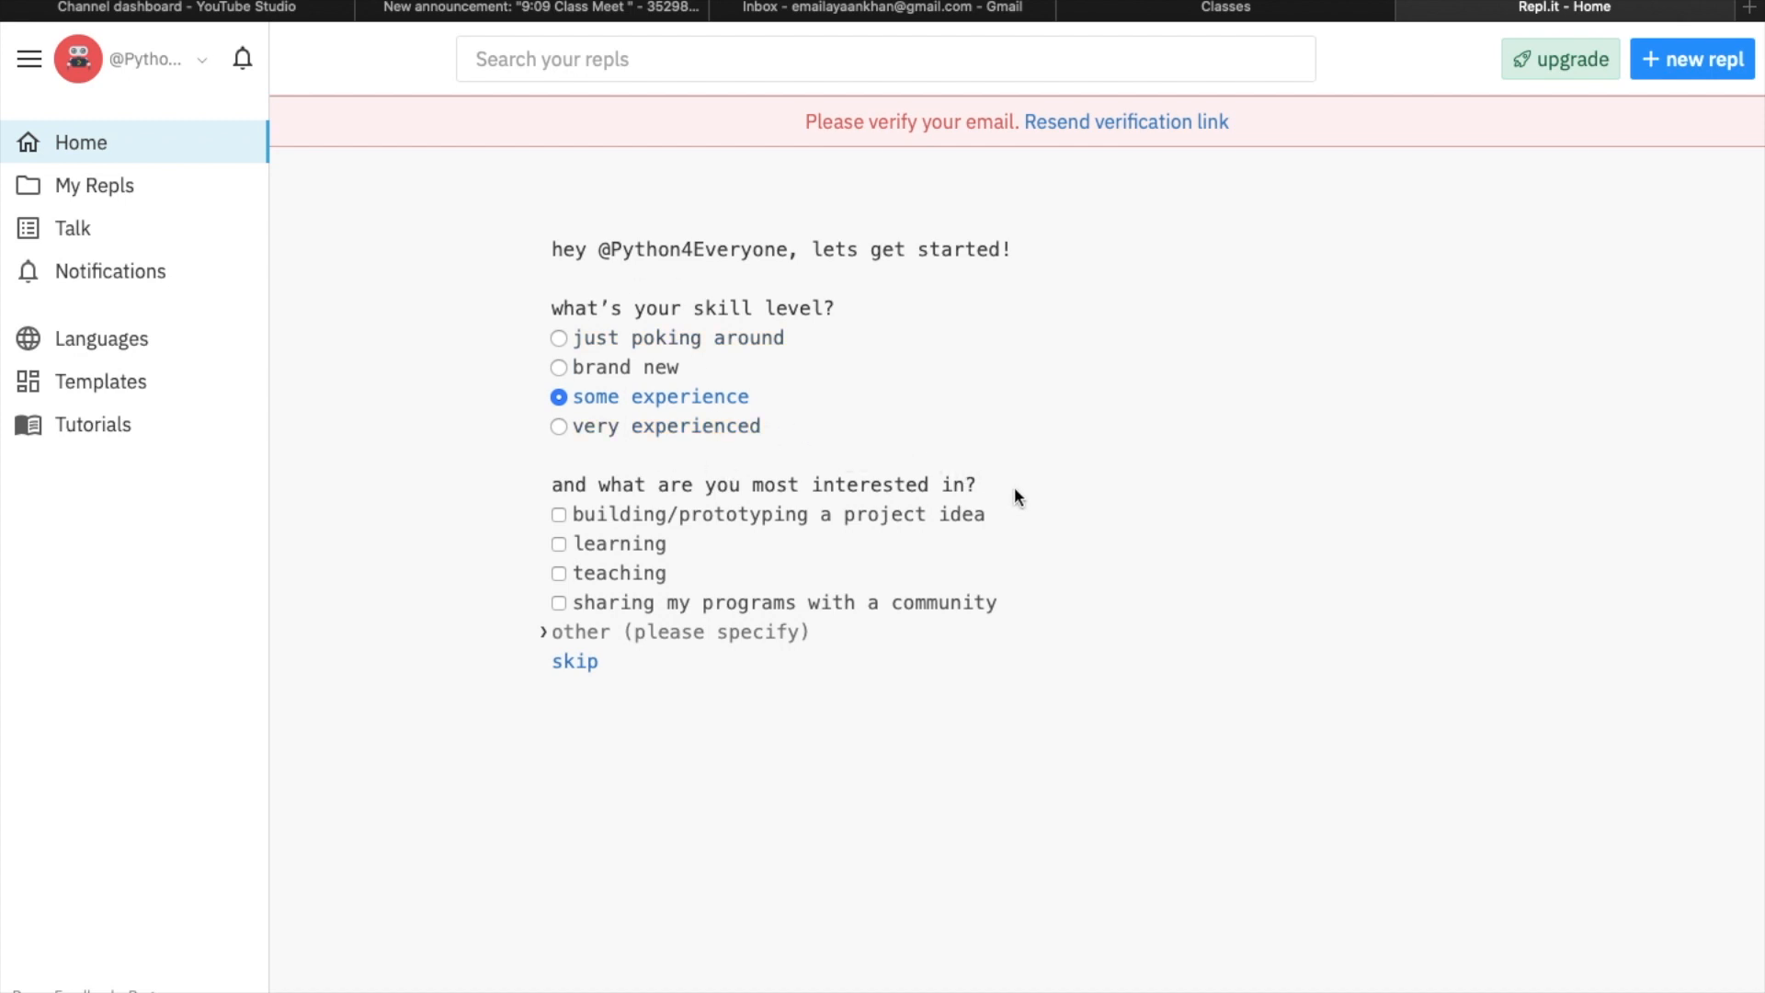
mouse_move(915, 345)
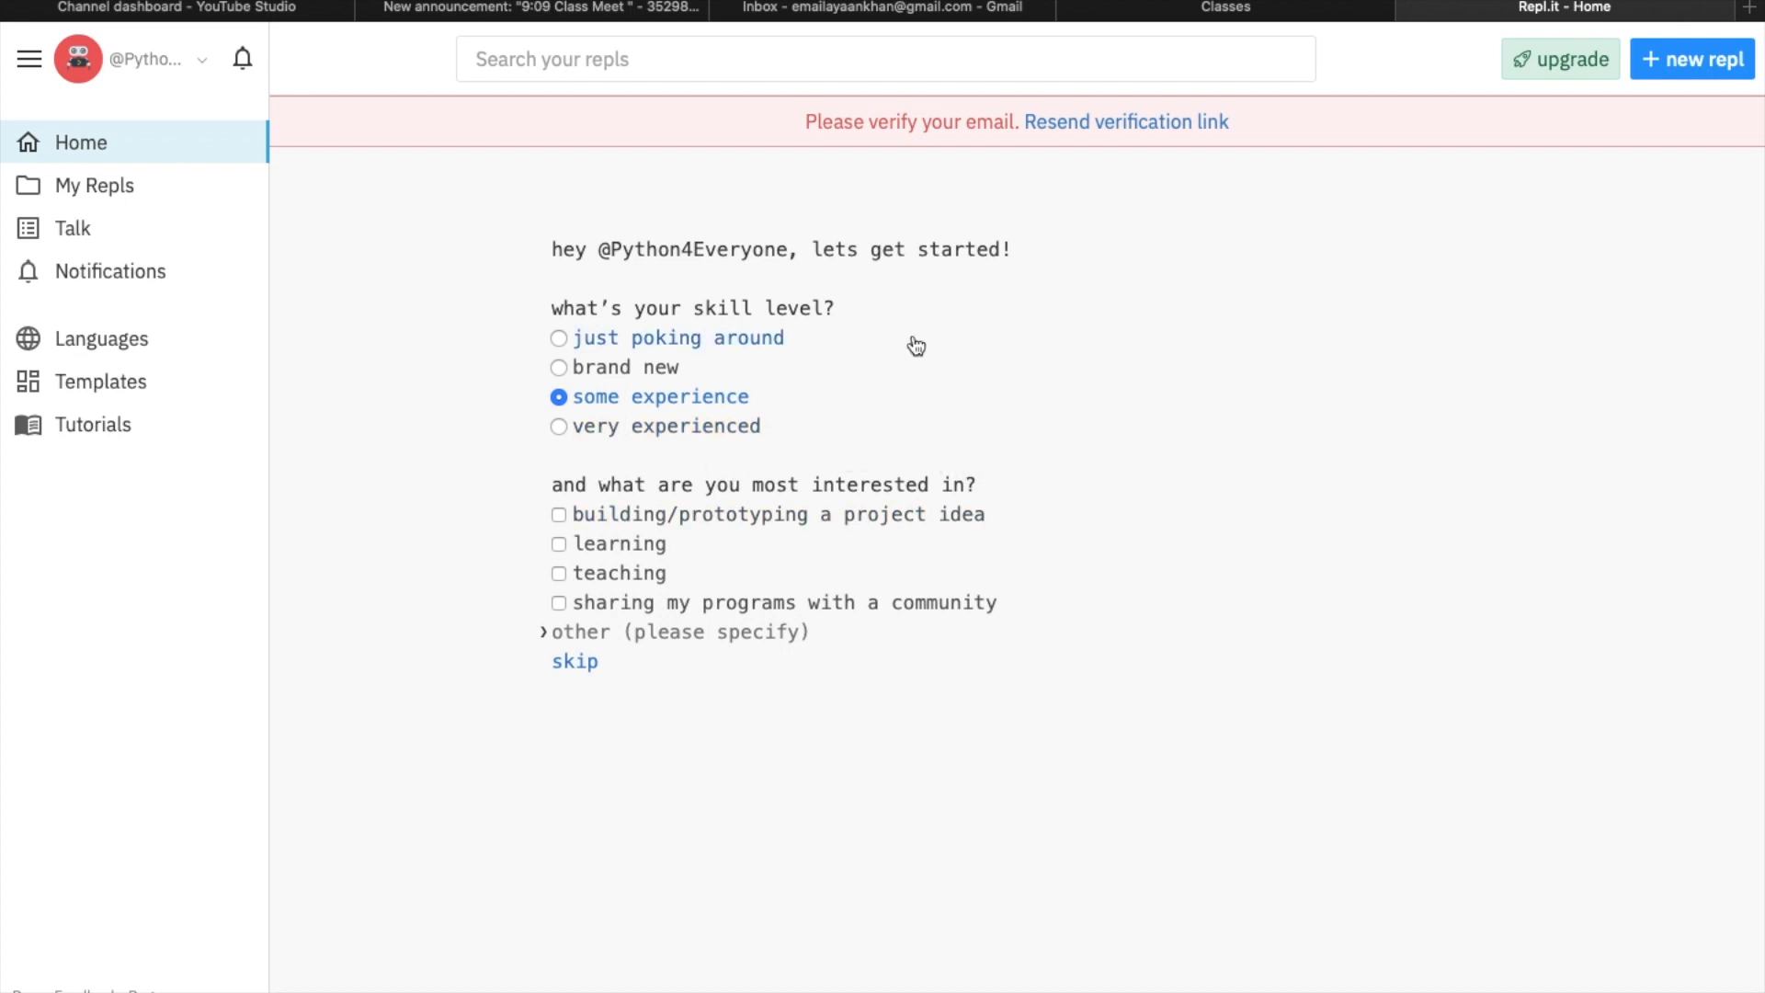
Mark interests in building games and bots, learning at school and alone, teaching and sharing
click(559, 513)
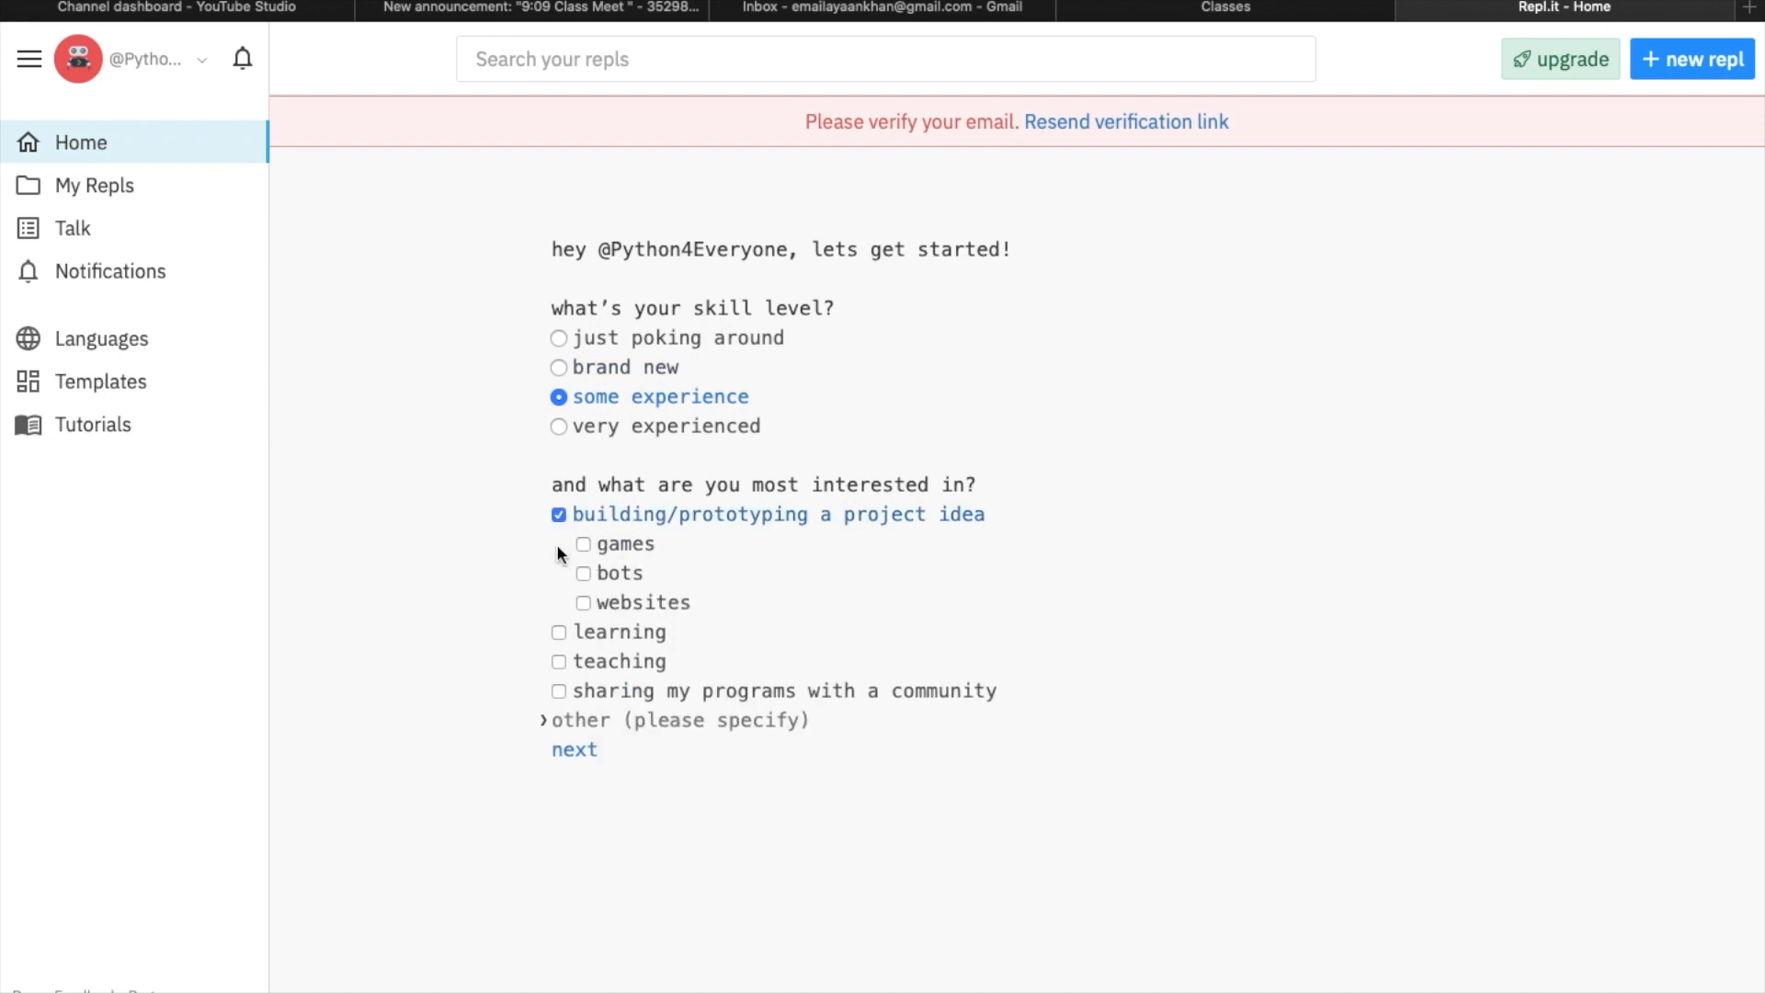
click(582, 544)
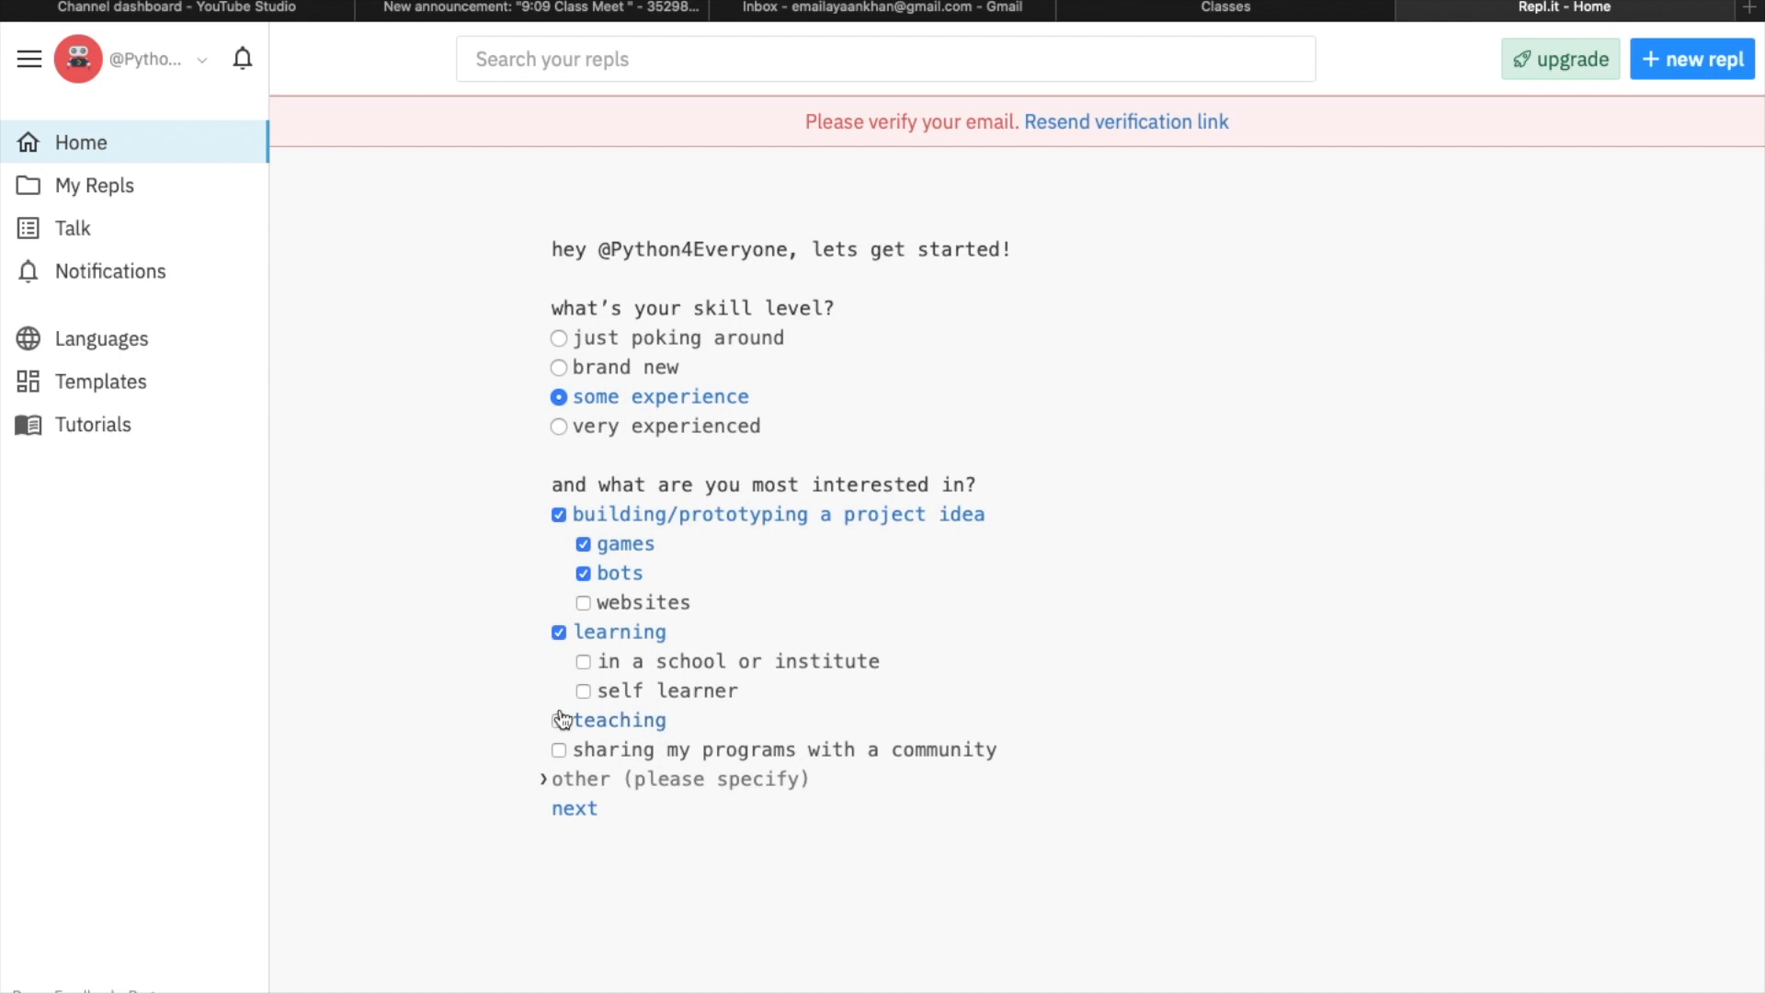
click(558, 720)
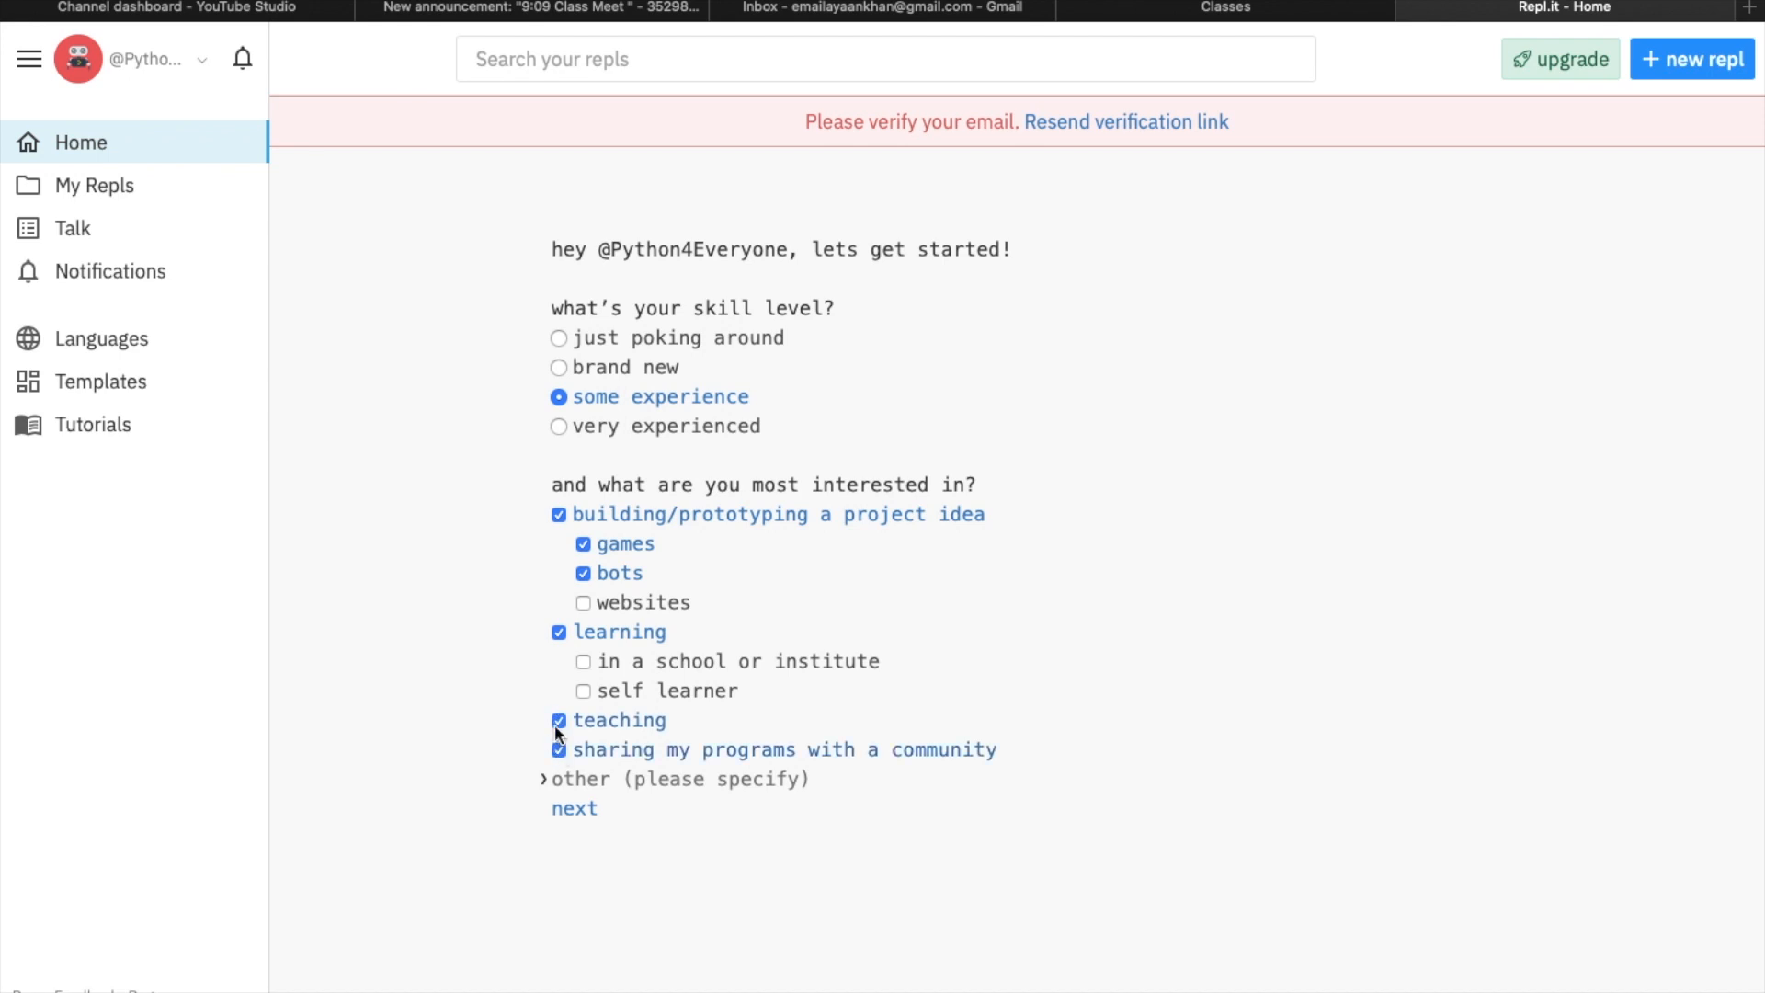
click(559, 630)
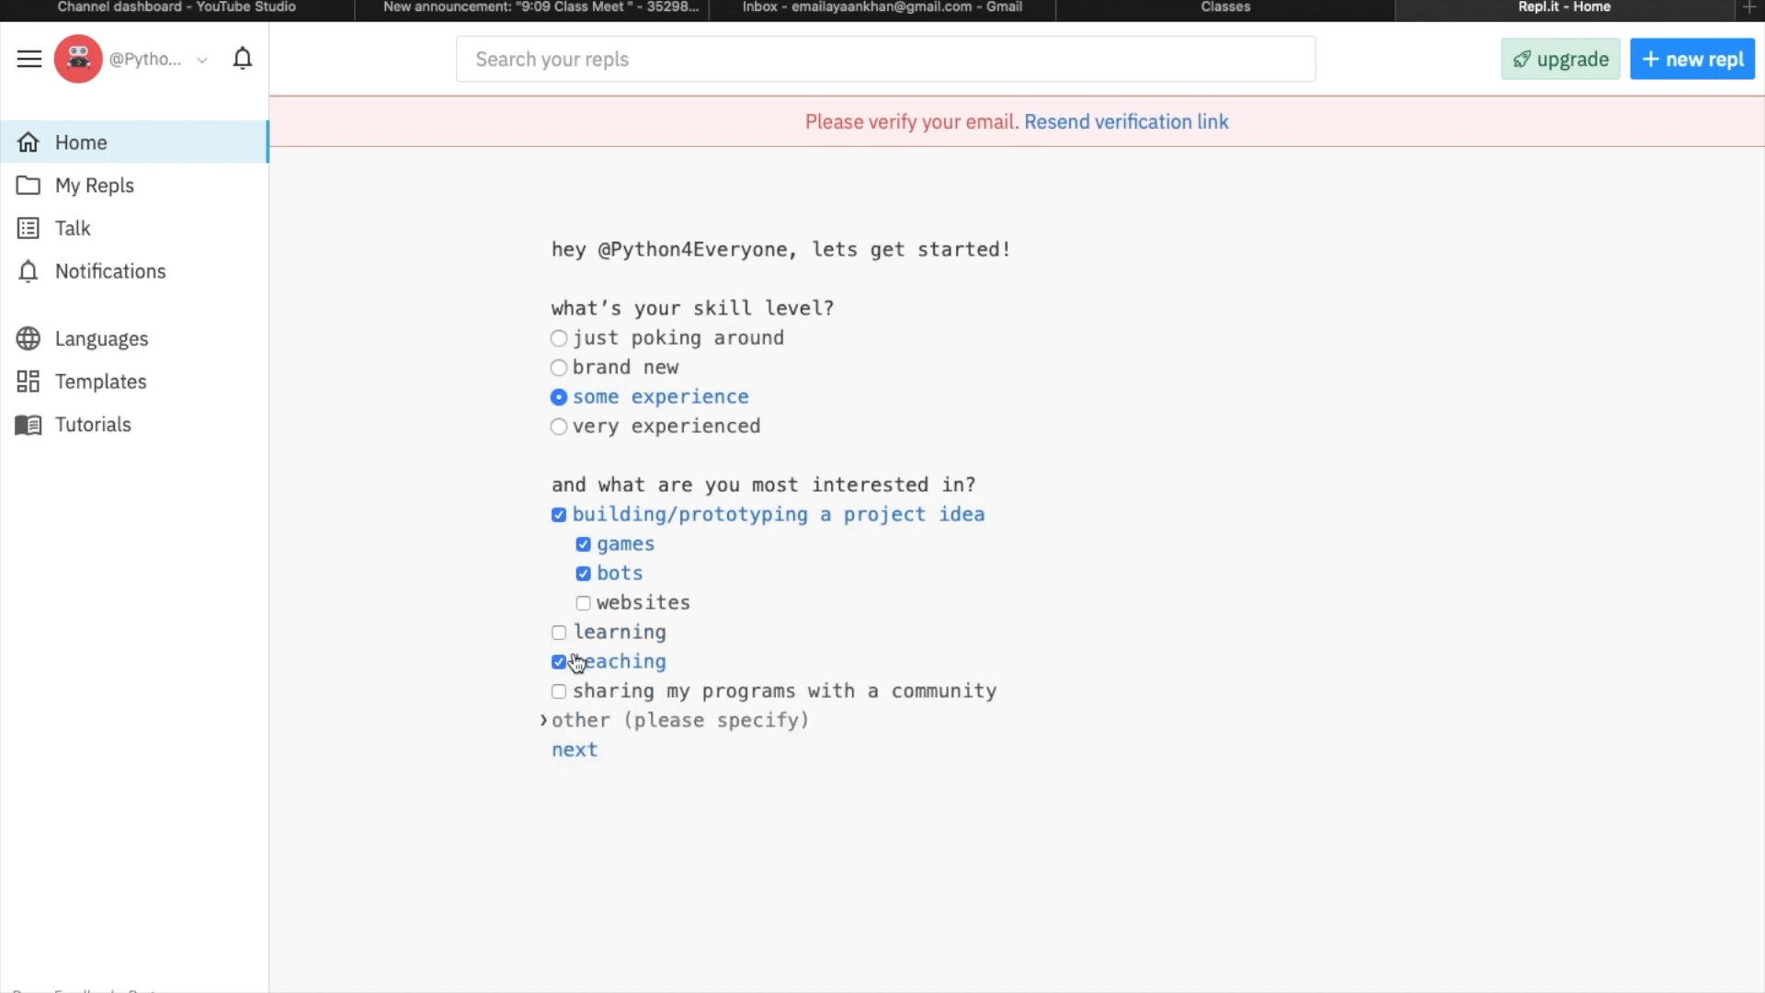
click(559, 630)
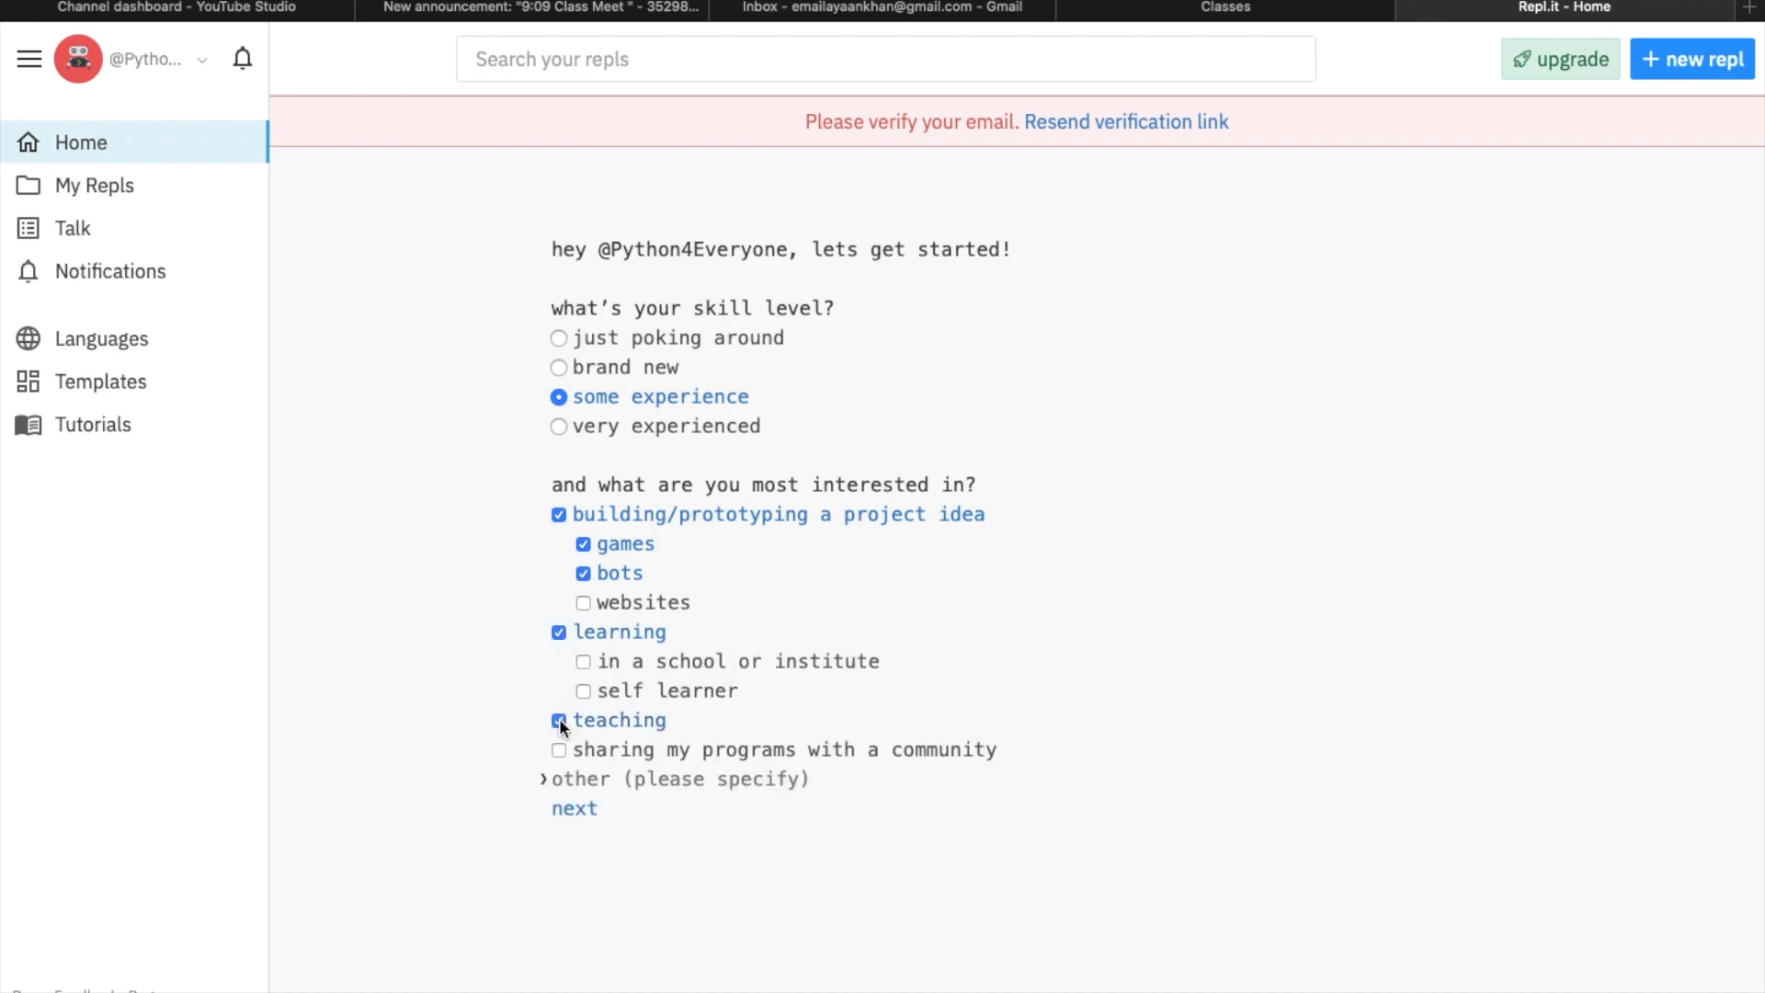
click(559, 750)
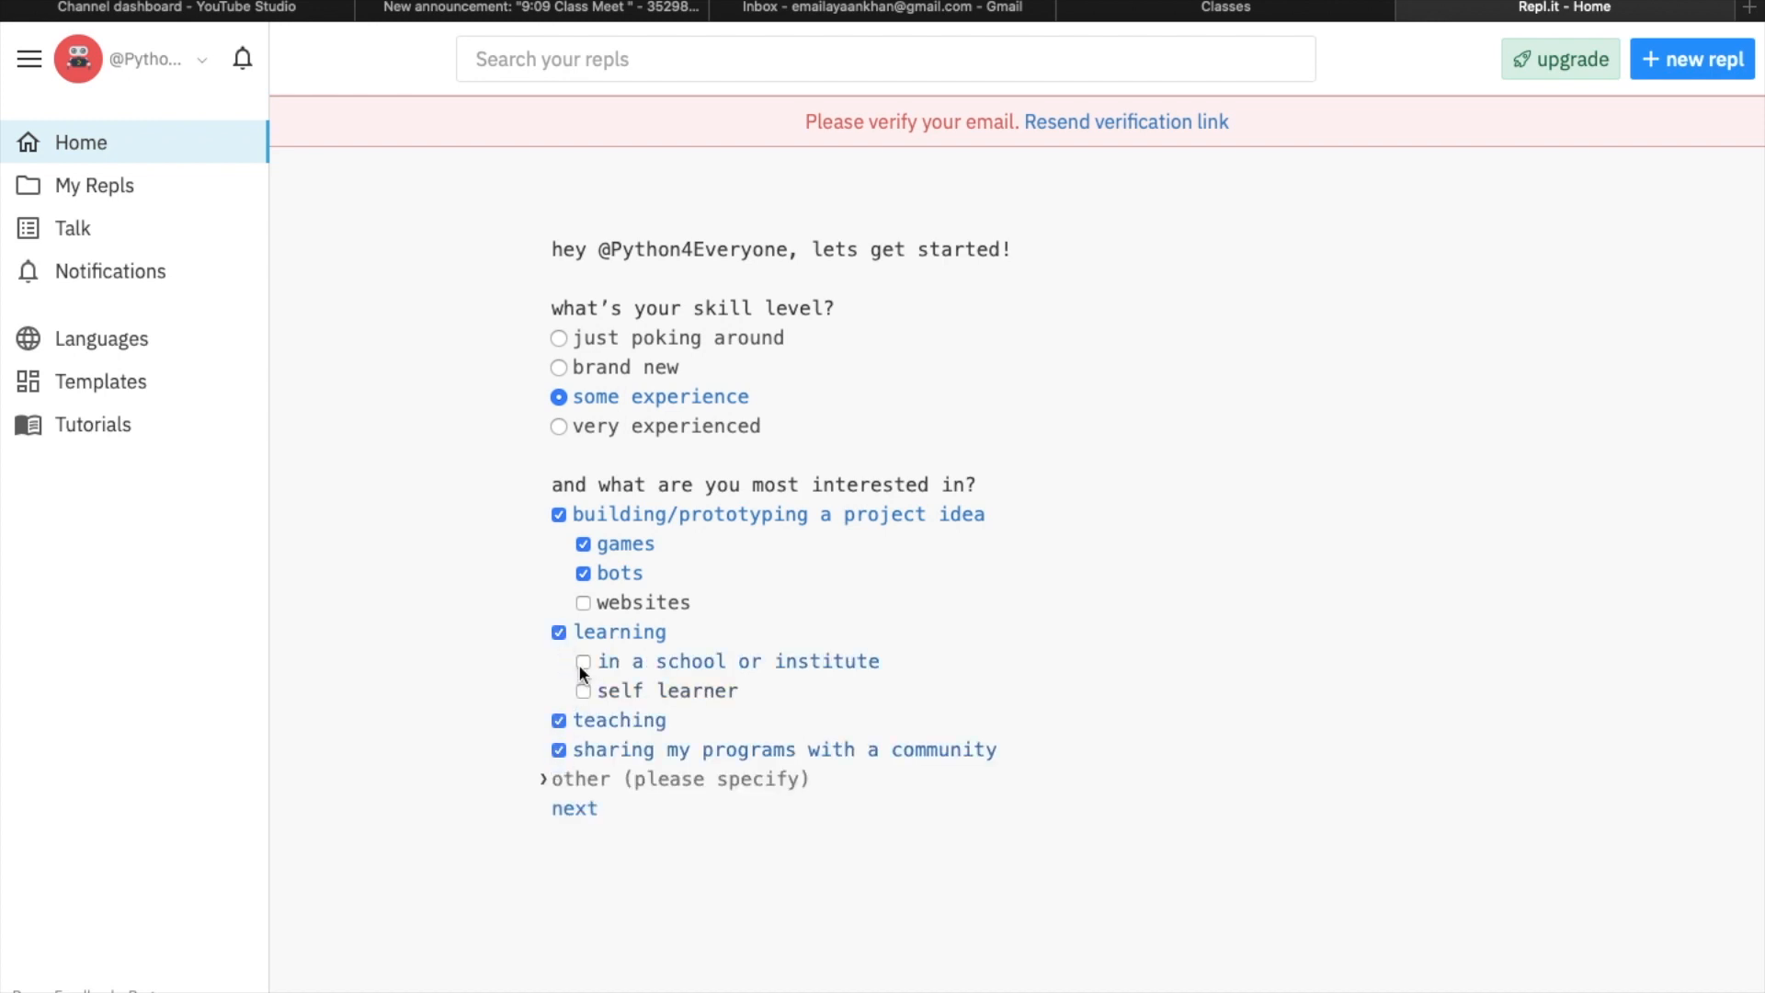
click(583, 662)
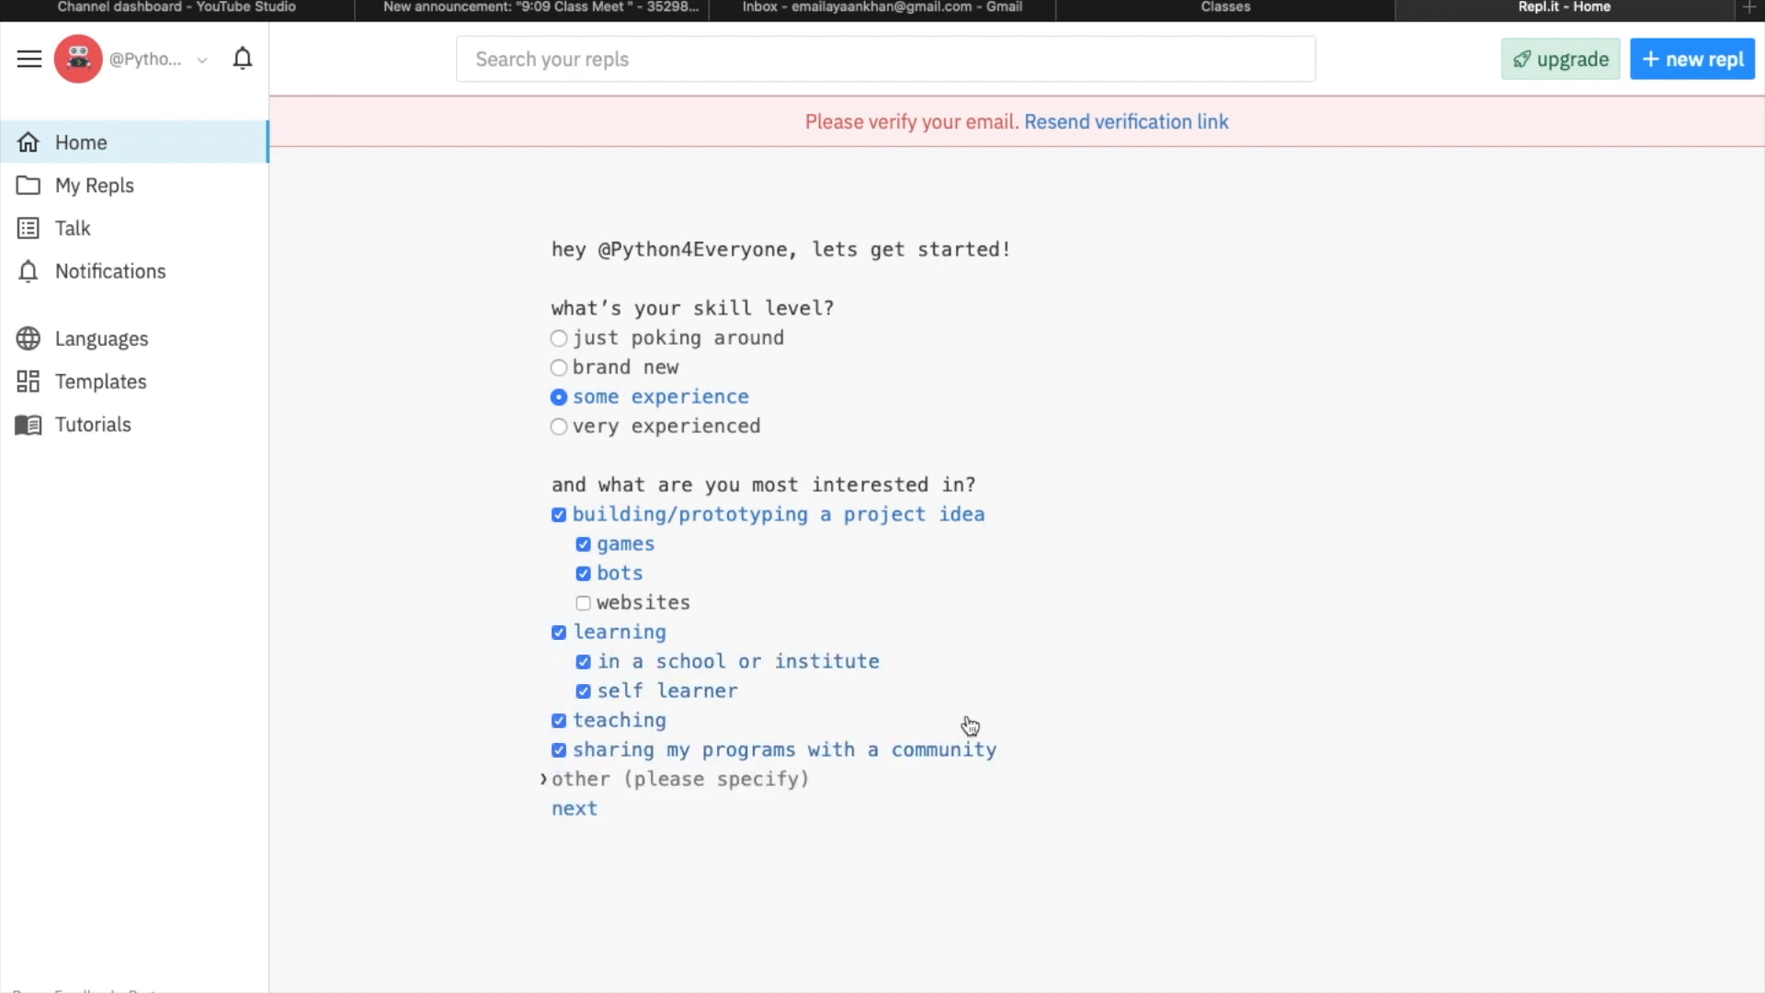
mouse_move(1248, 714)
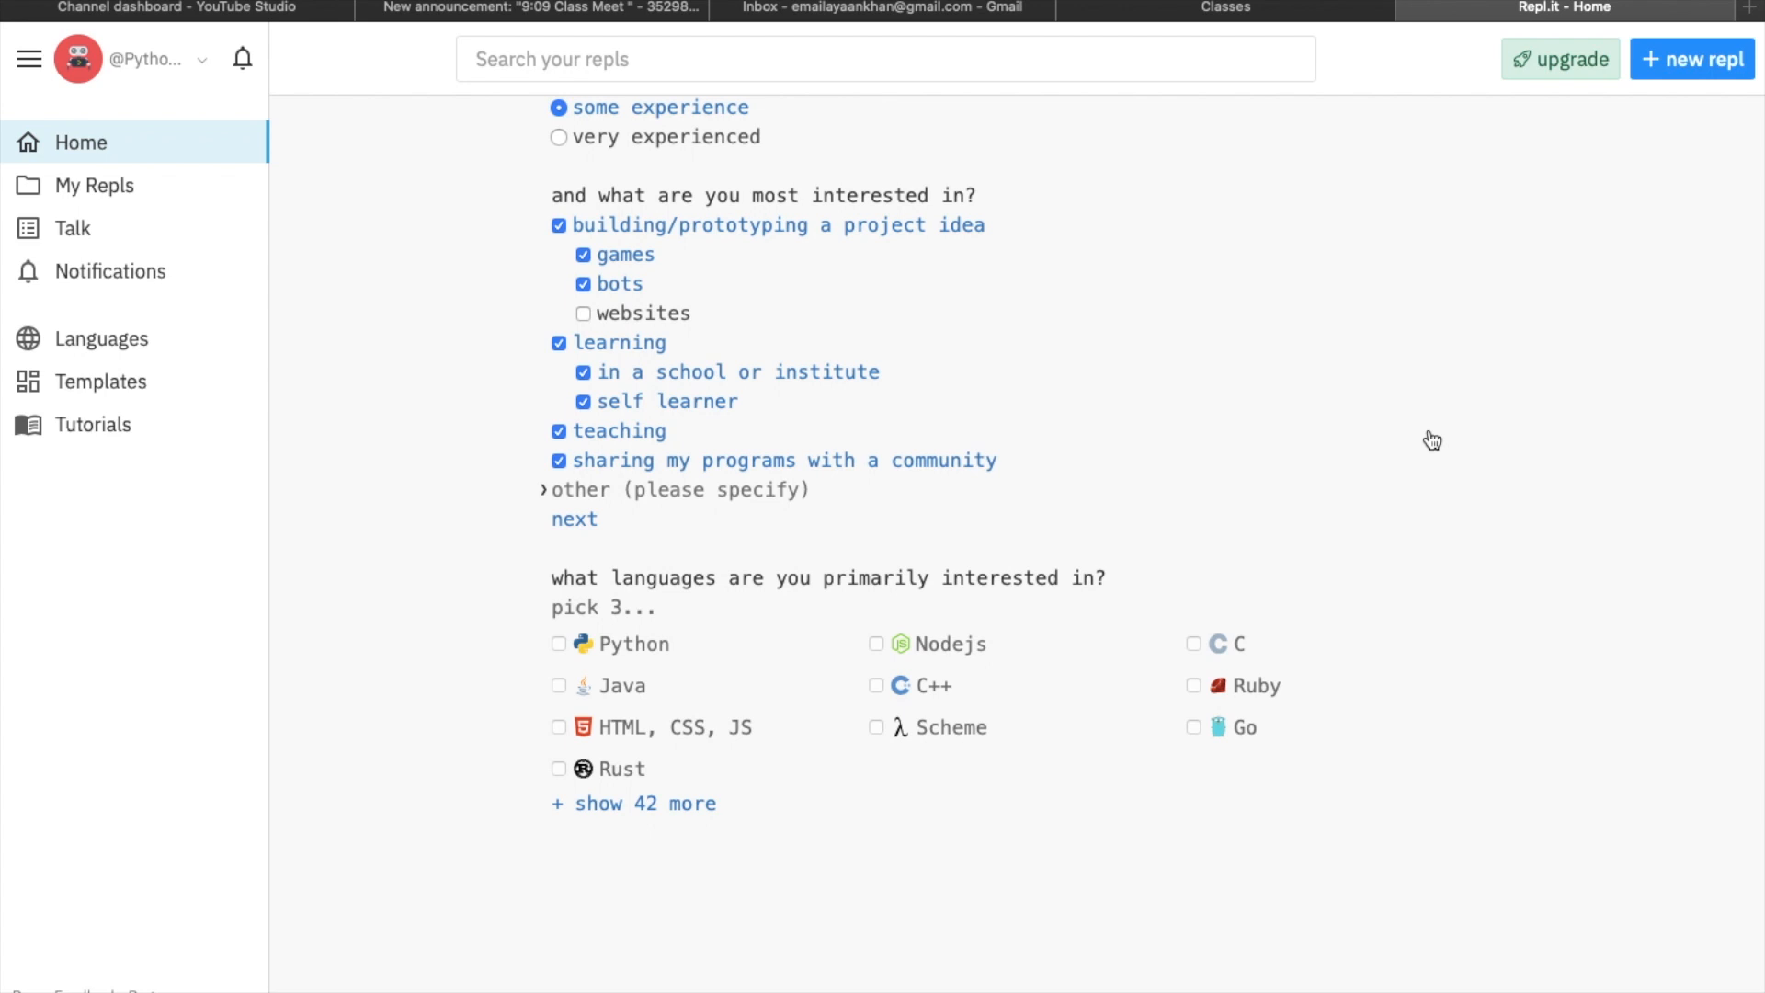
Pick Python, Pygame, Tkinter, Python (with Turtle) and JavaScript from the full language list
click(559, 643)
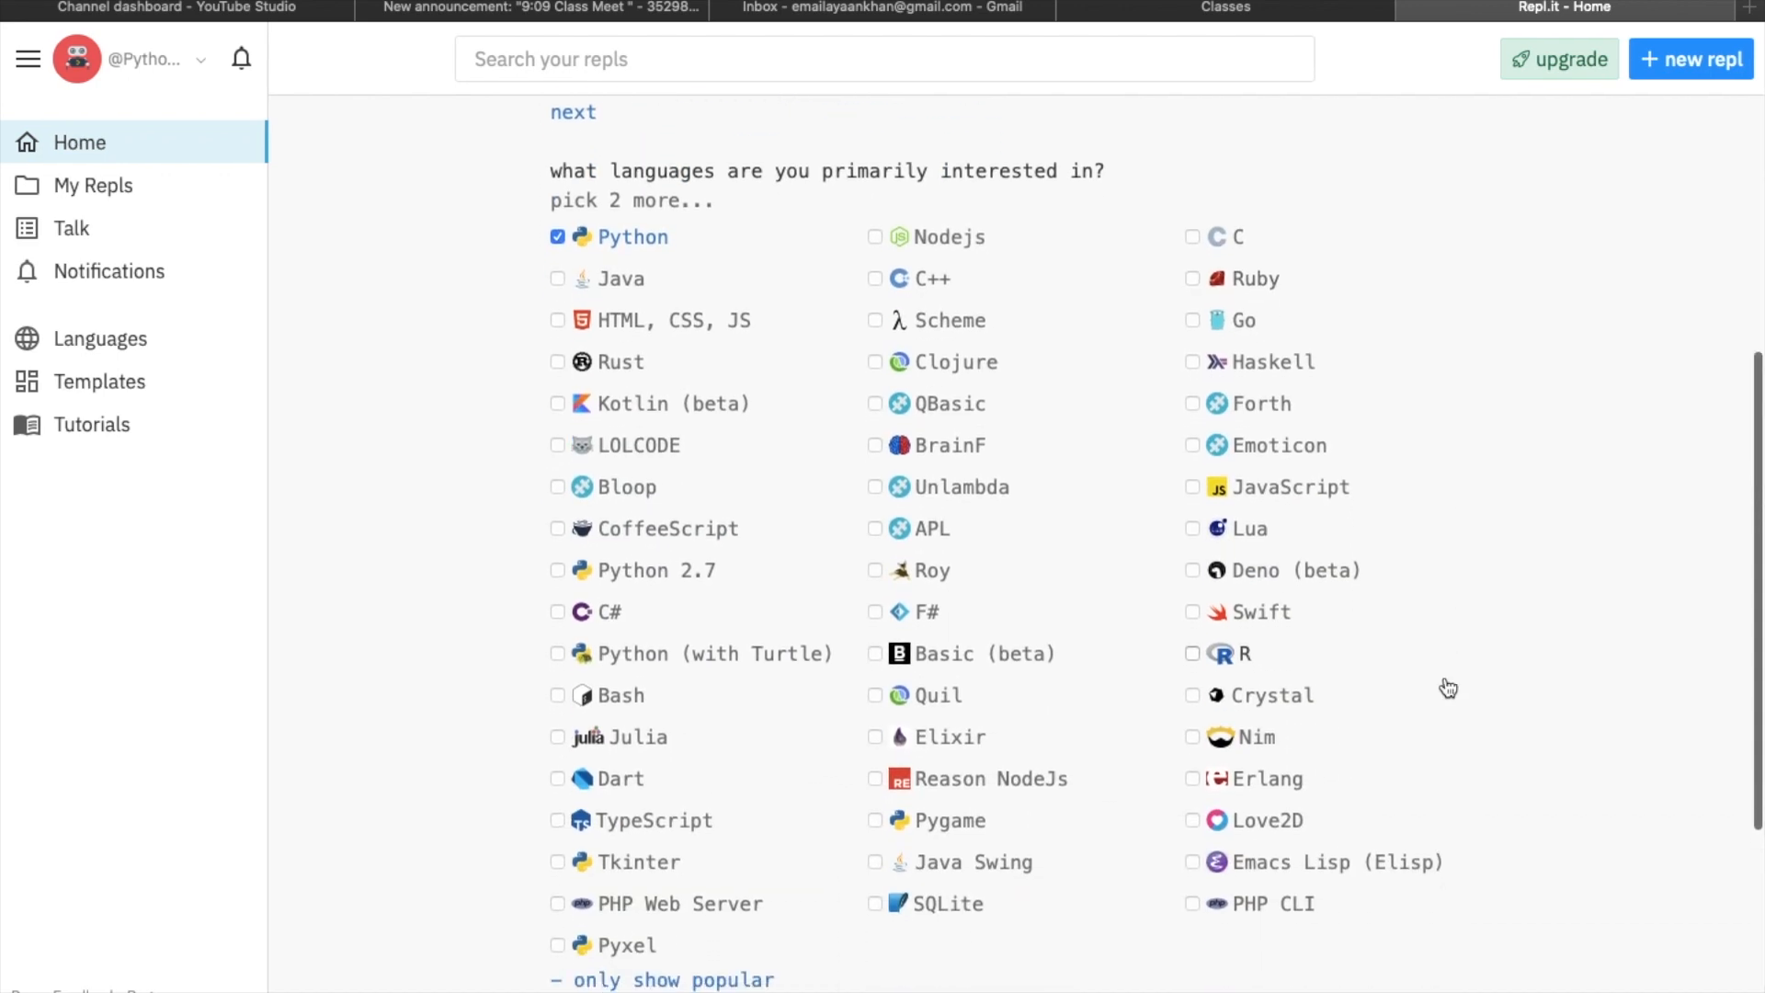
mouse_move(876, 842)
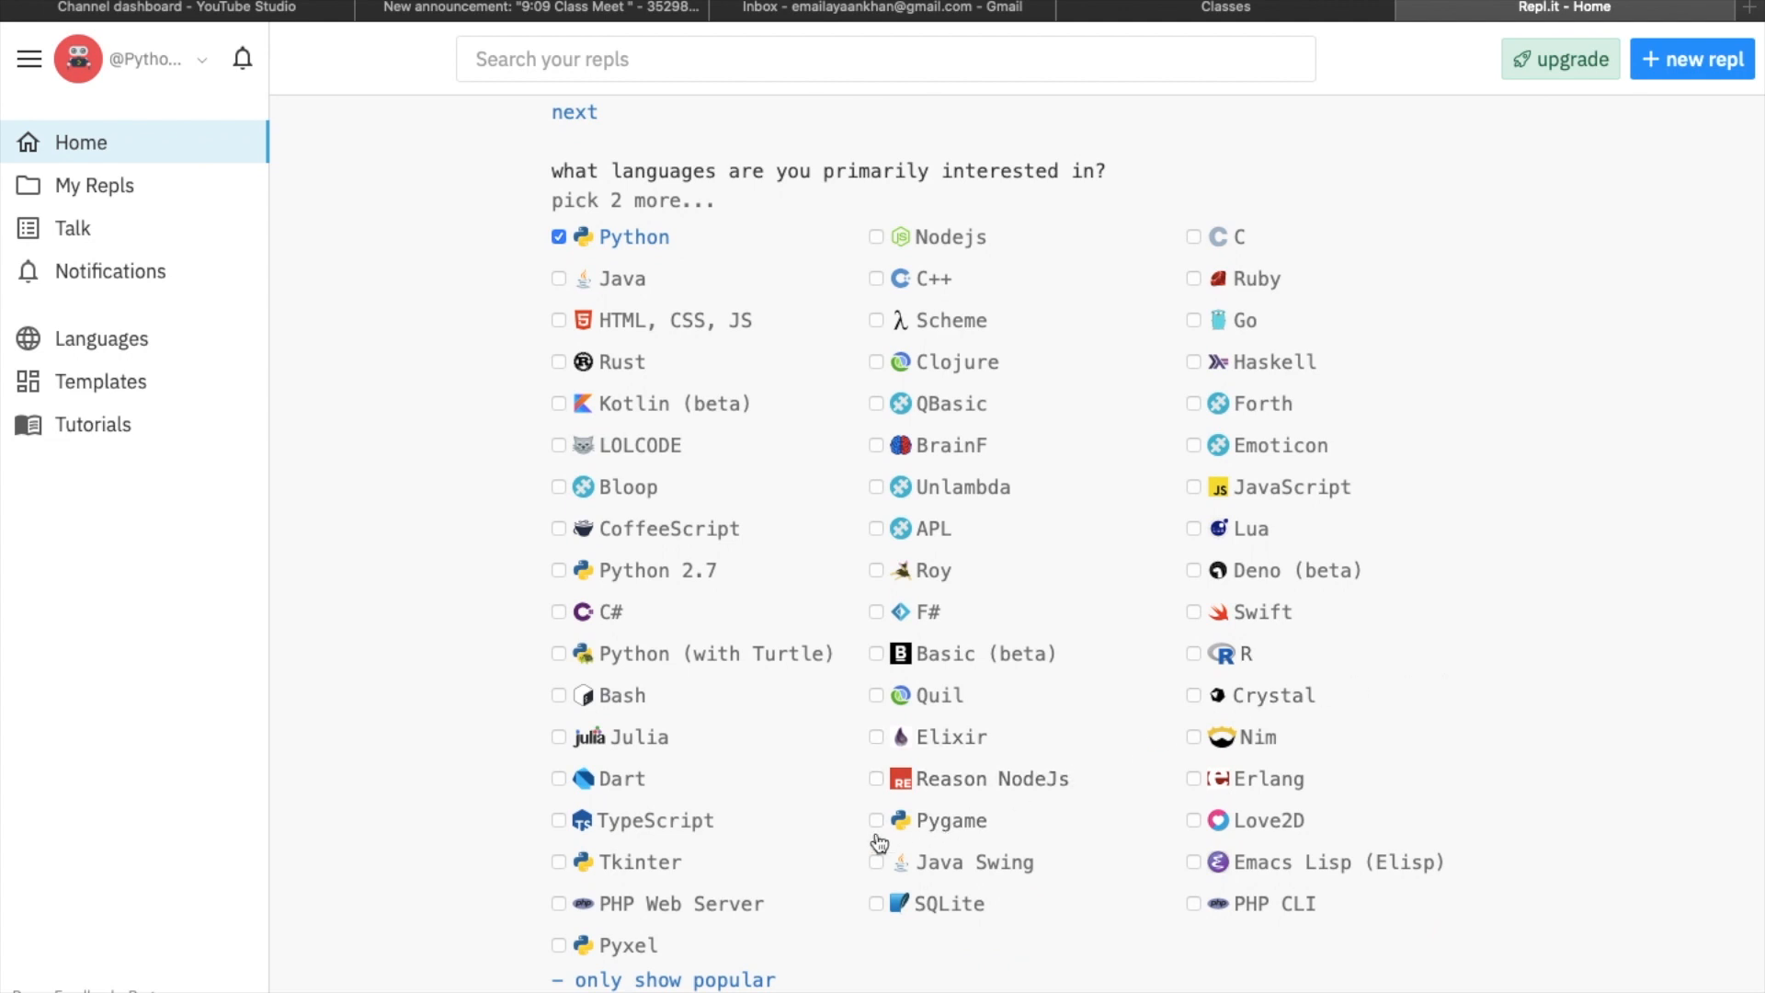
click(877, 819)
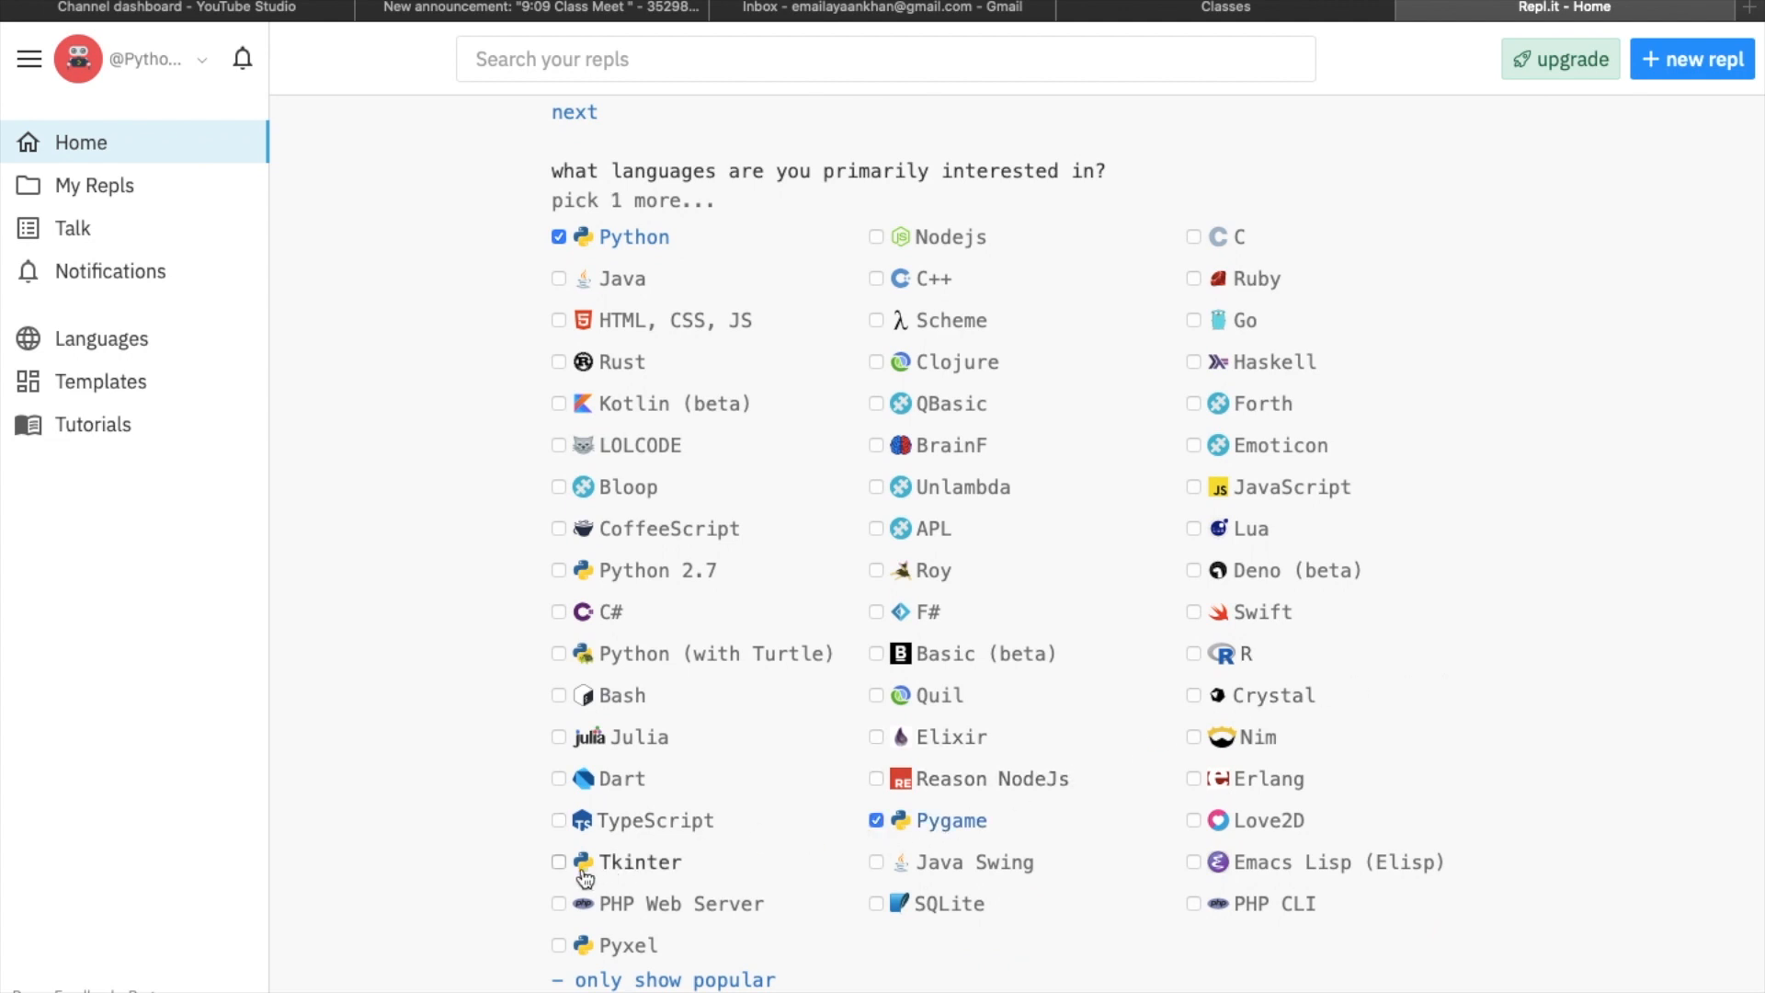
click(559, 862)
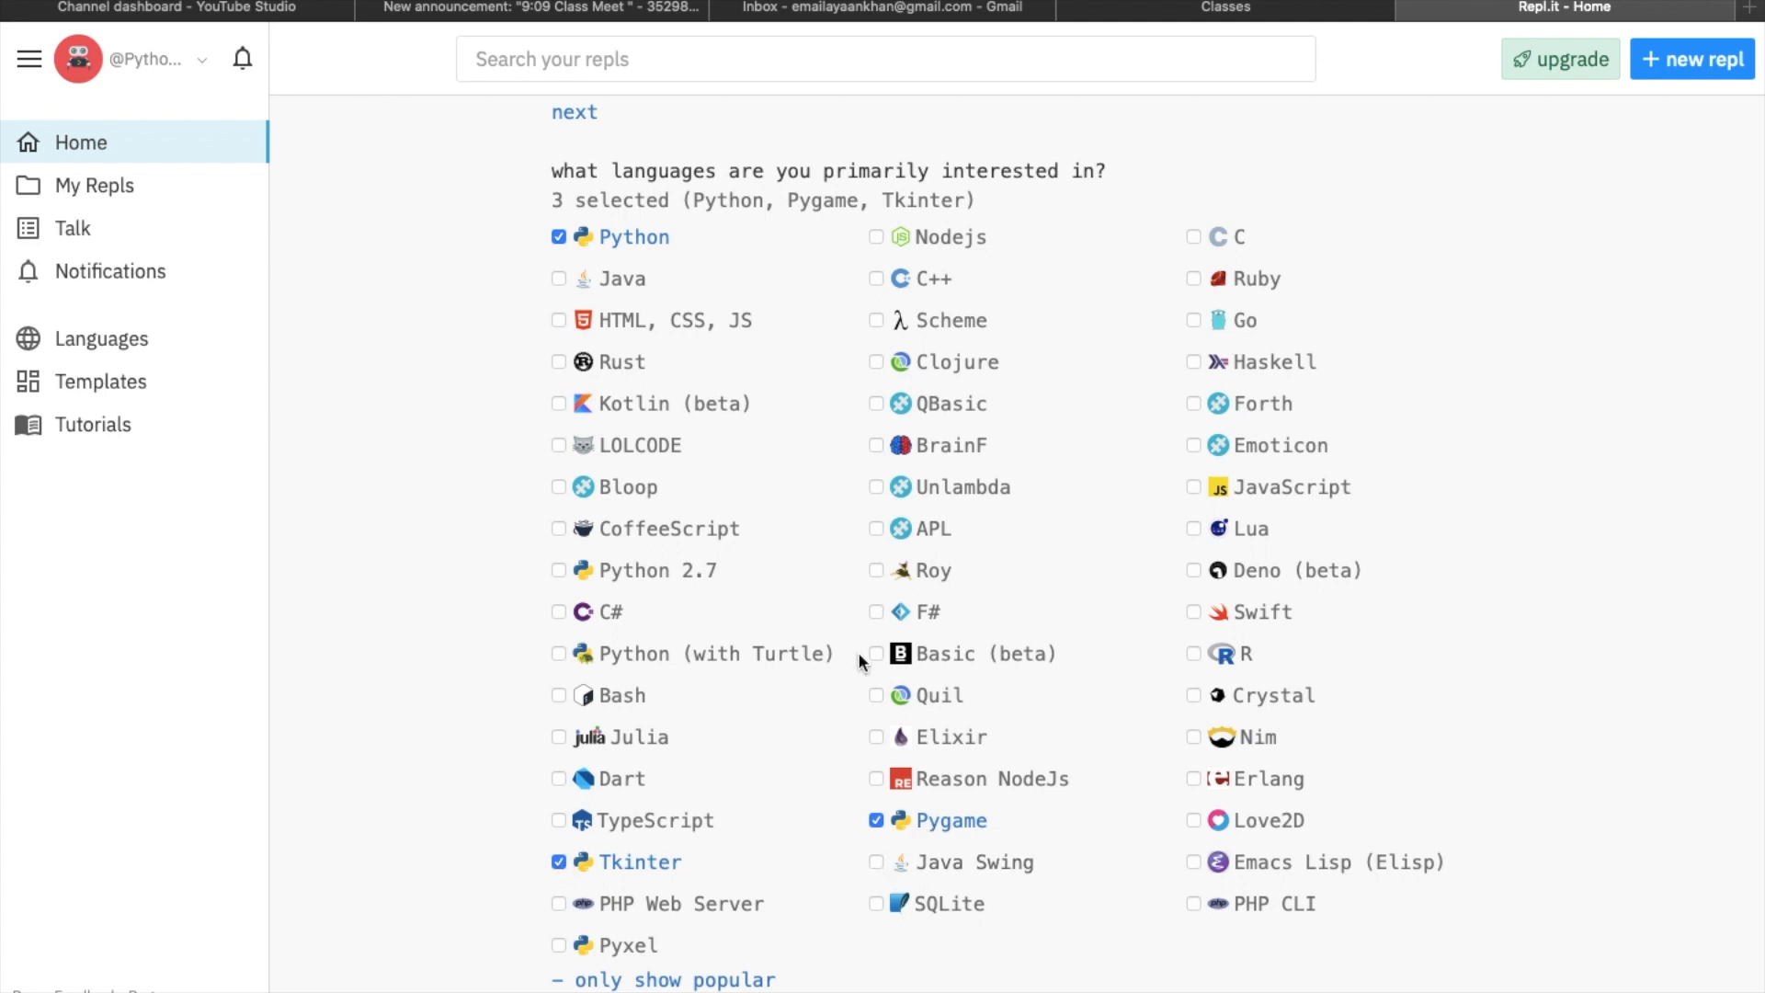
click(559, 654)
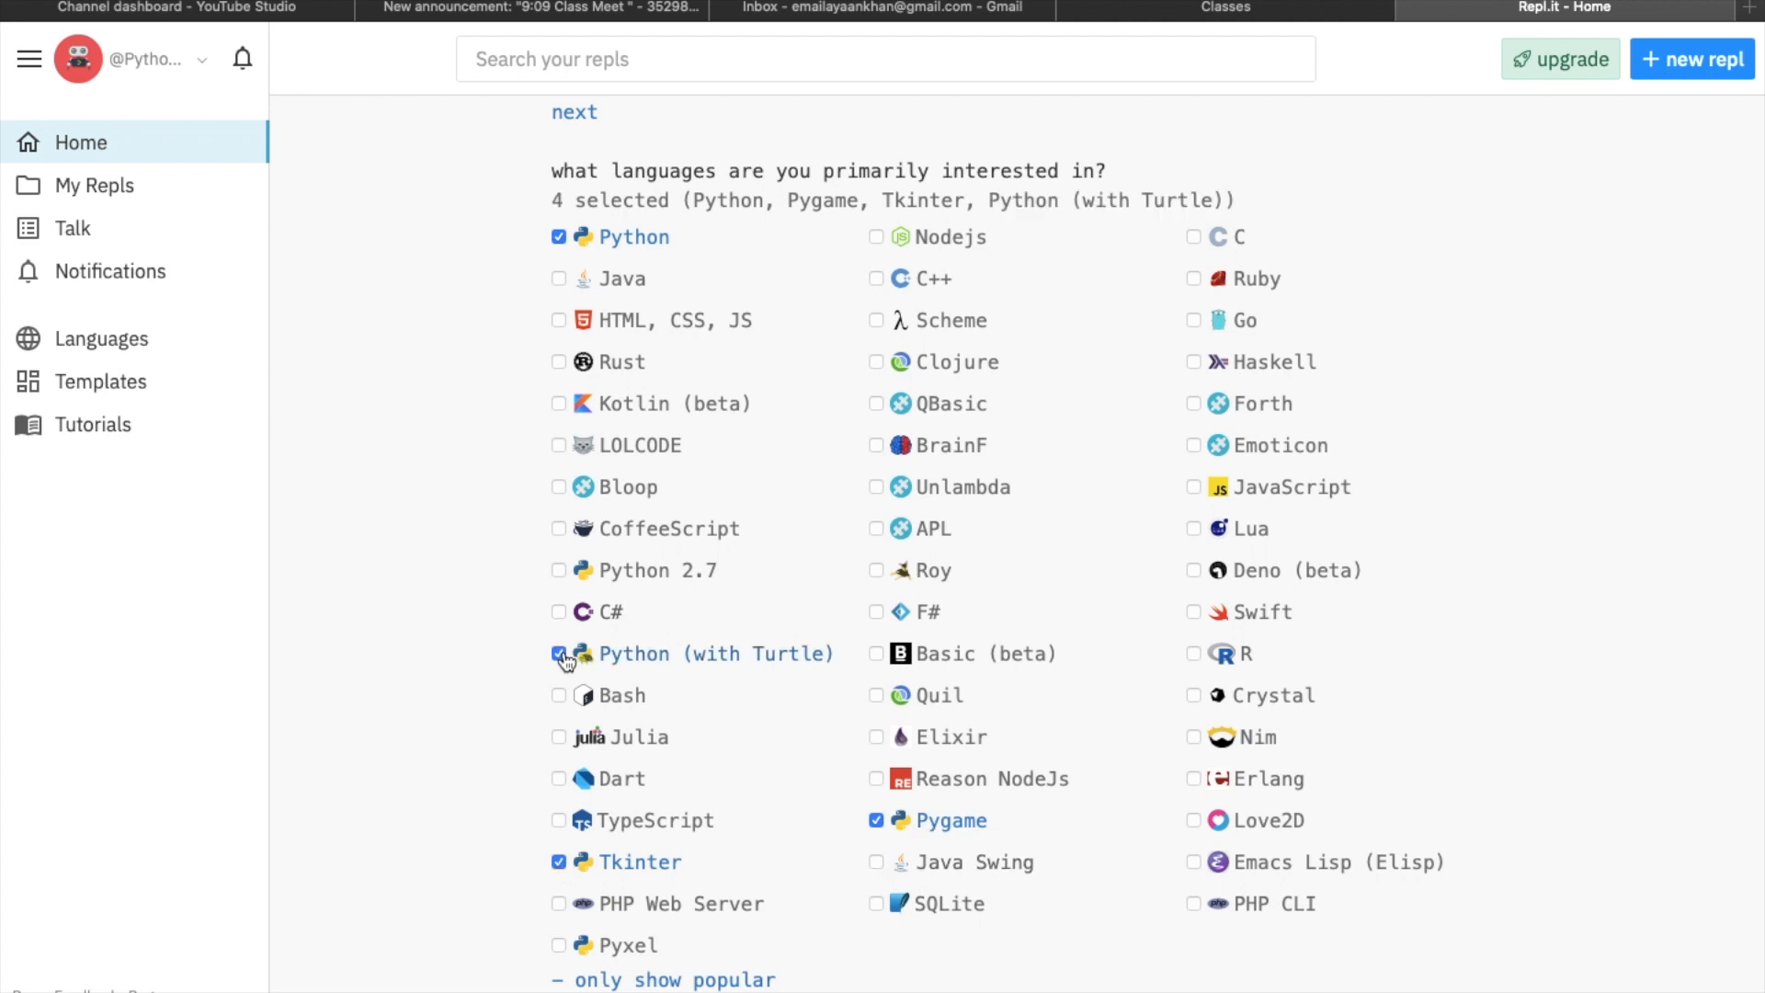
mouse_move(1332, 371)
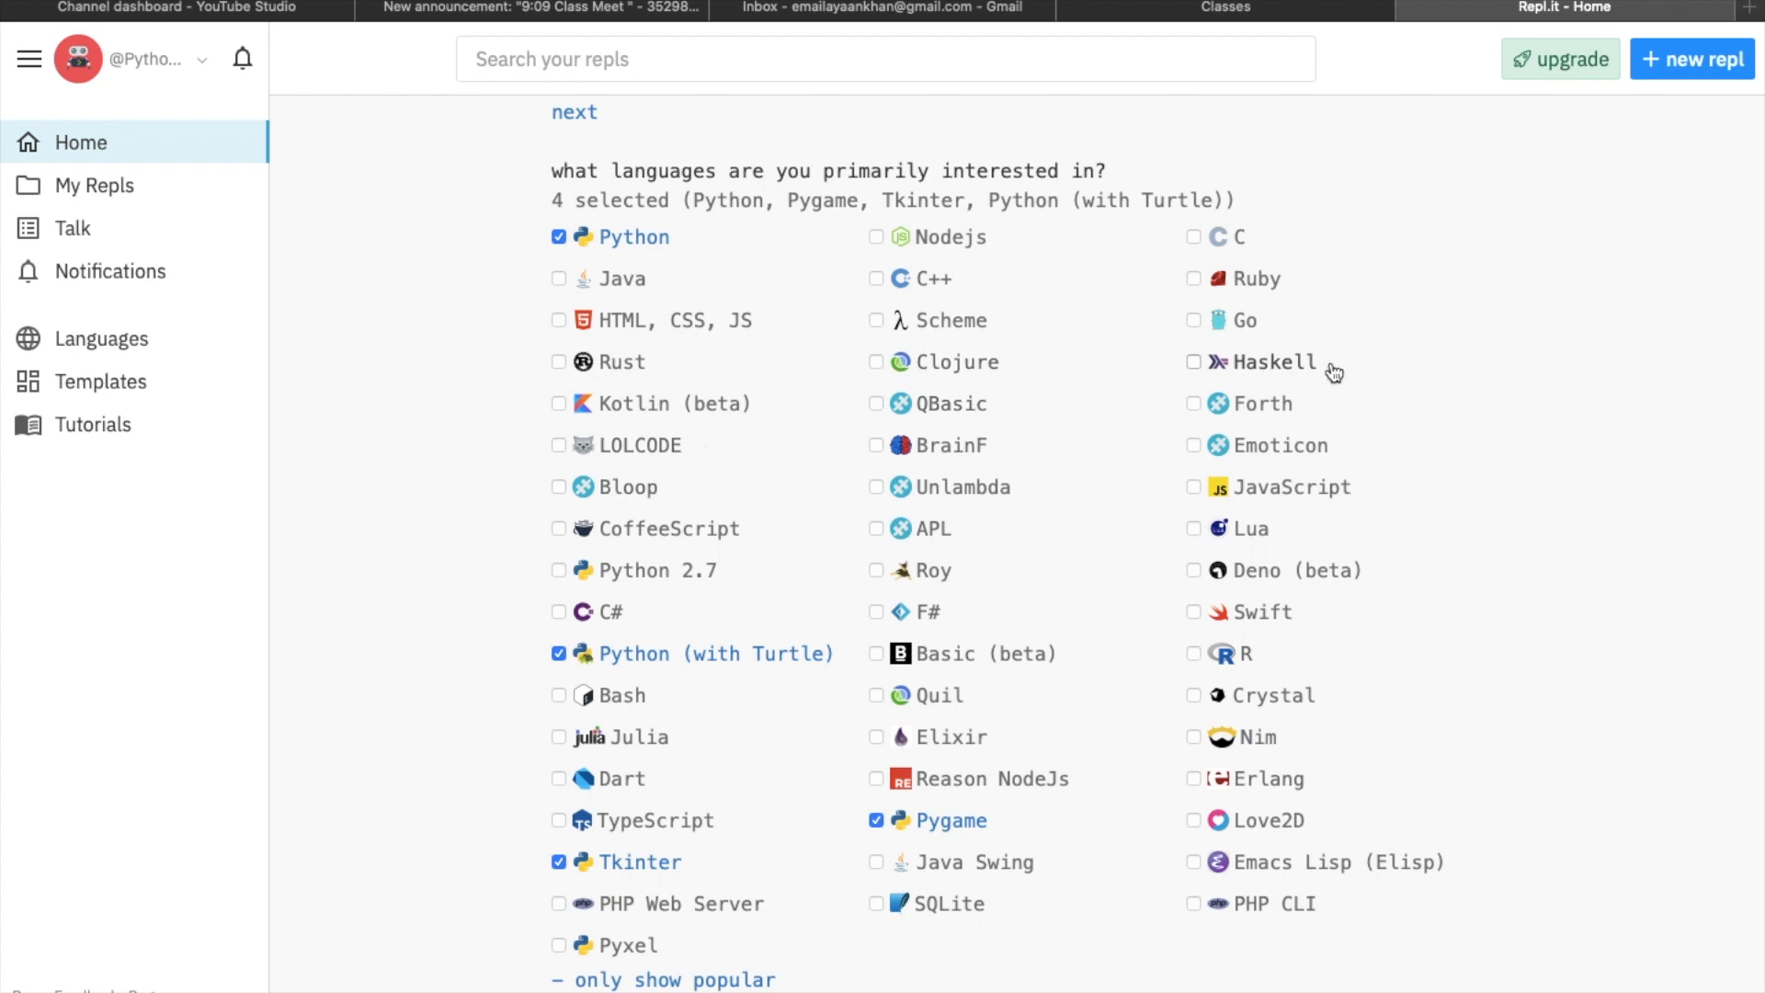
click(1195, 486)
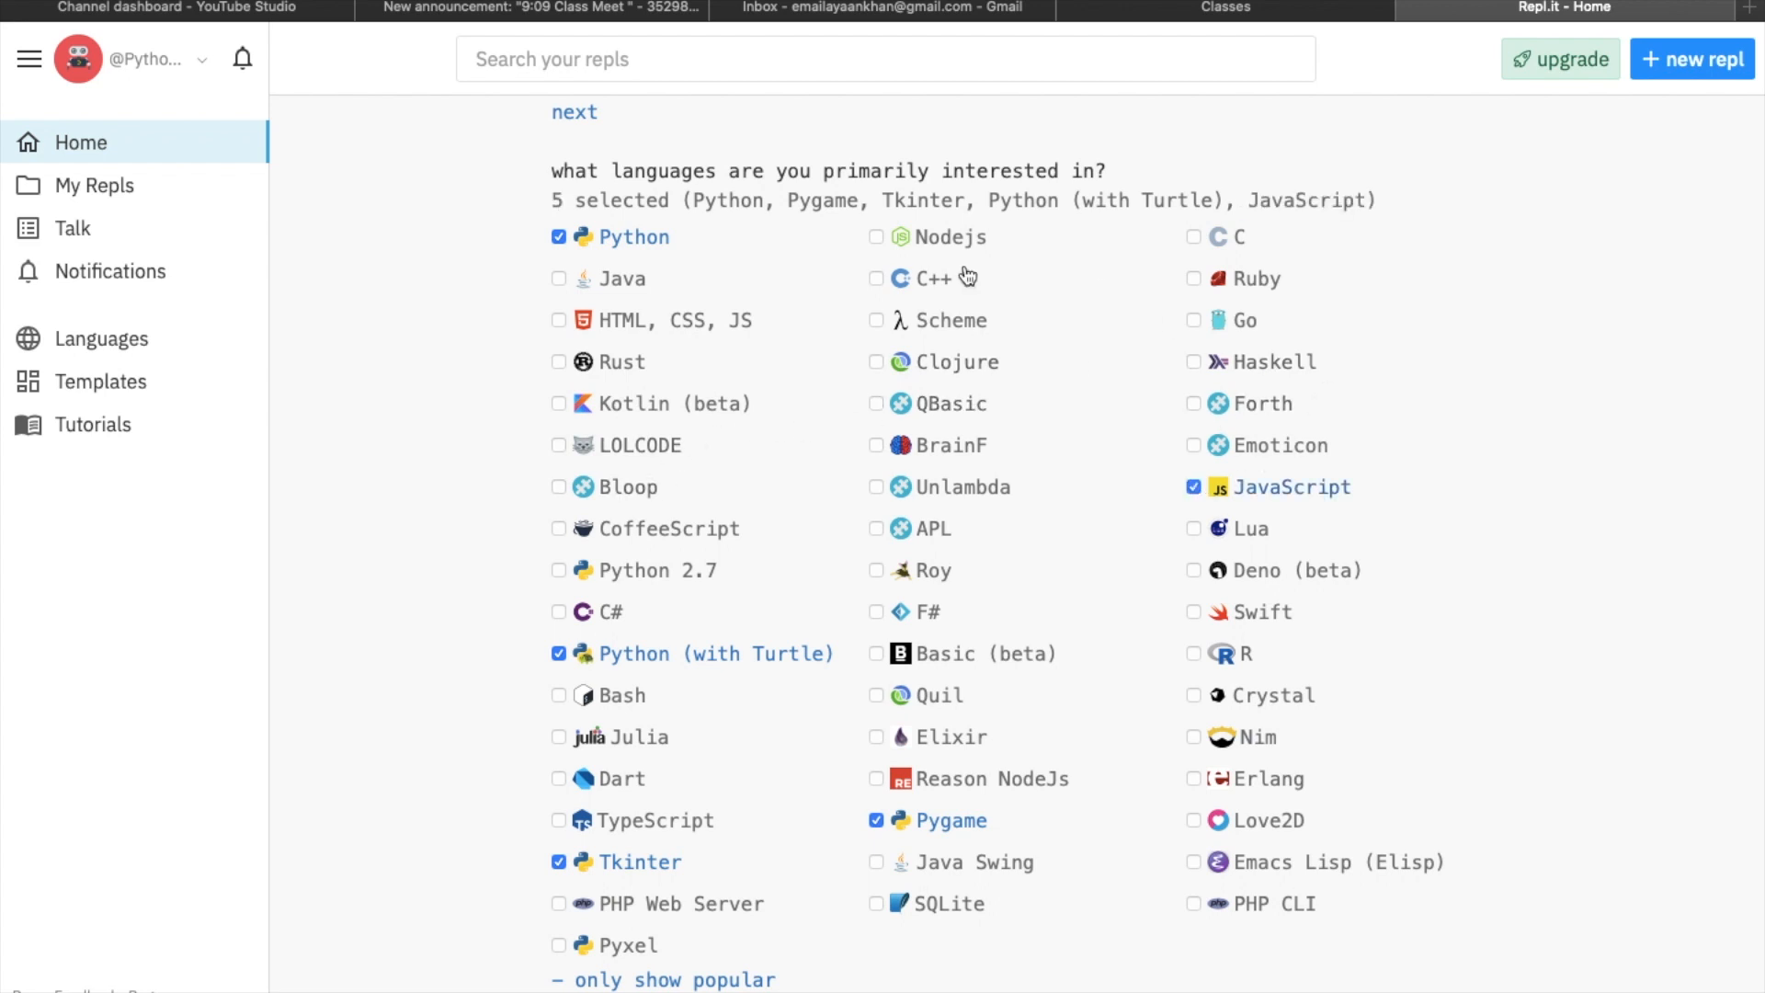
Scroll down the language list to reach and add C++ as a sixth pick
scroll(down, 3)
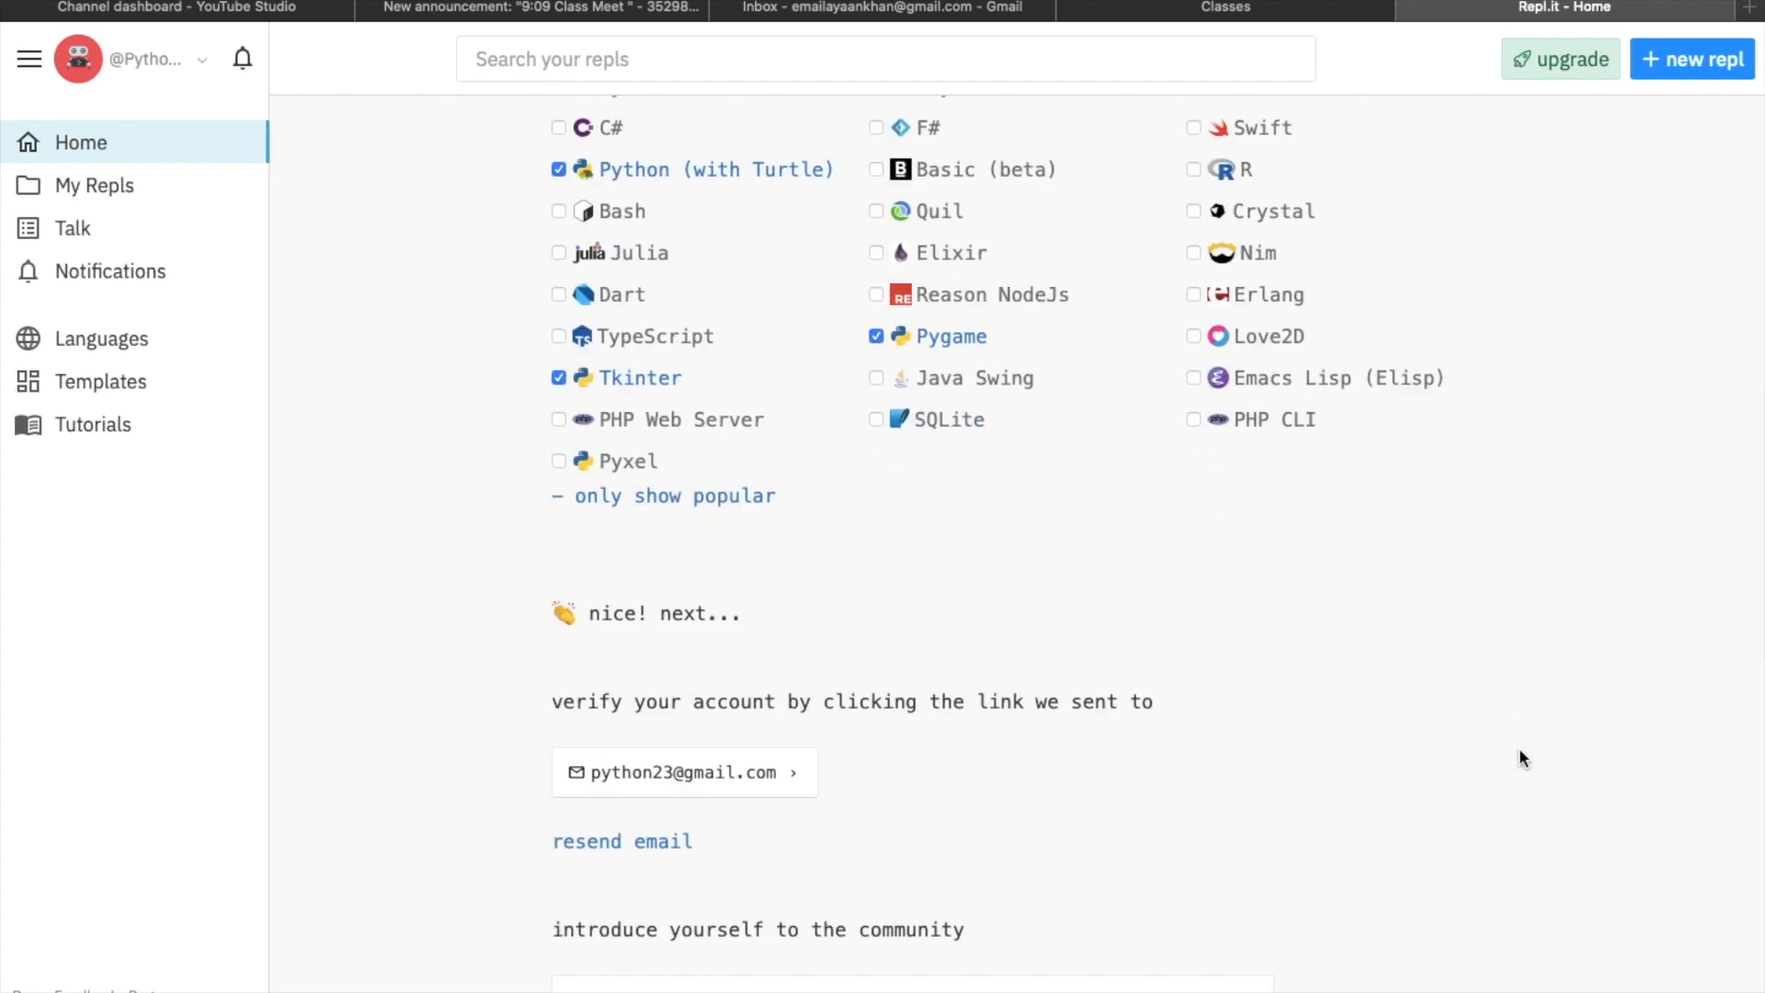
scroll(down, 3)
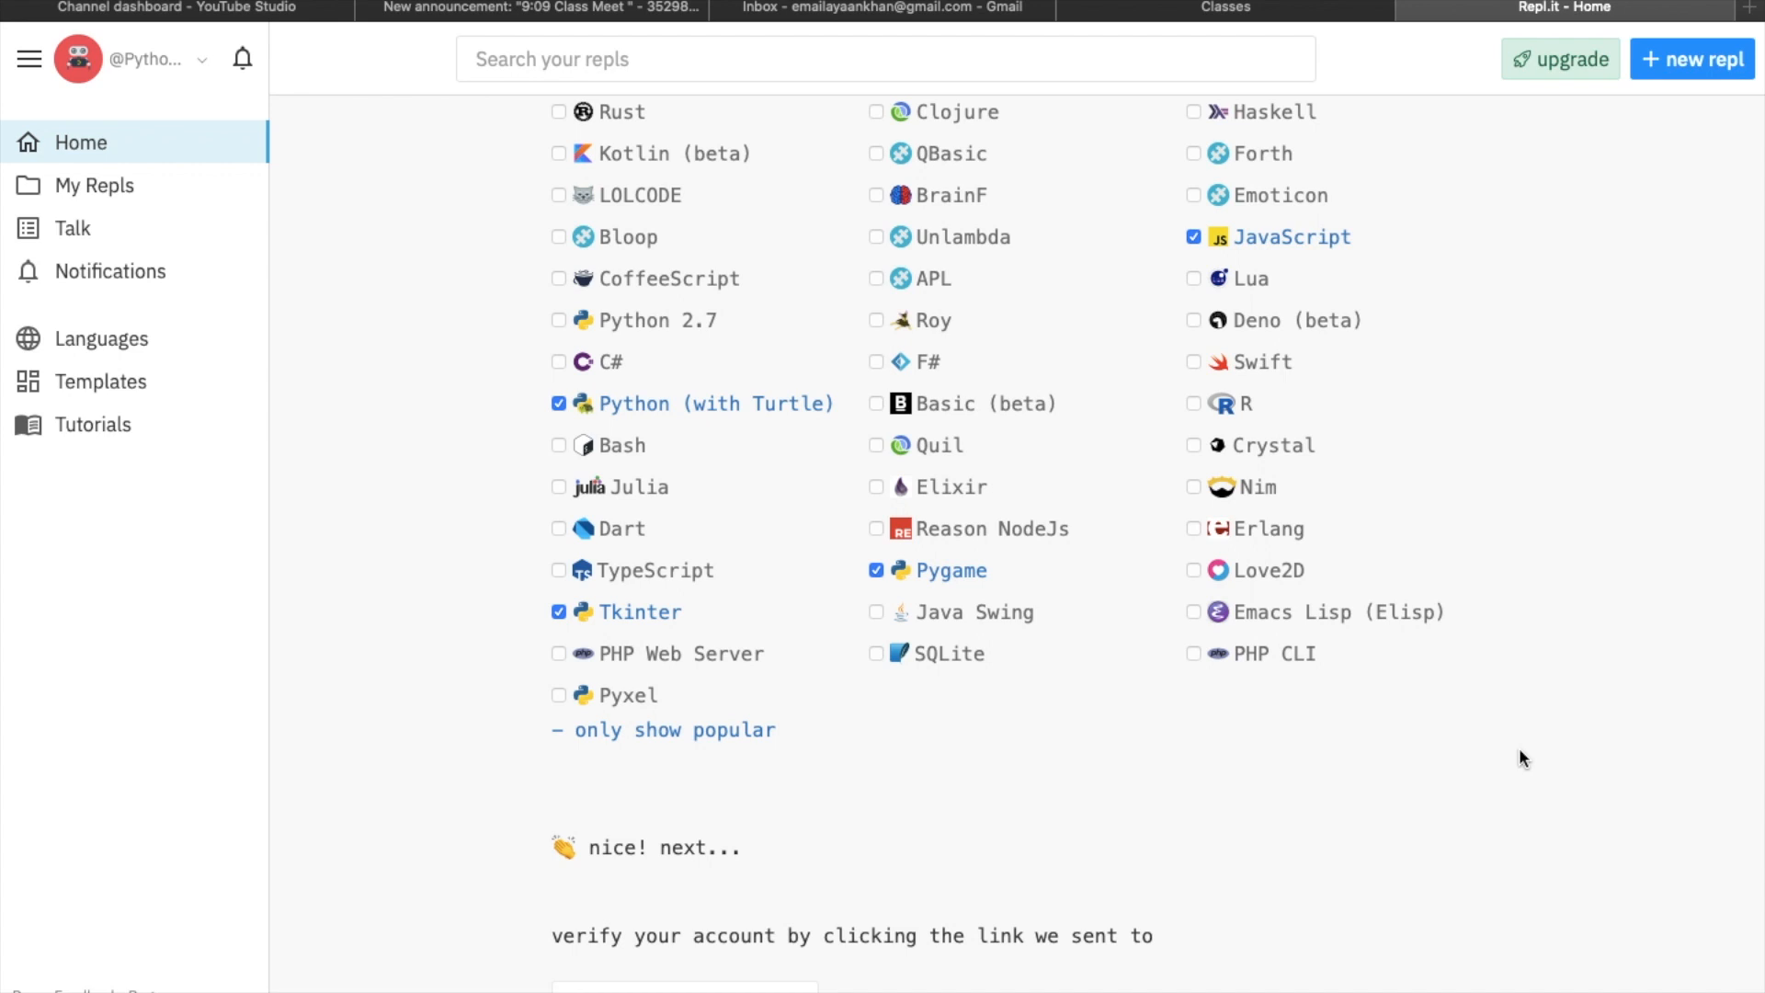
scroll(down, 3)
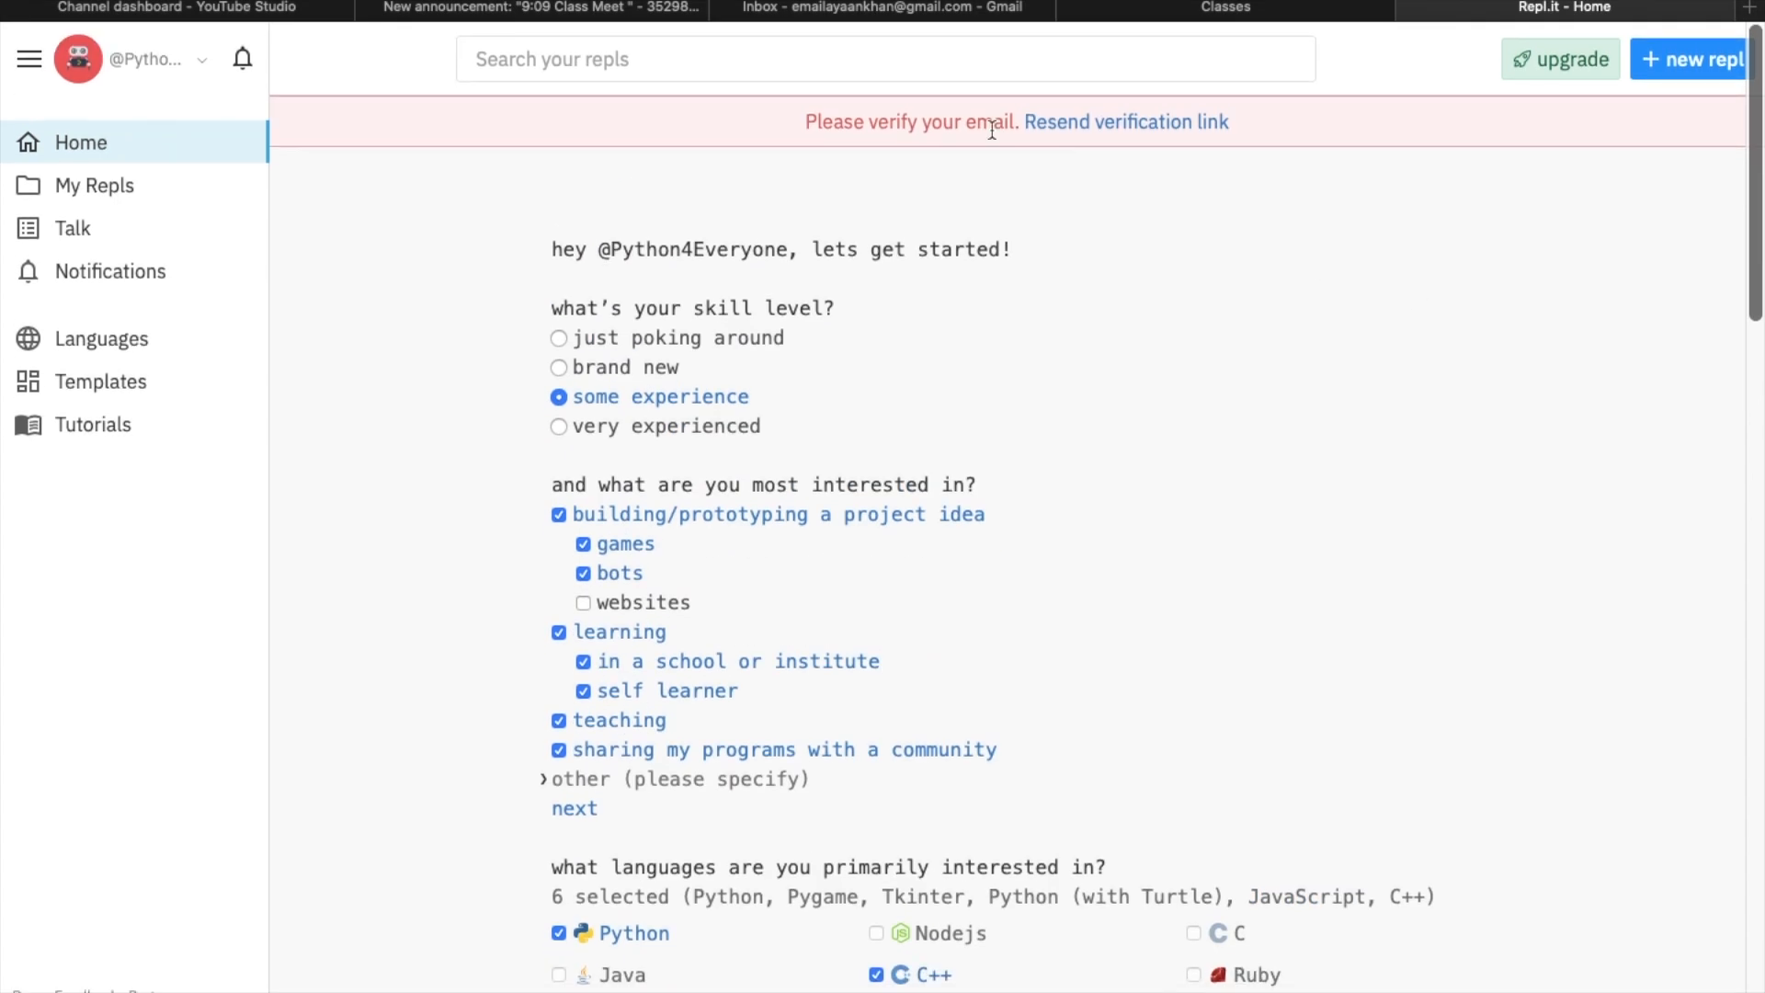
mouse_move(954, 155)
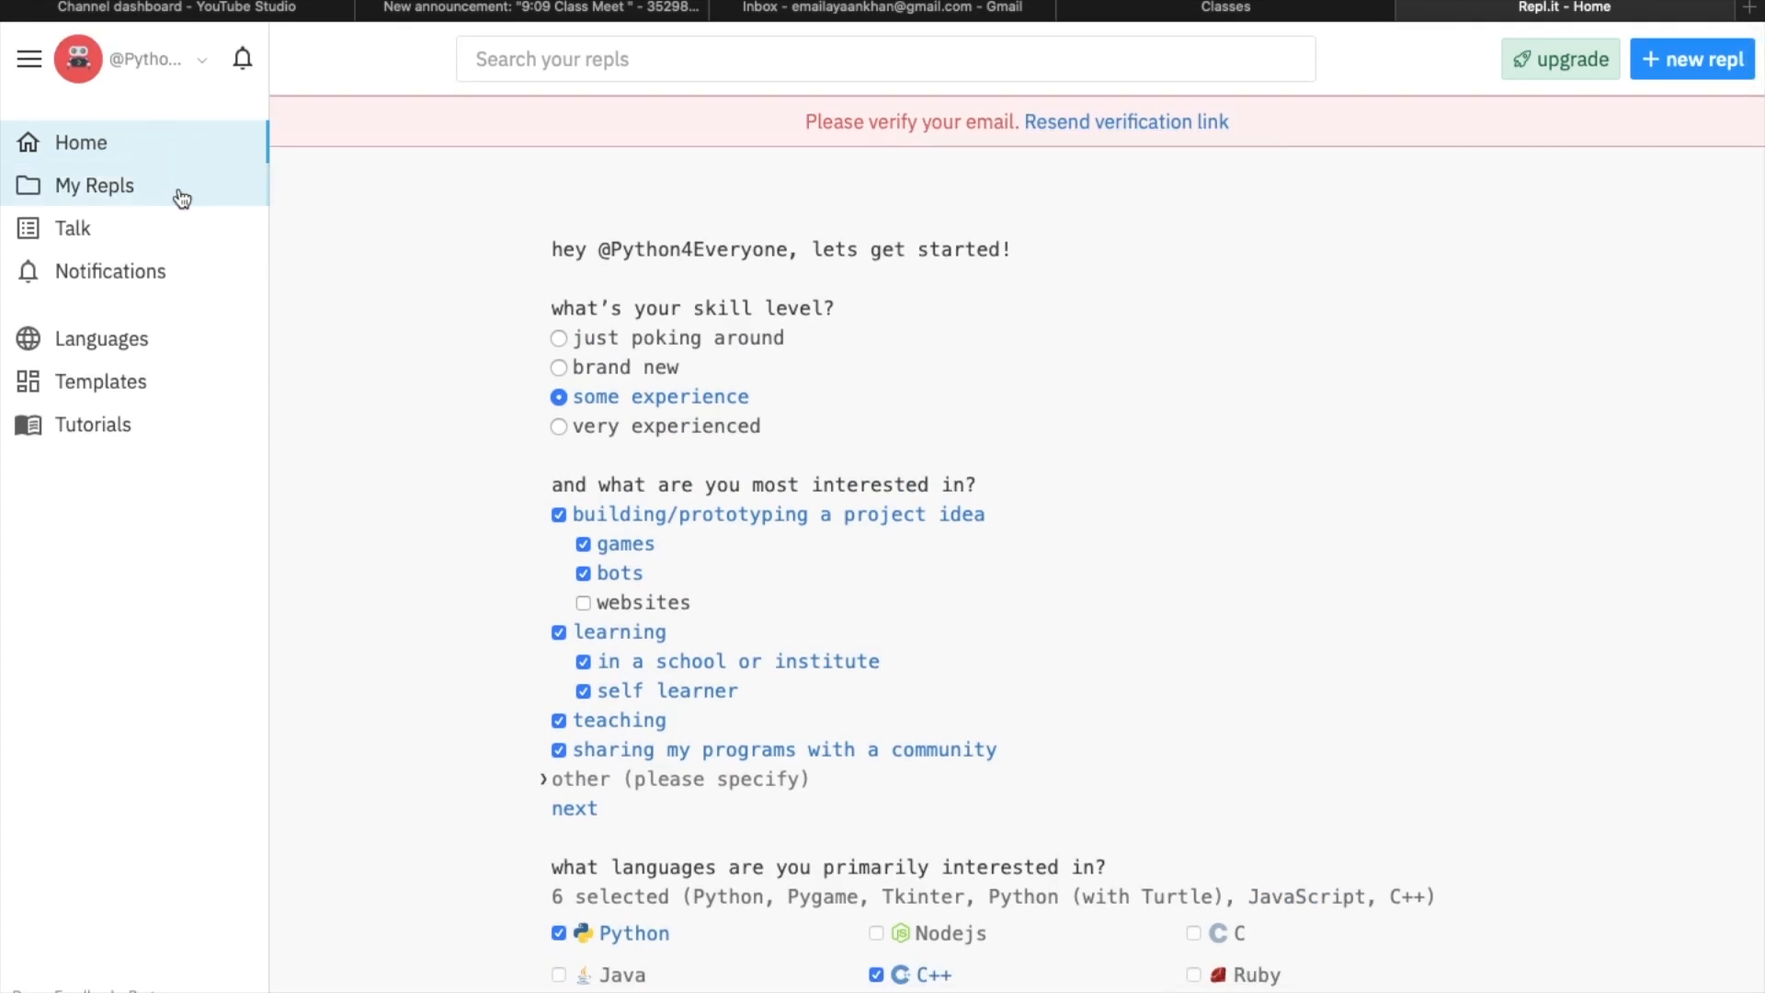
Show the new account's still-empty My Repls page from the sidebar
click(94, 184)
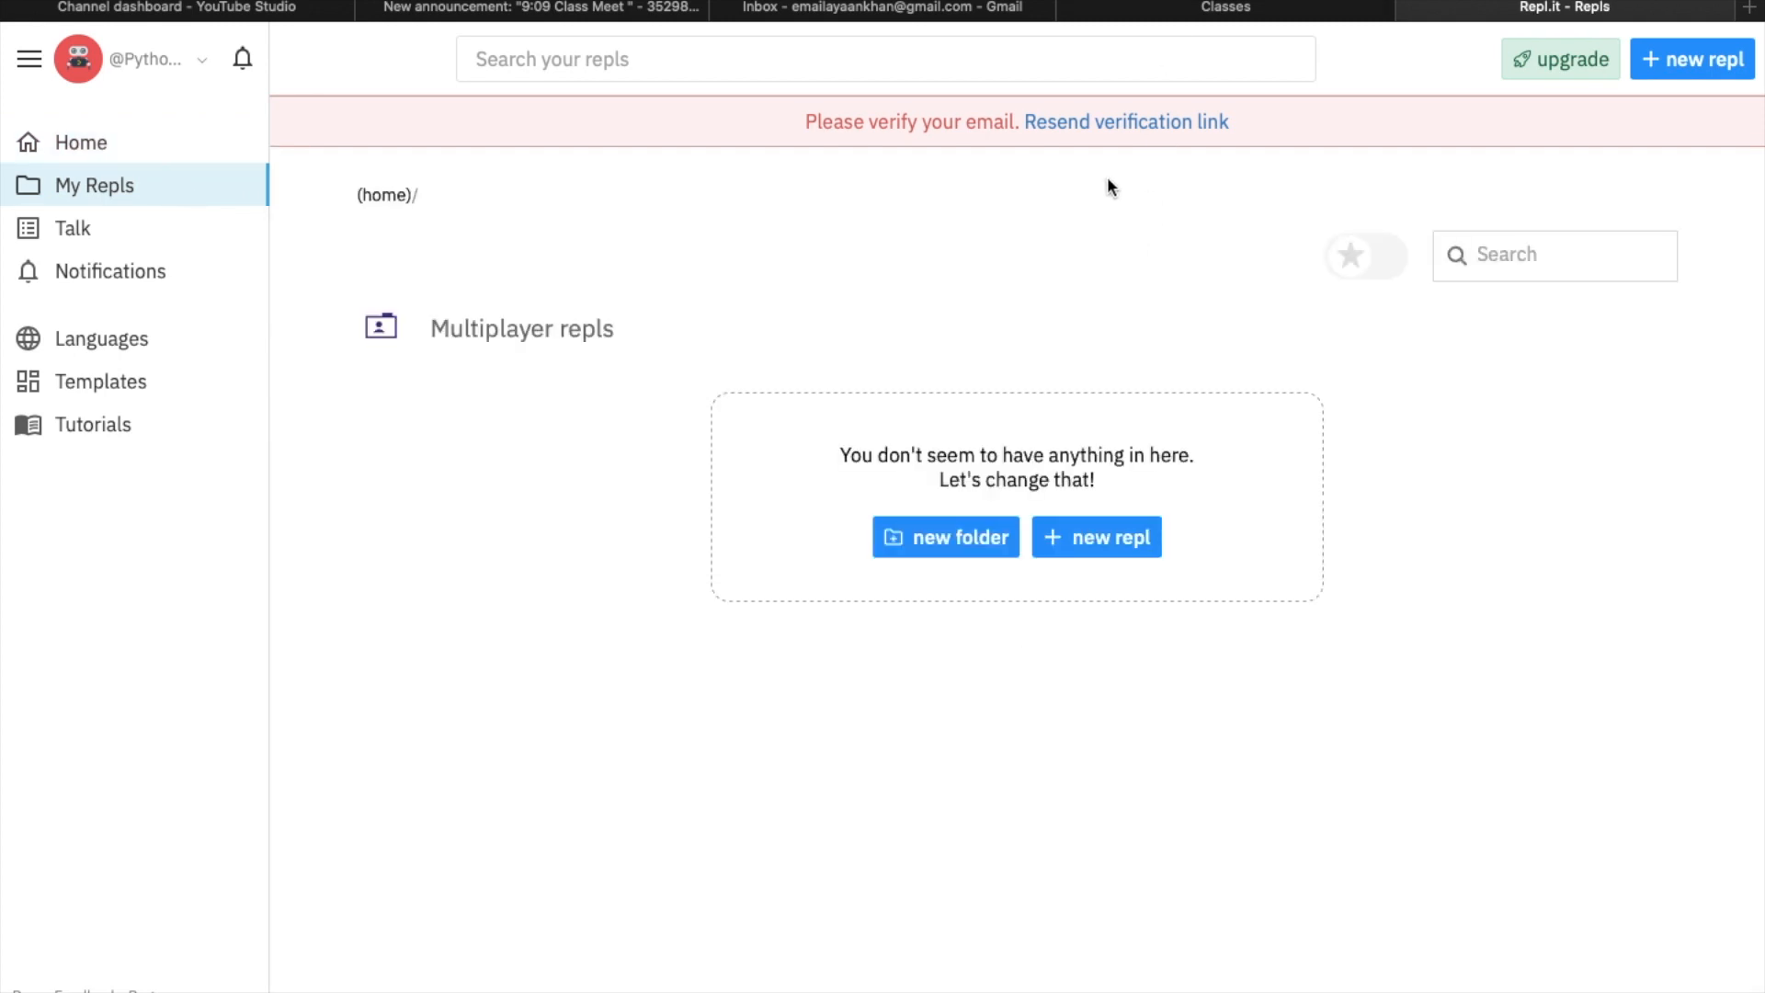
mouse_move(1182, 118)
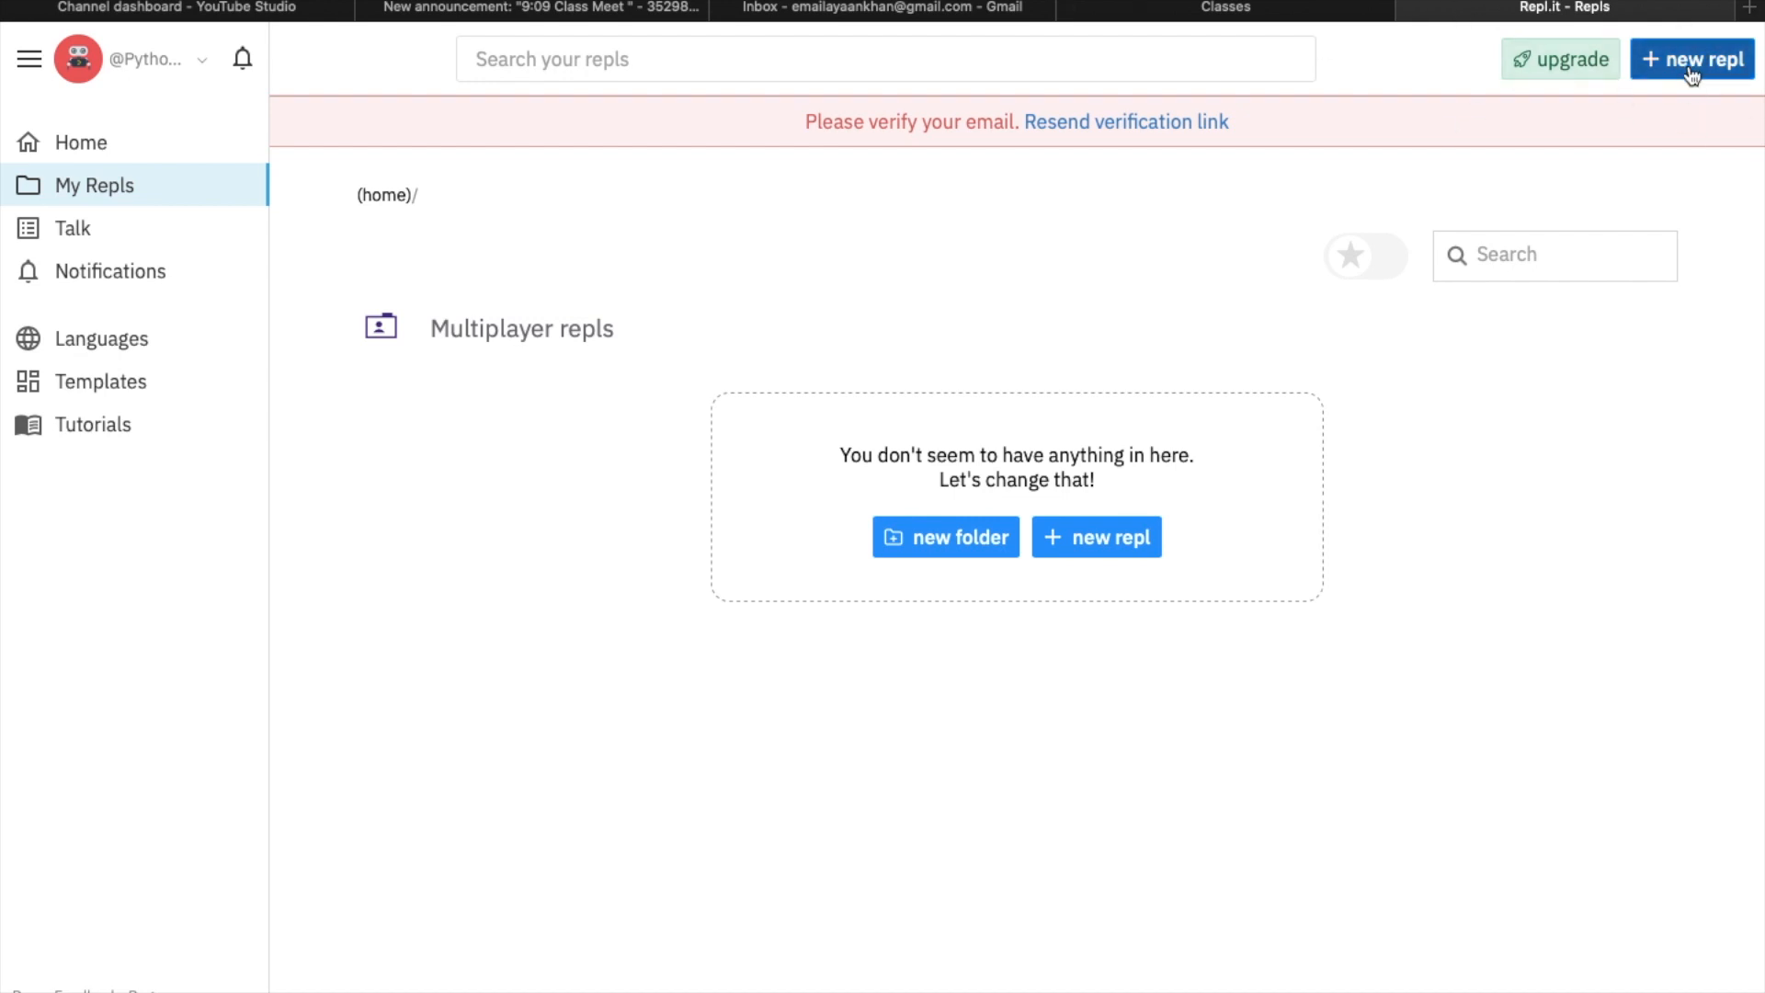
Create a new public Python repl named 'Python Code 1'
click(1691, 59)
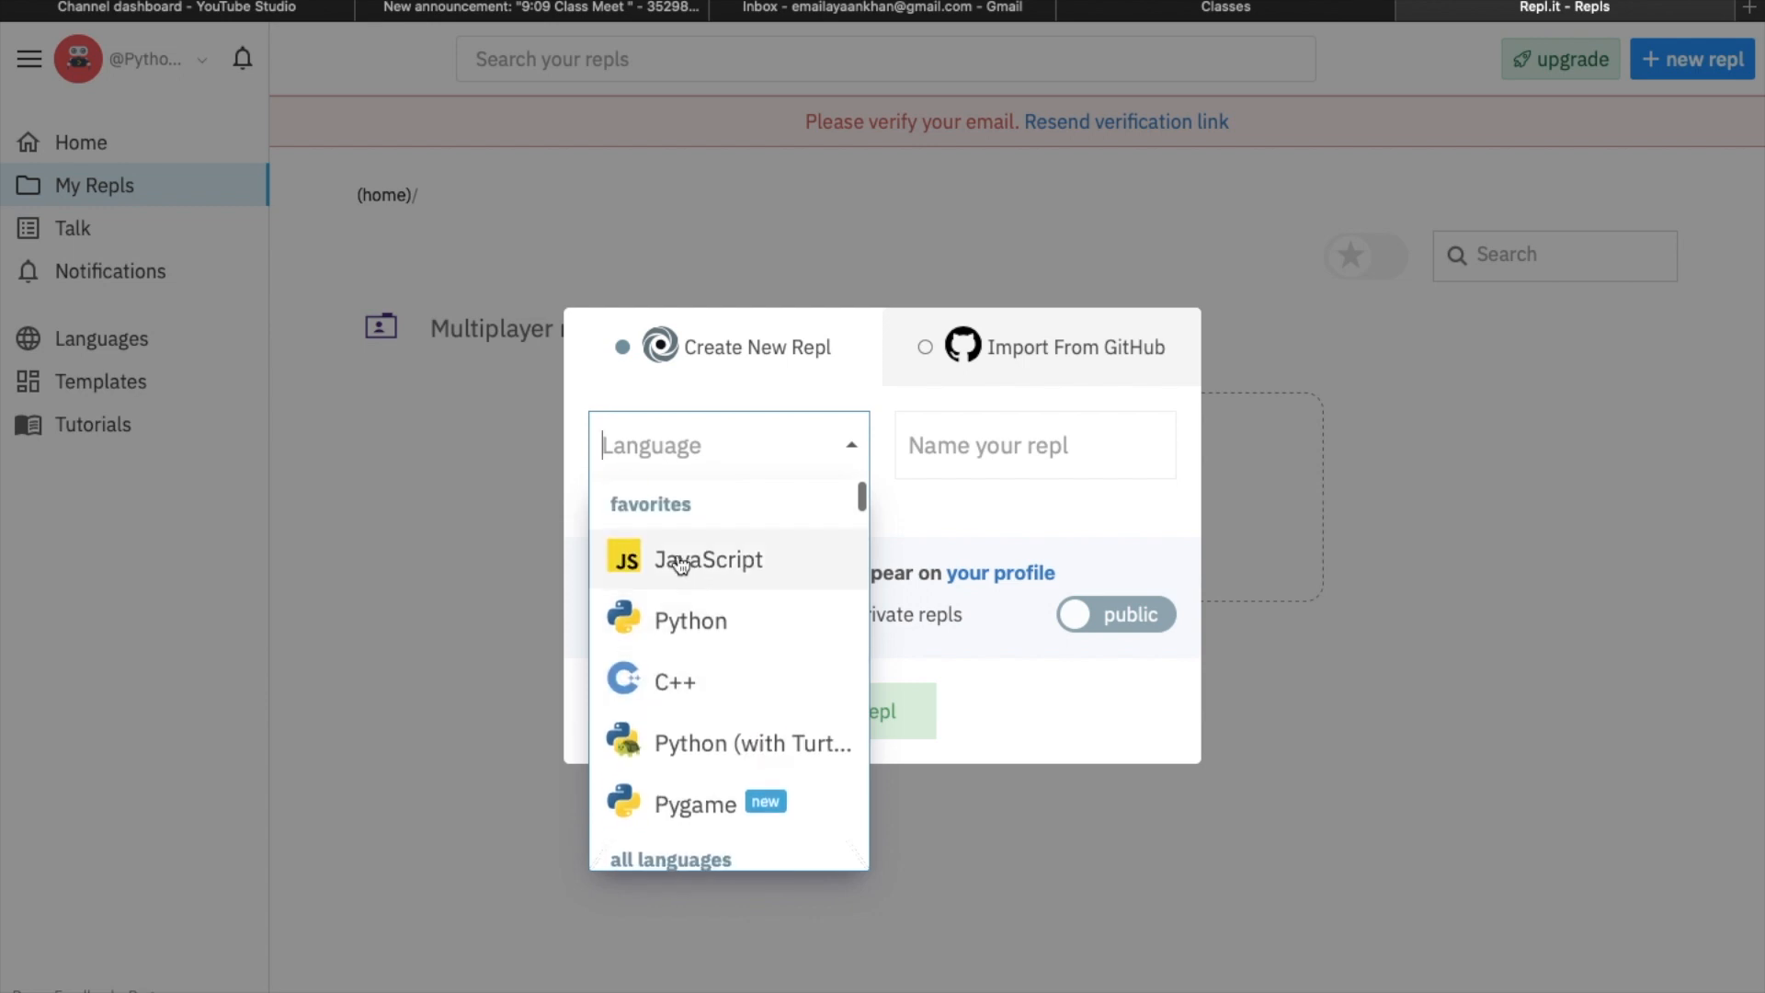
mouse_move(753, 695)
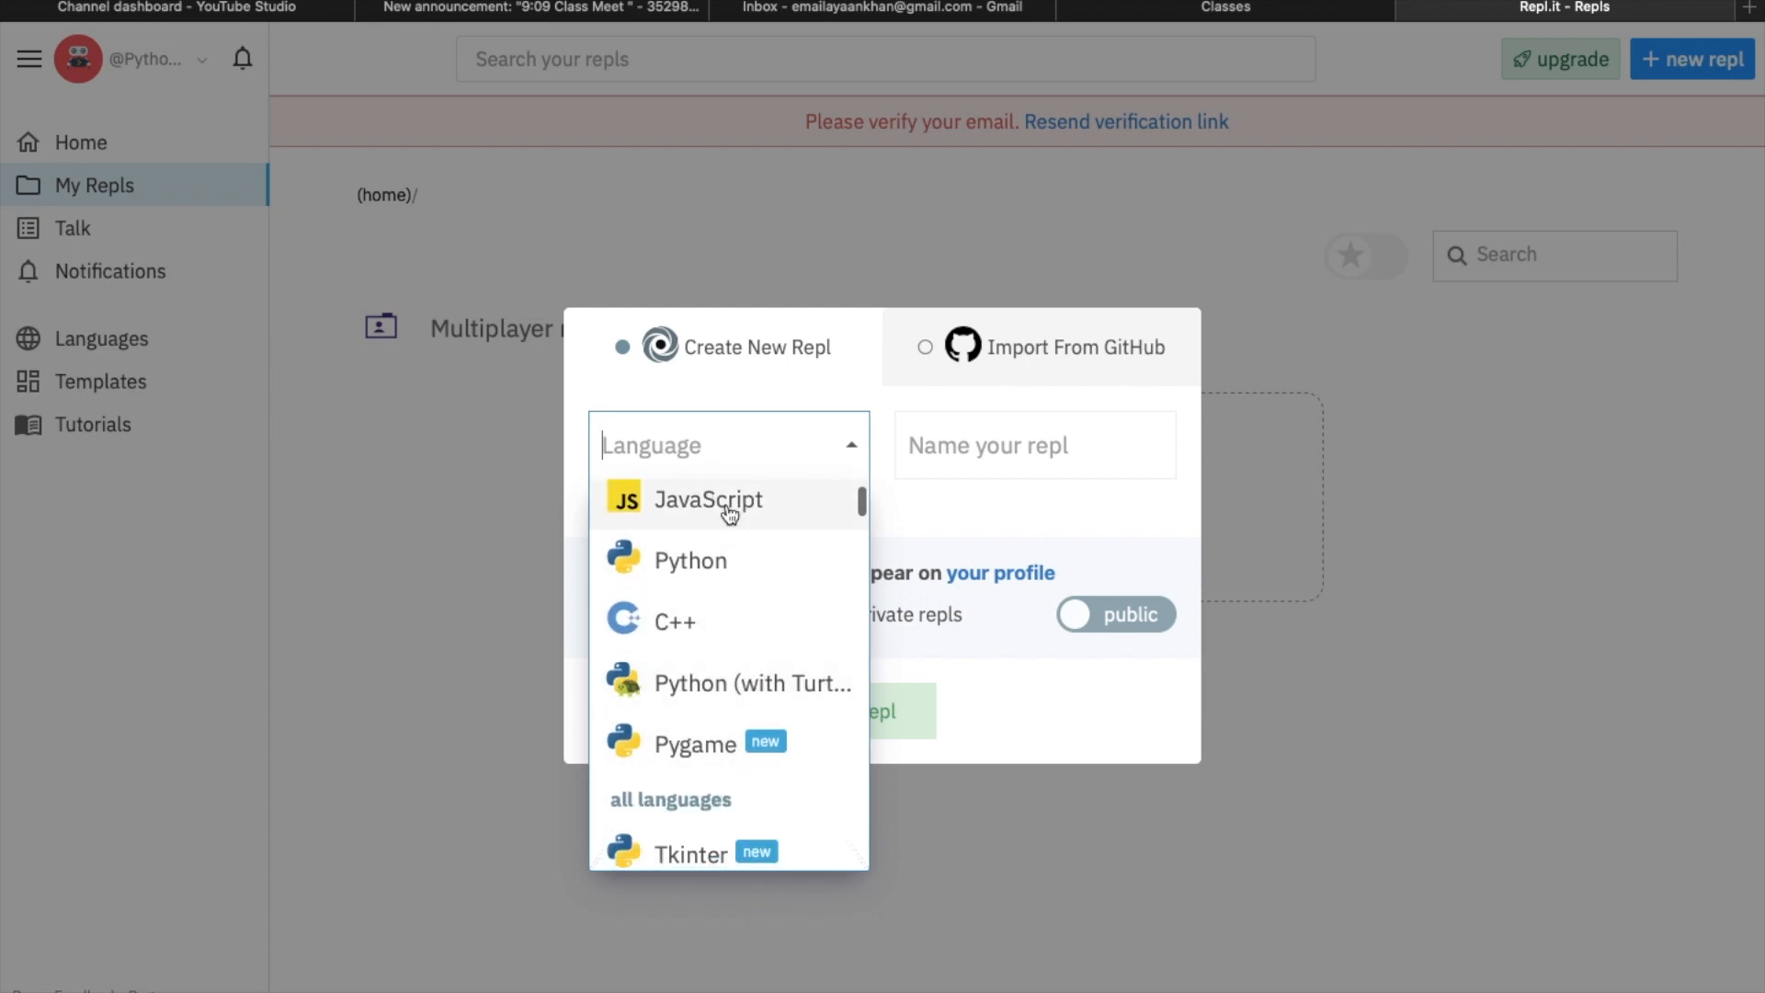
mouse_move(689, 561)
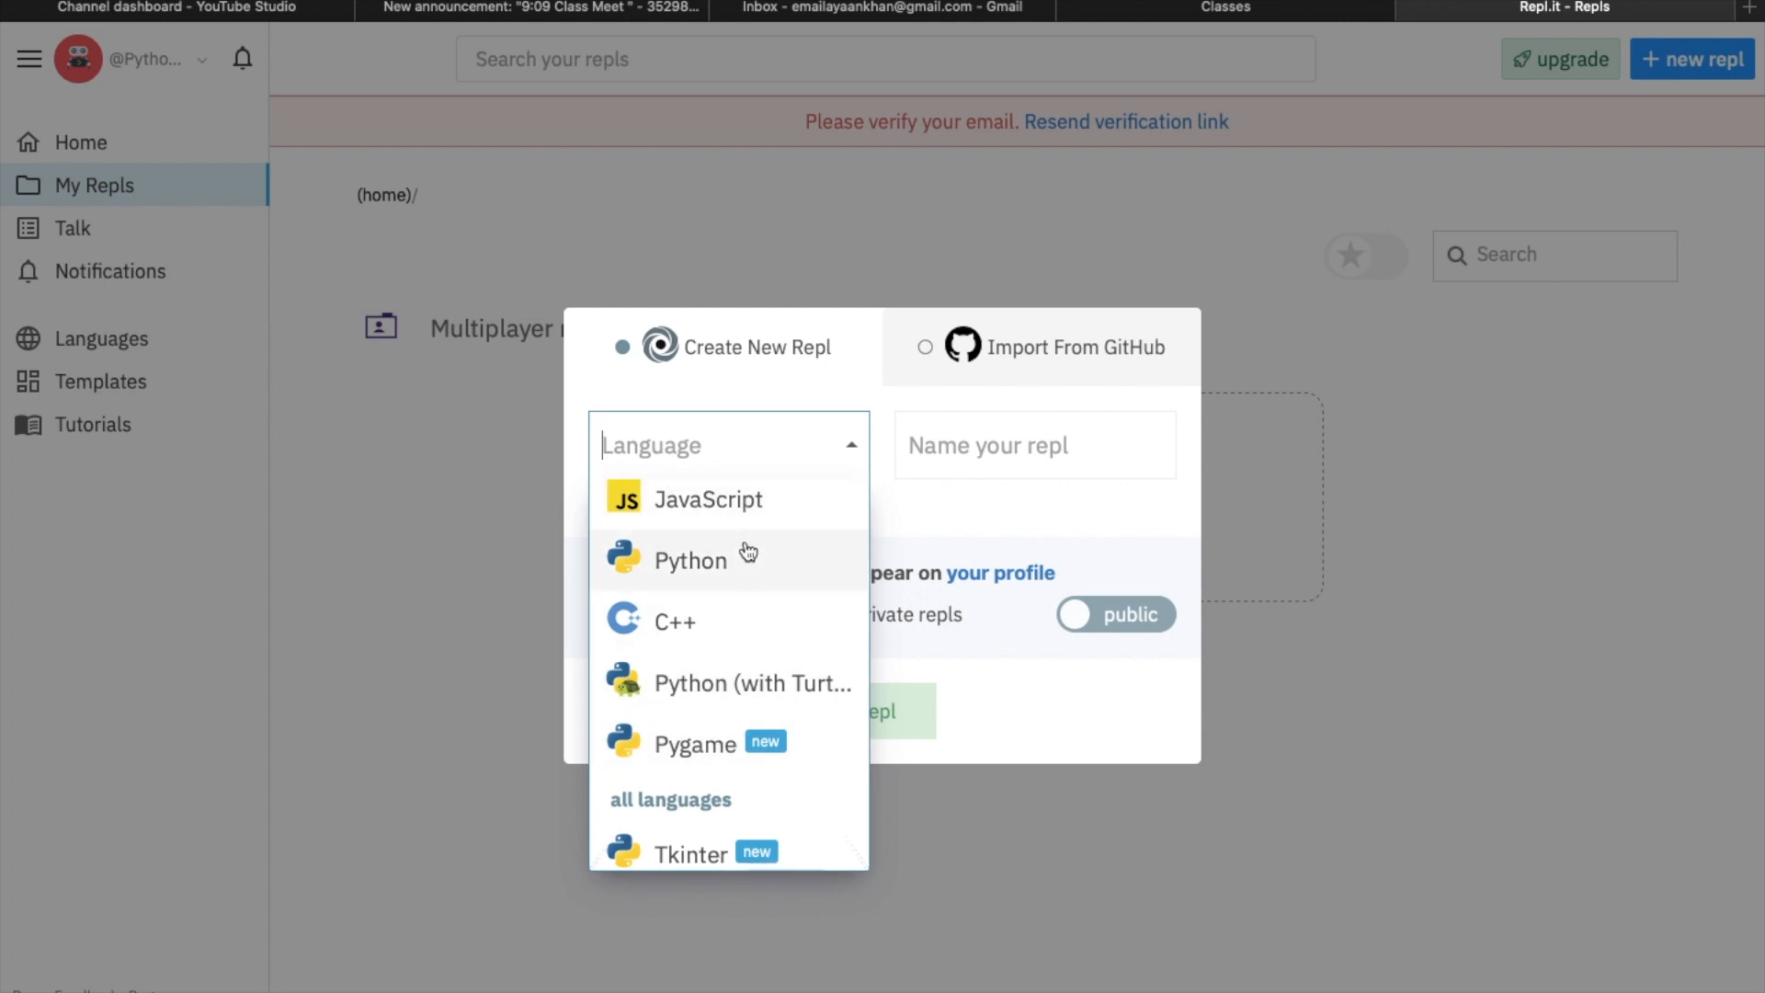
click(689, 561)
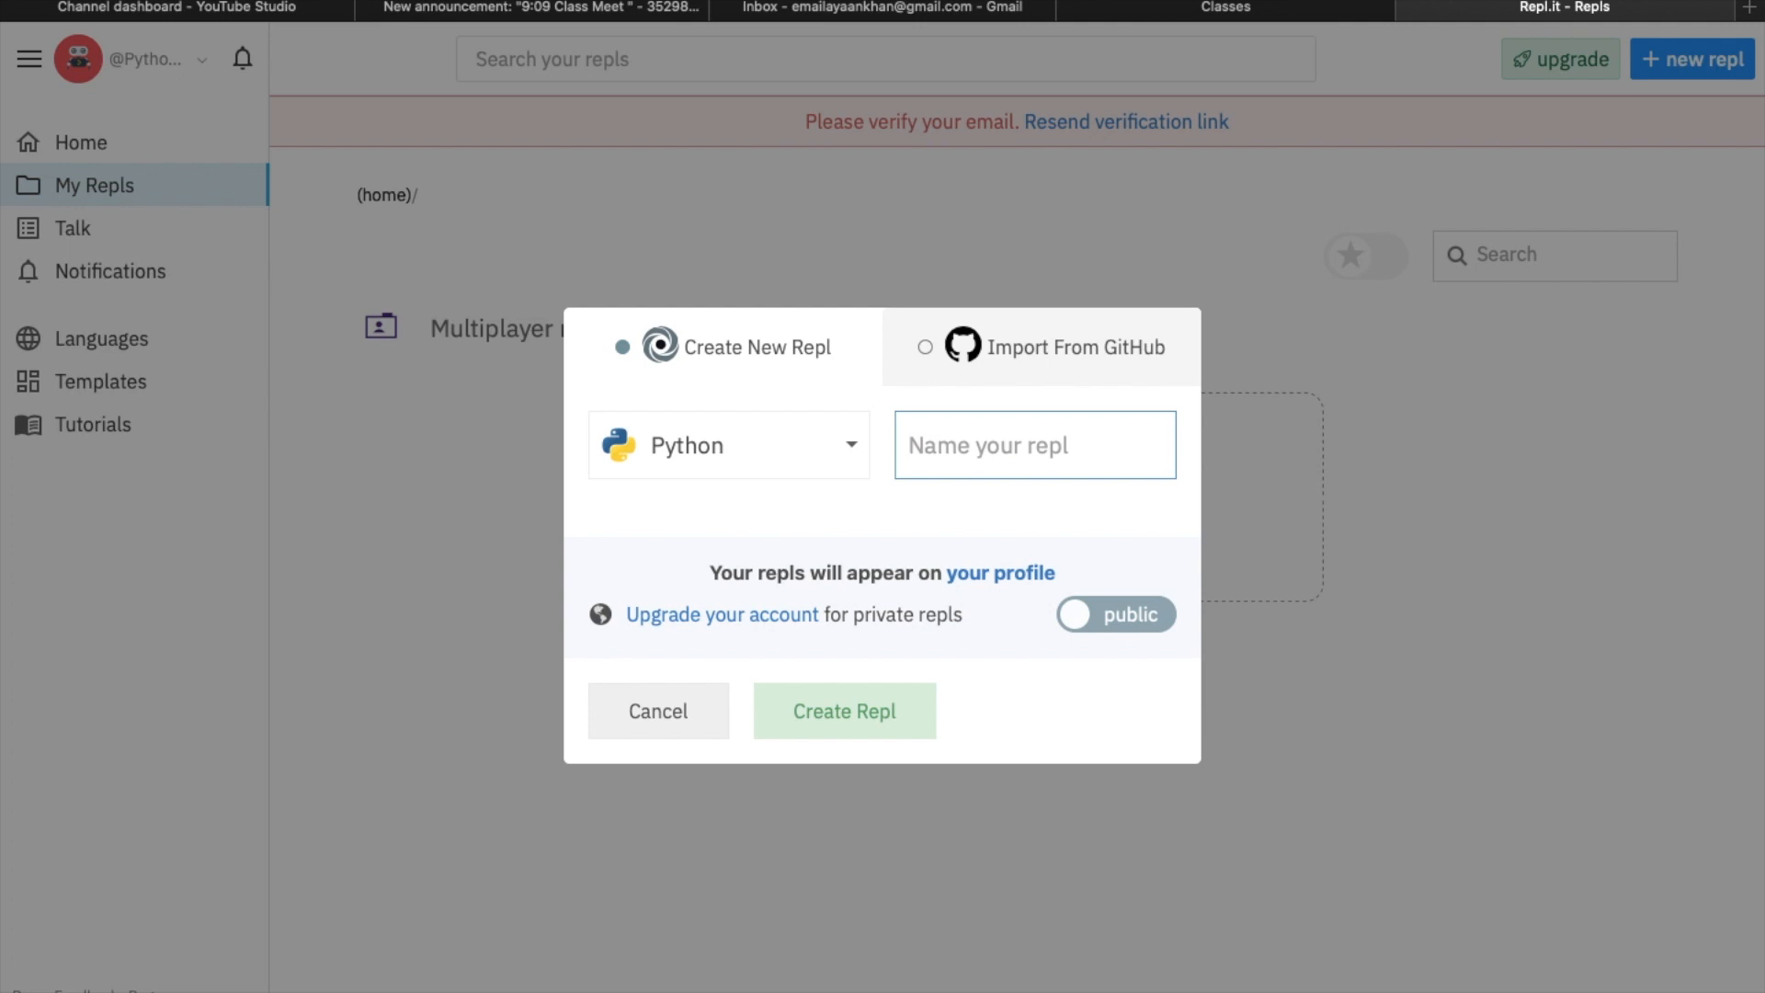
text(Python Code 1)
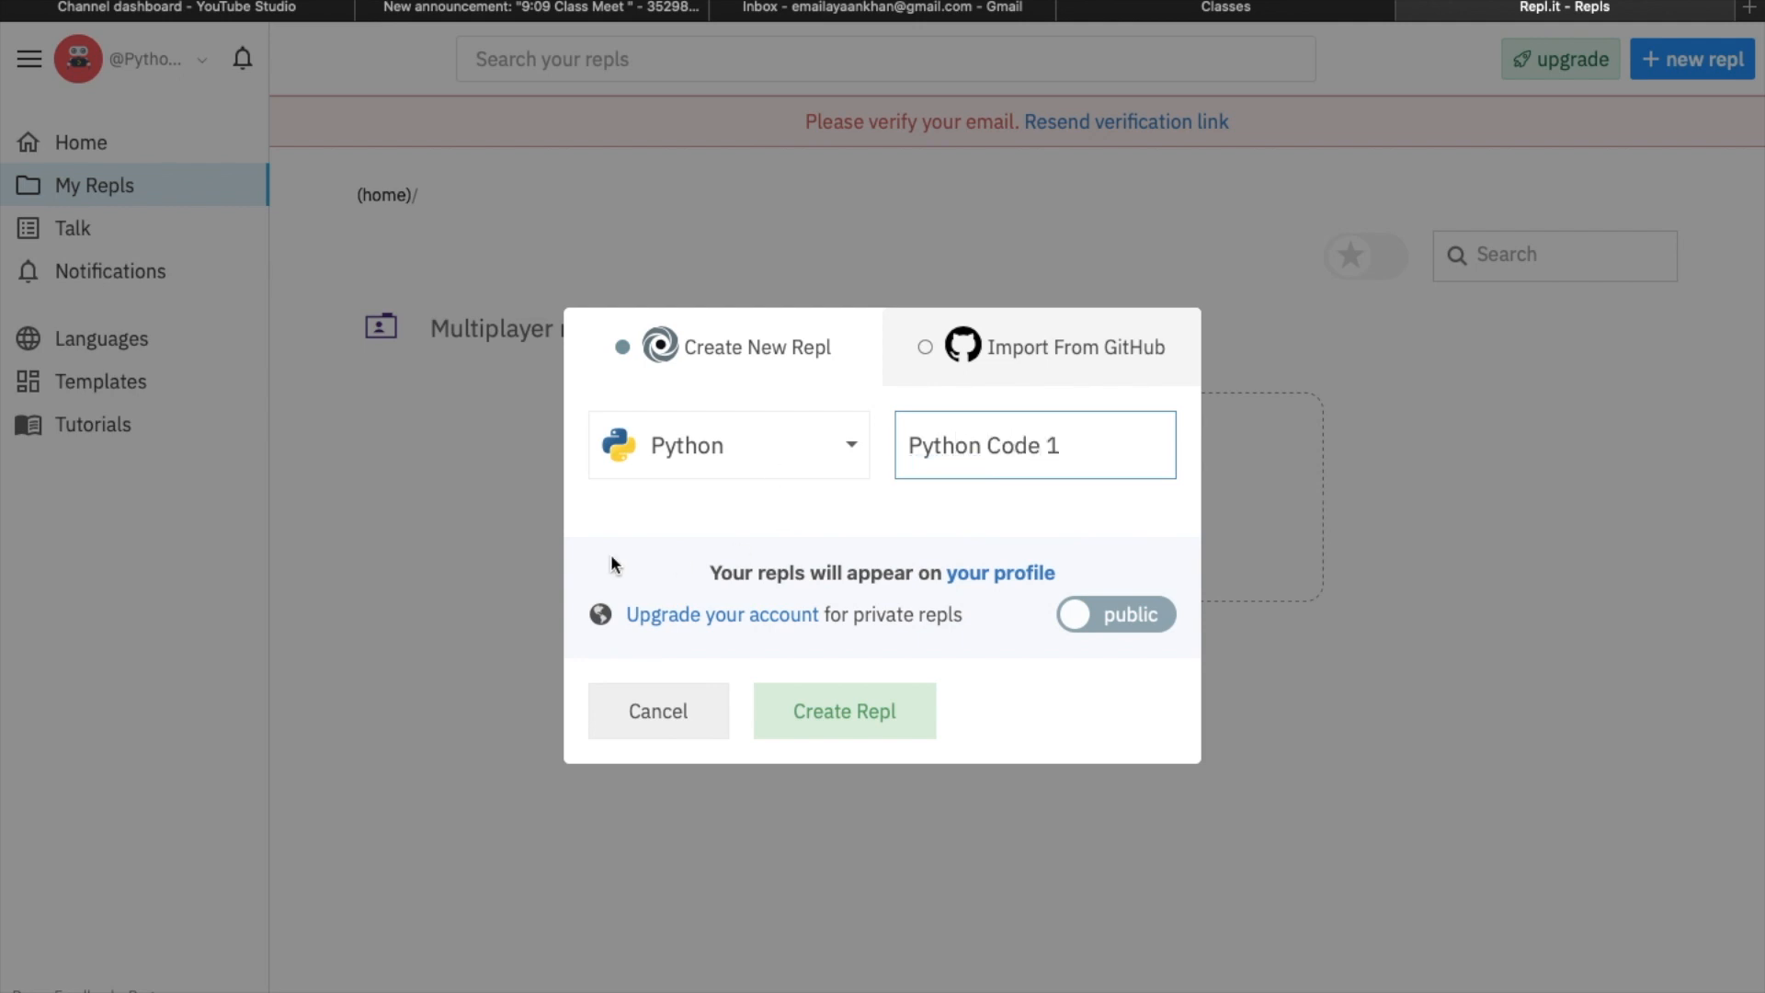
click(843, 709)
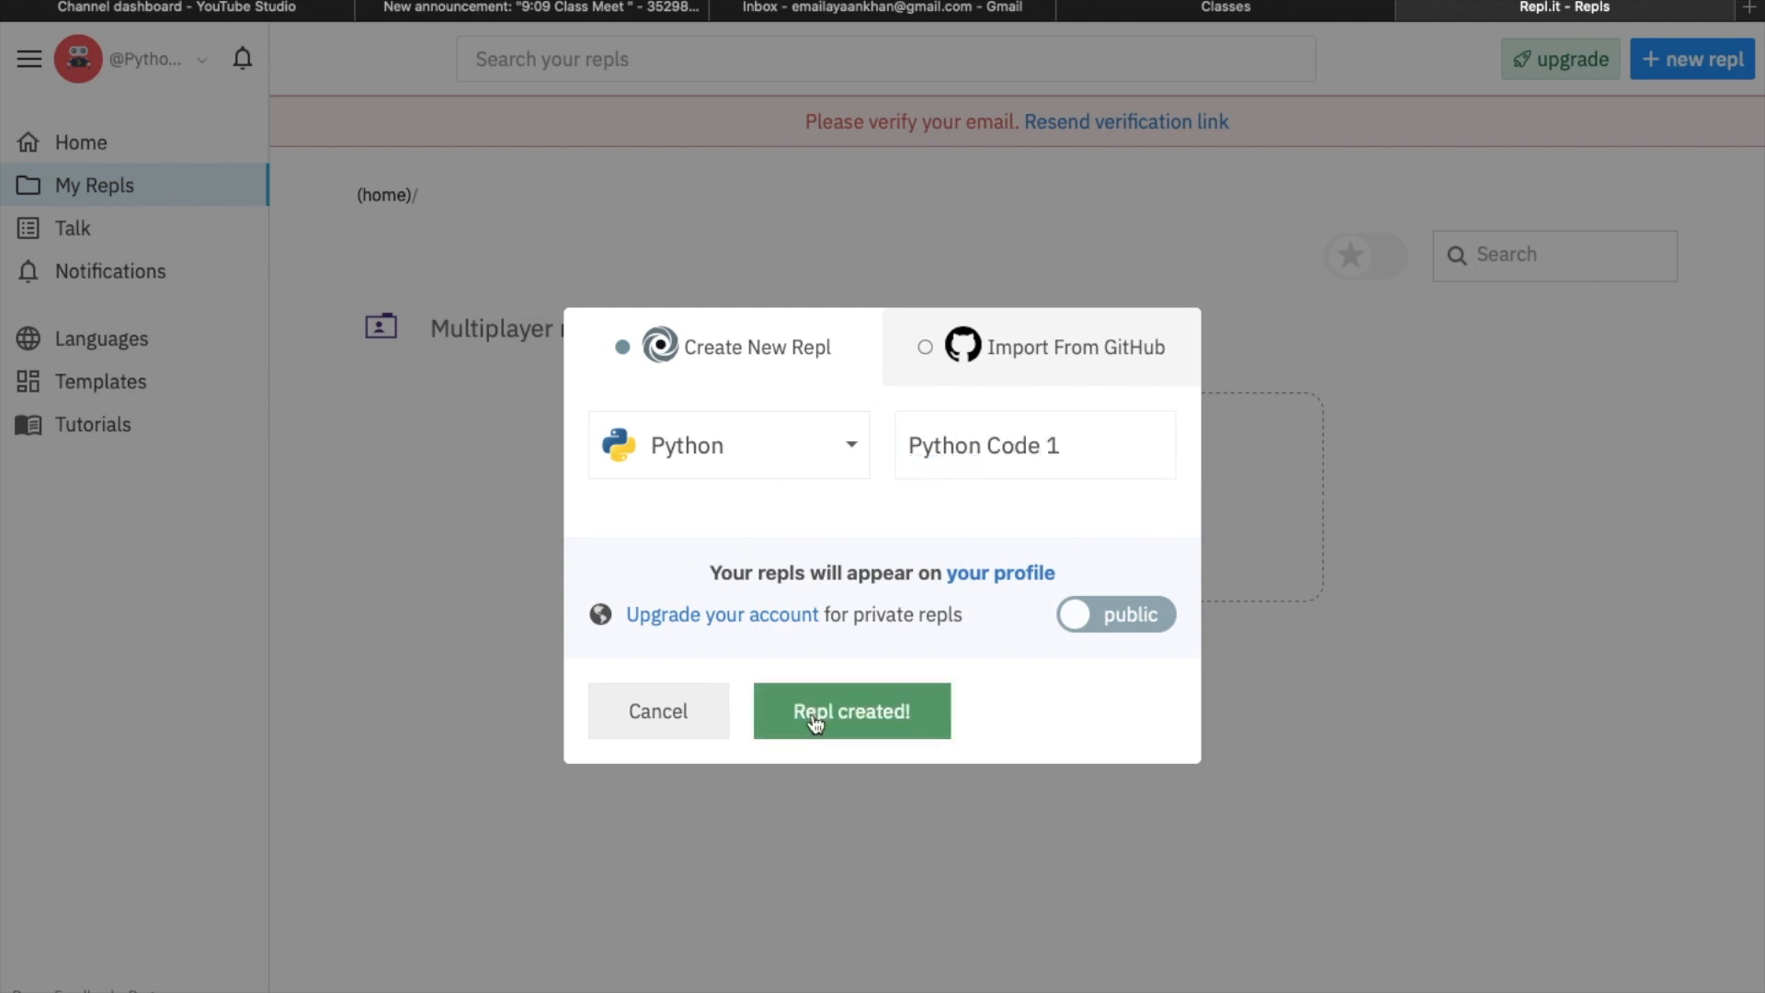
Write print("Hello!") in main.py and run it so Hello! appears in the console
click(851, 709)
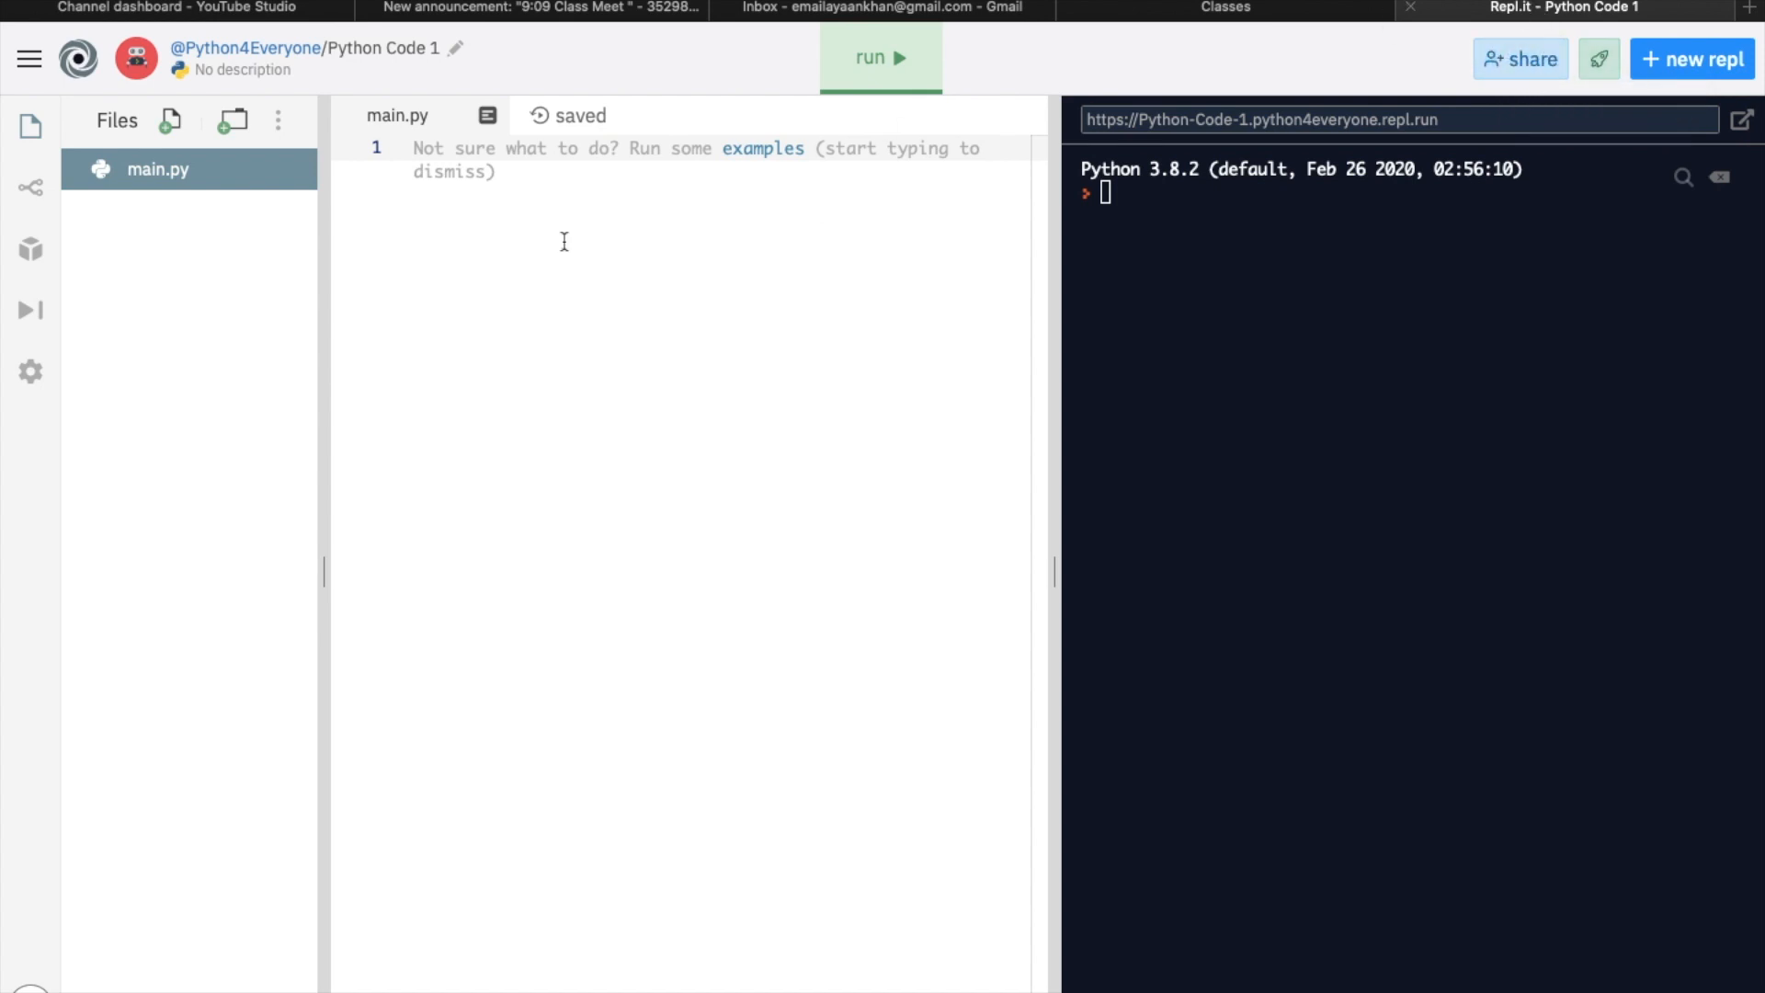
text(print("He)
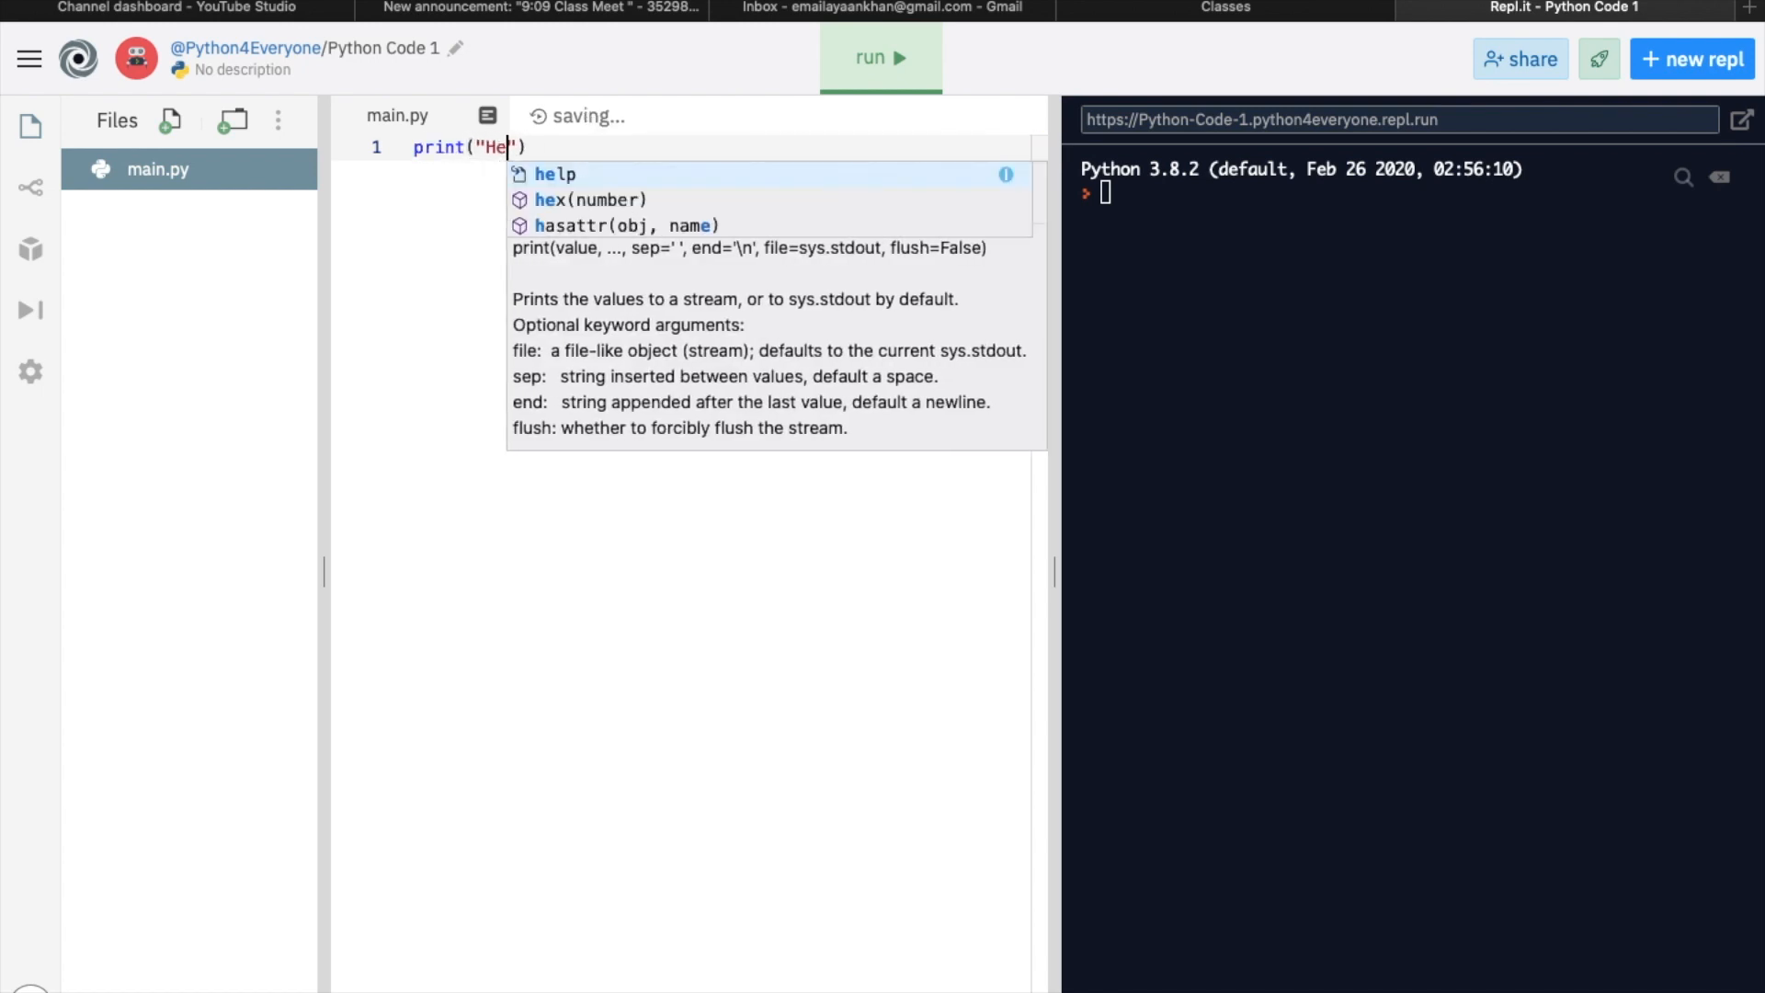
text(llo!)
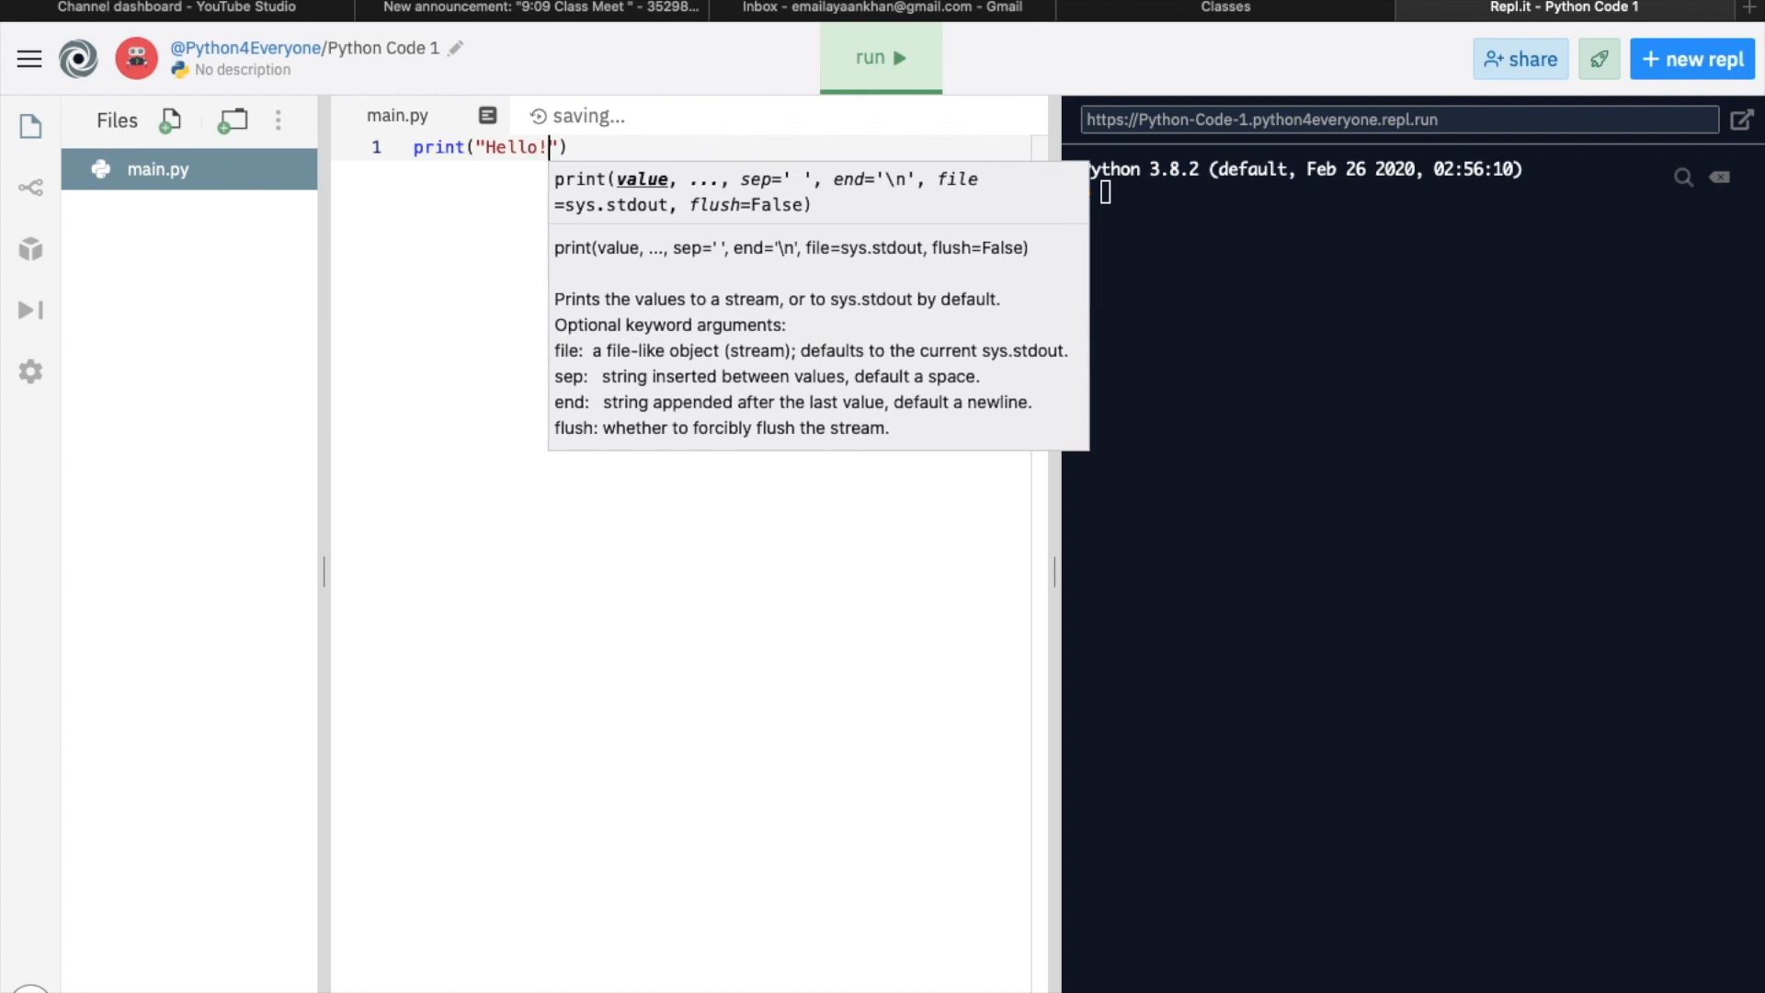
click(878, 57)
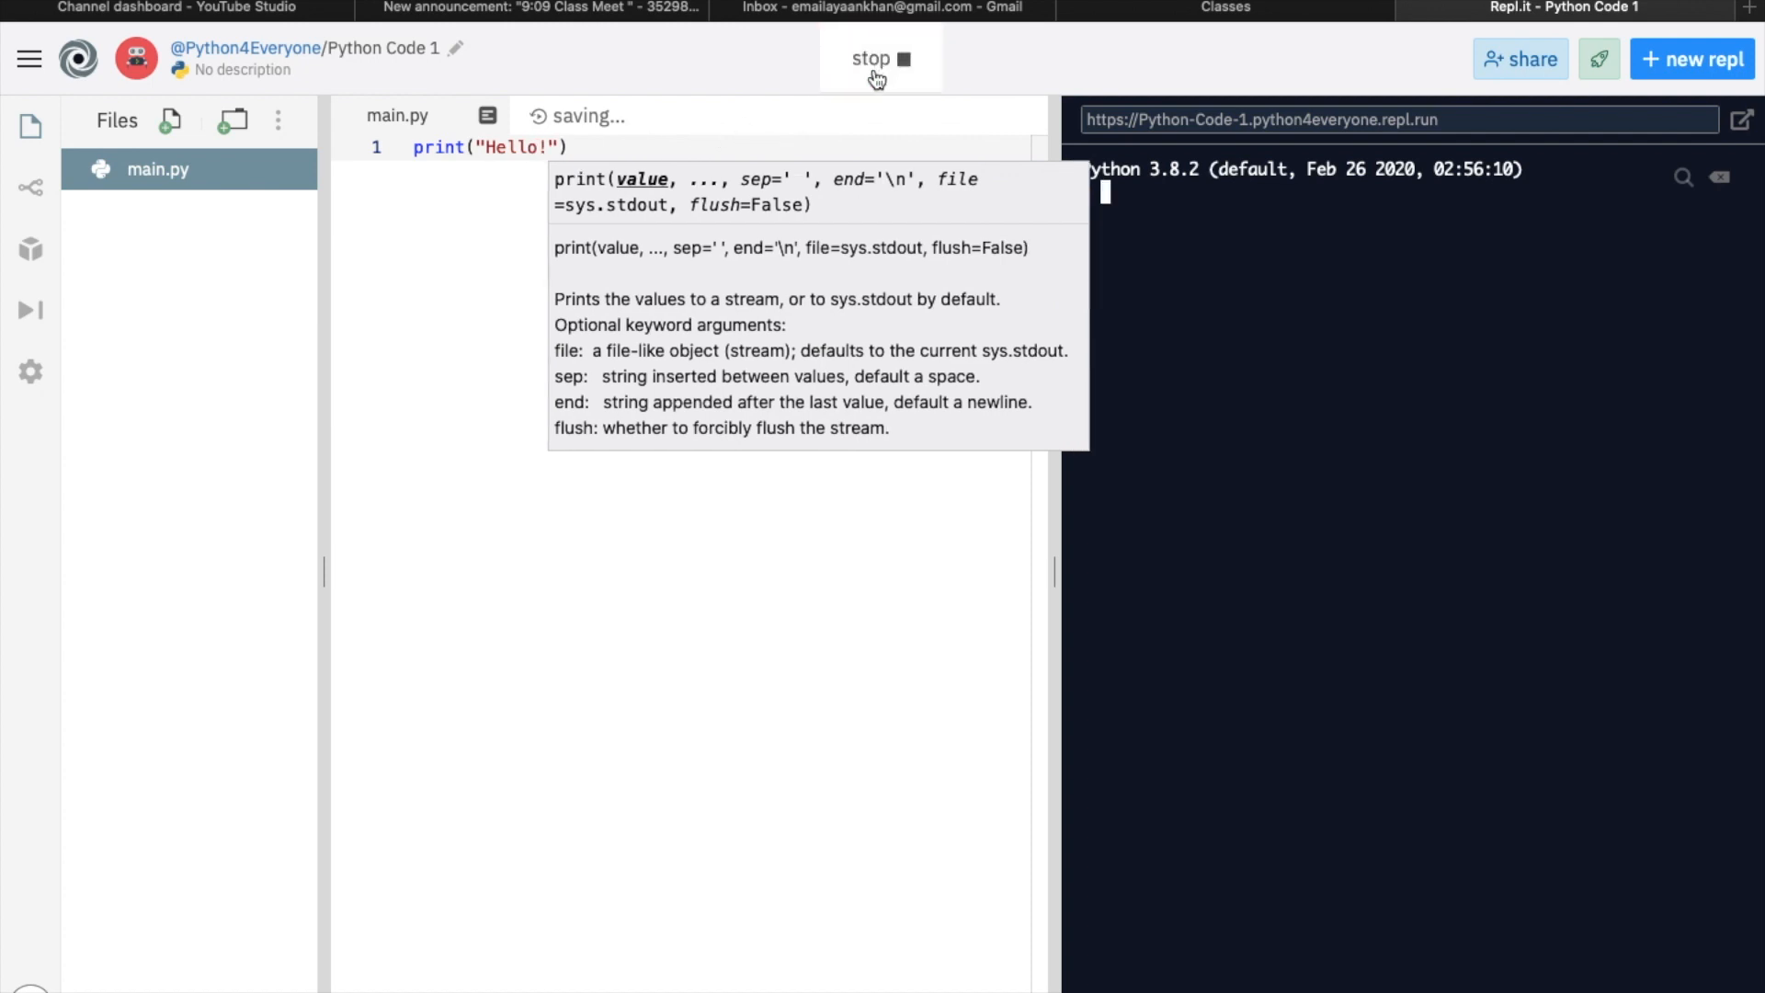
click(878, 57)
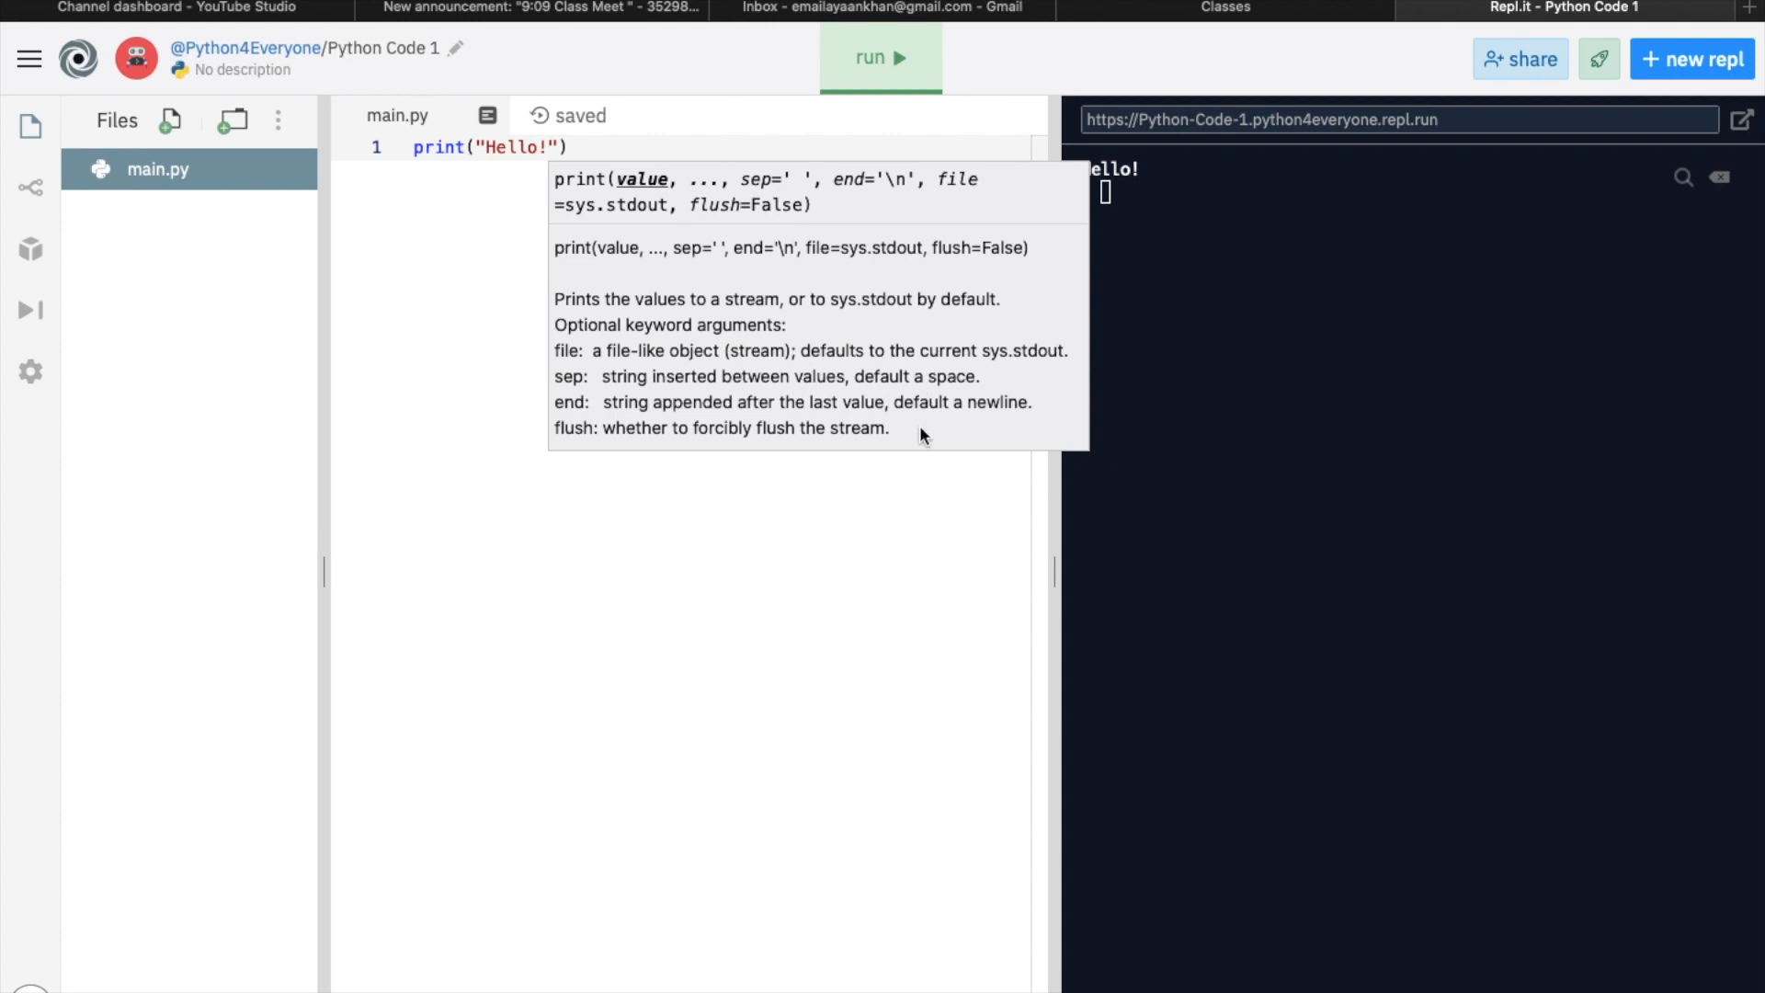
drag(554, 179, 889, 428)
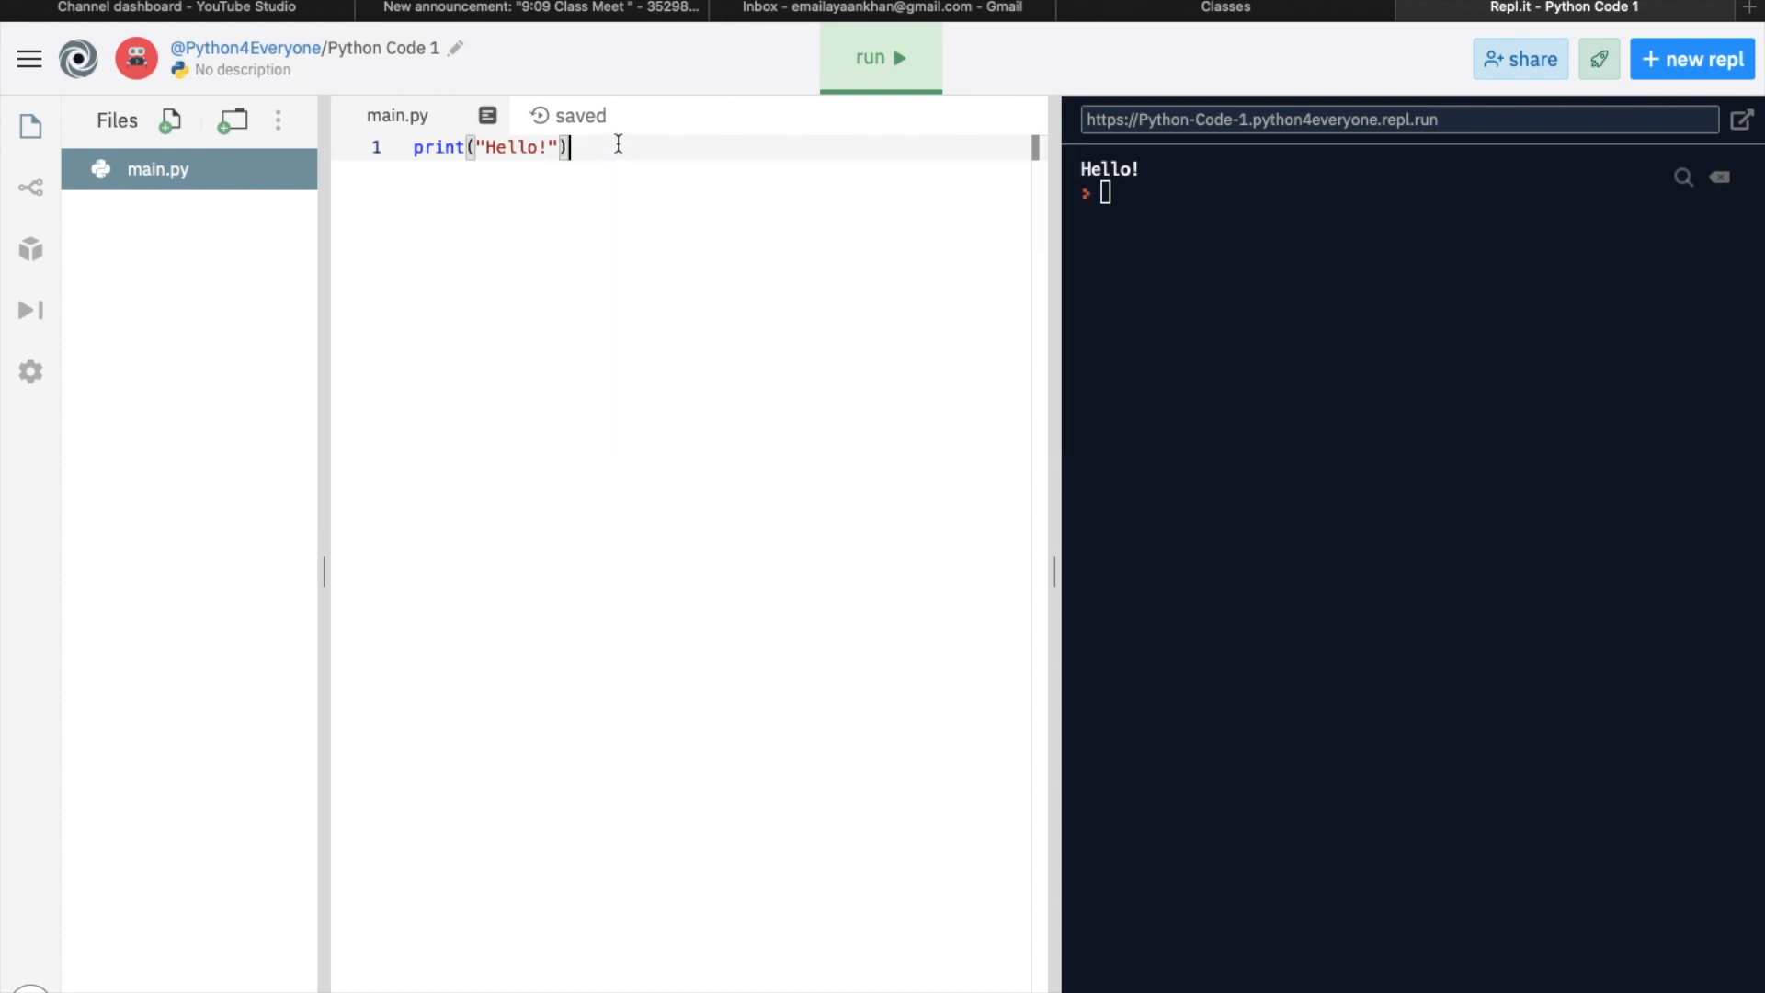
key(enter)
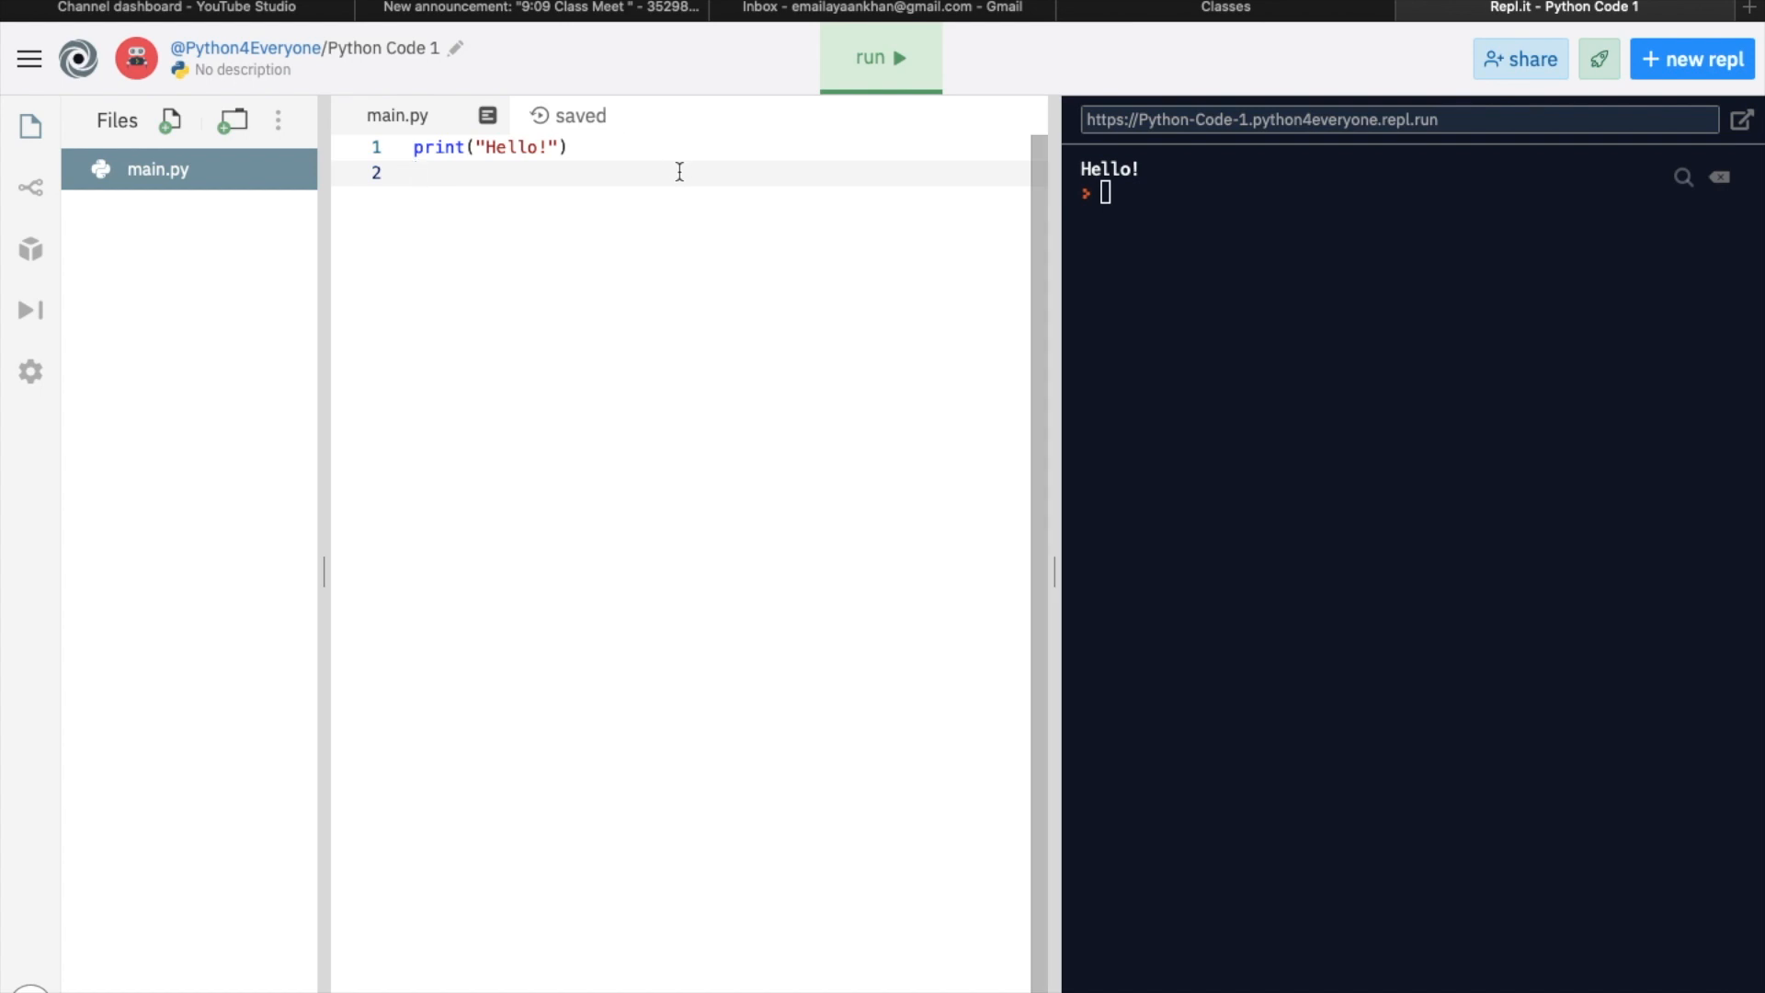
text(p)
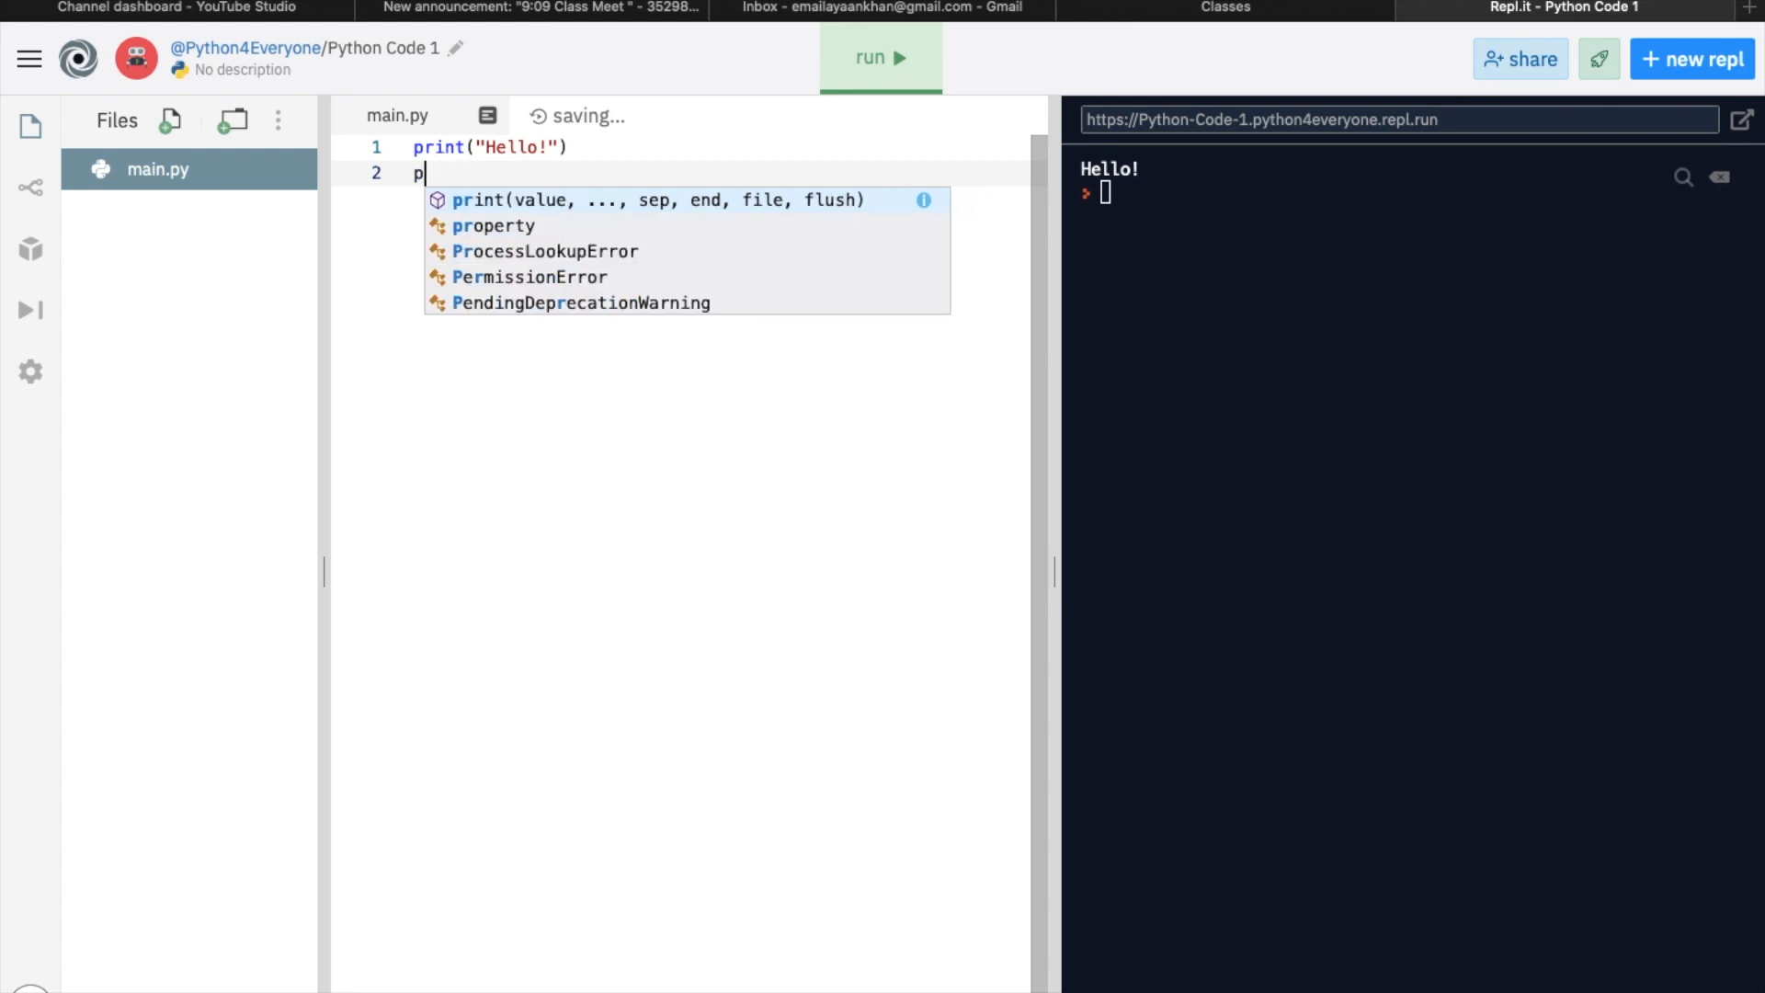
text(rint)
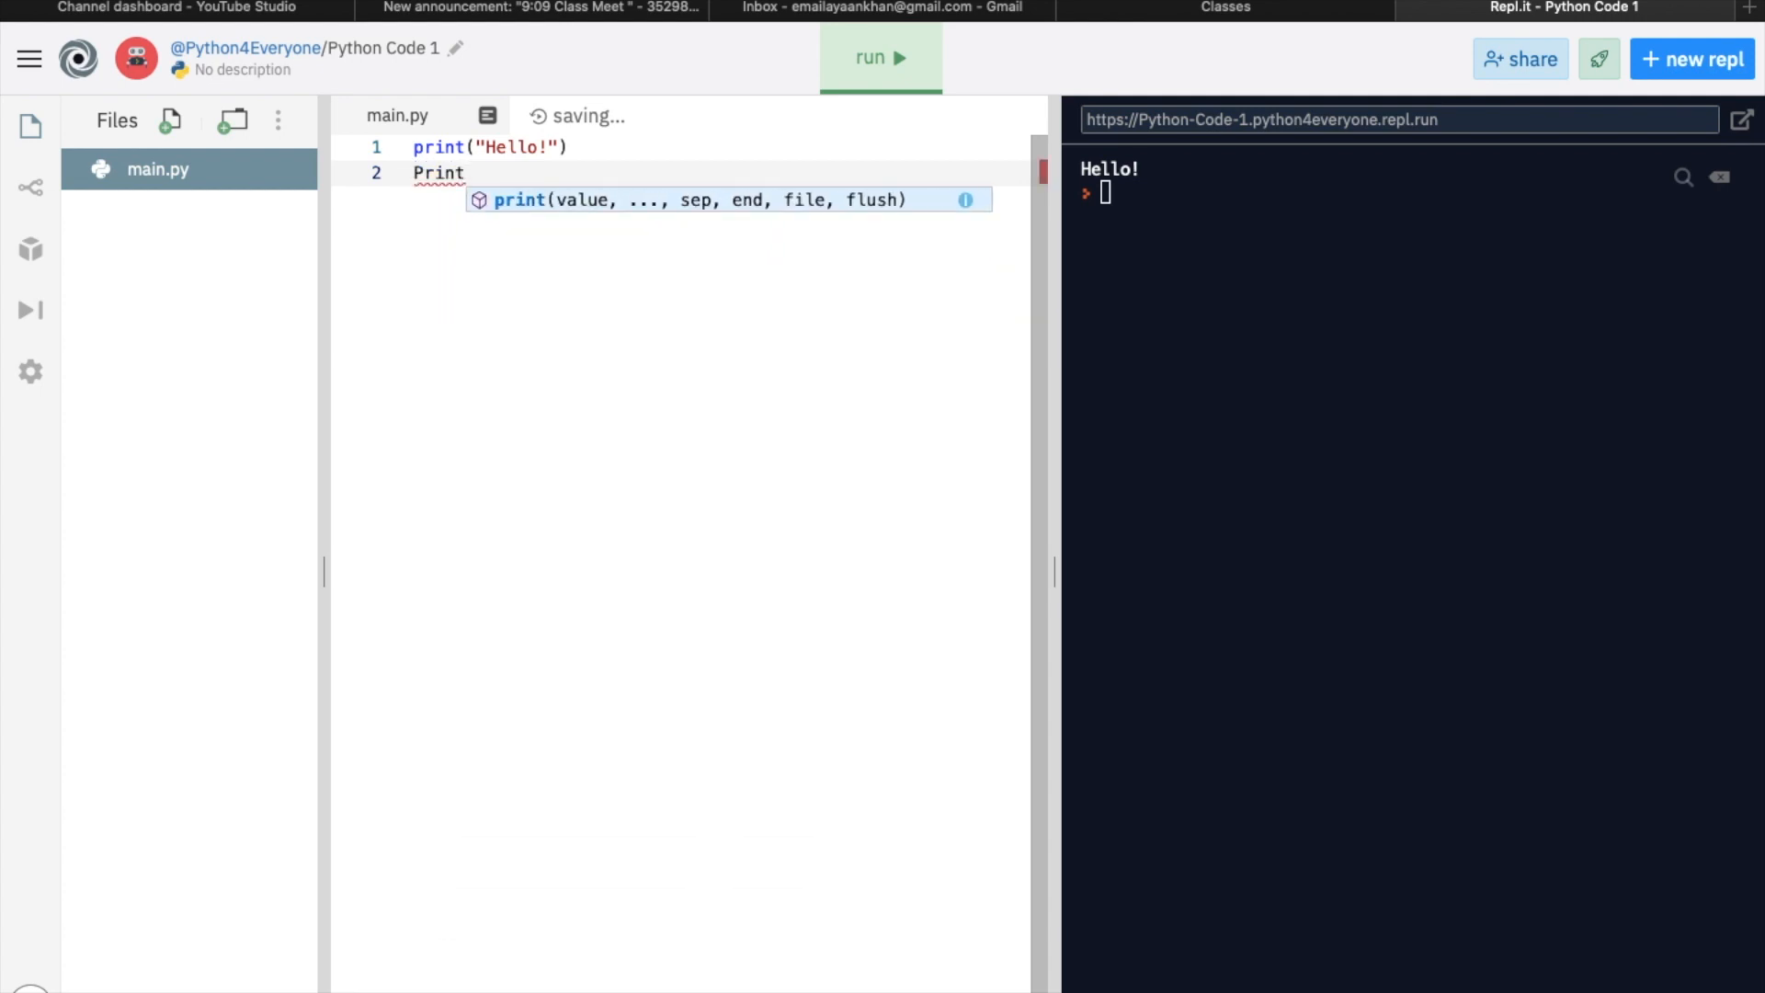
text((""))
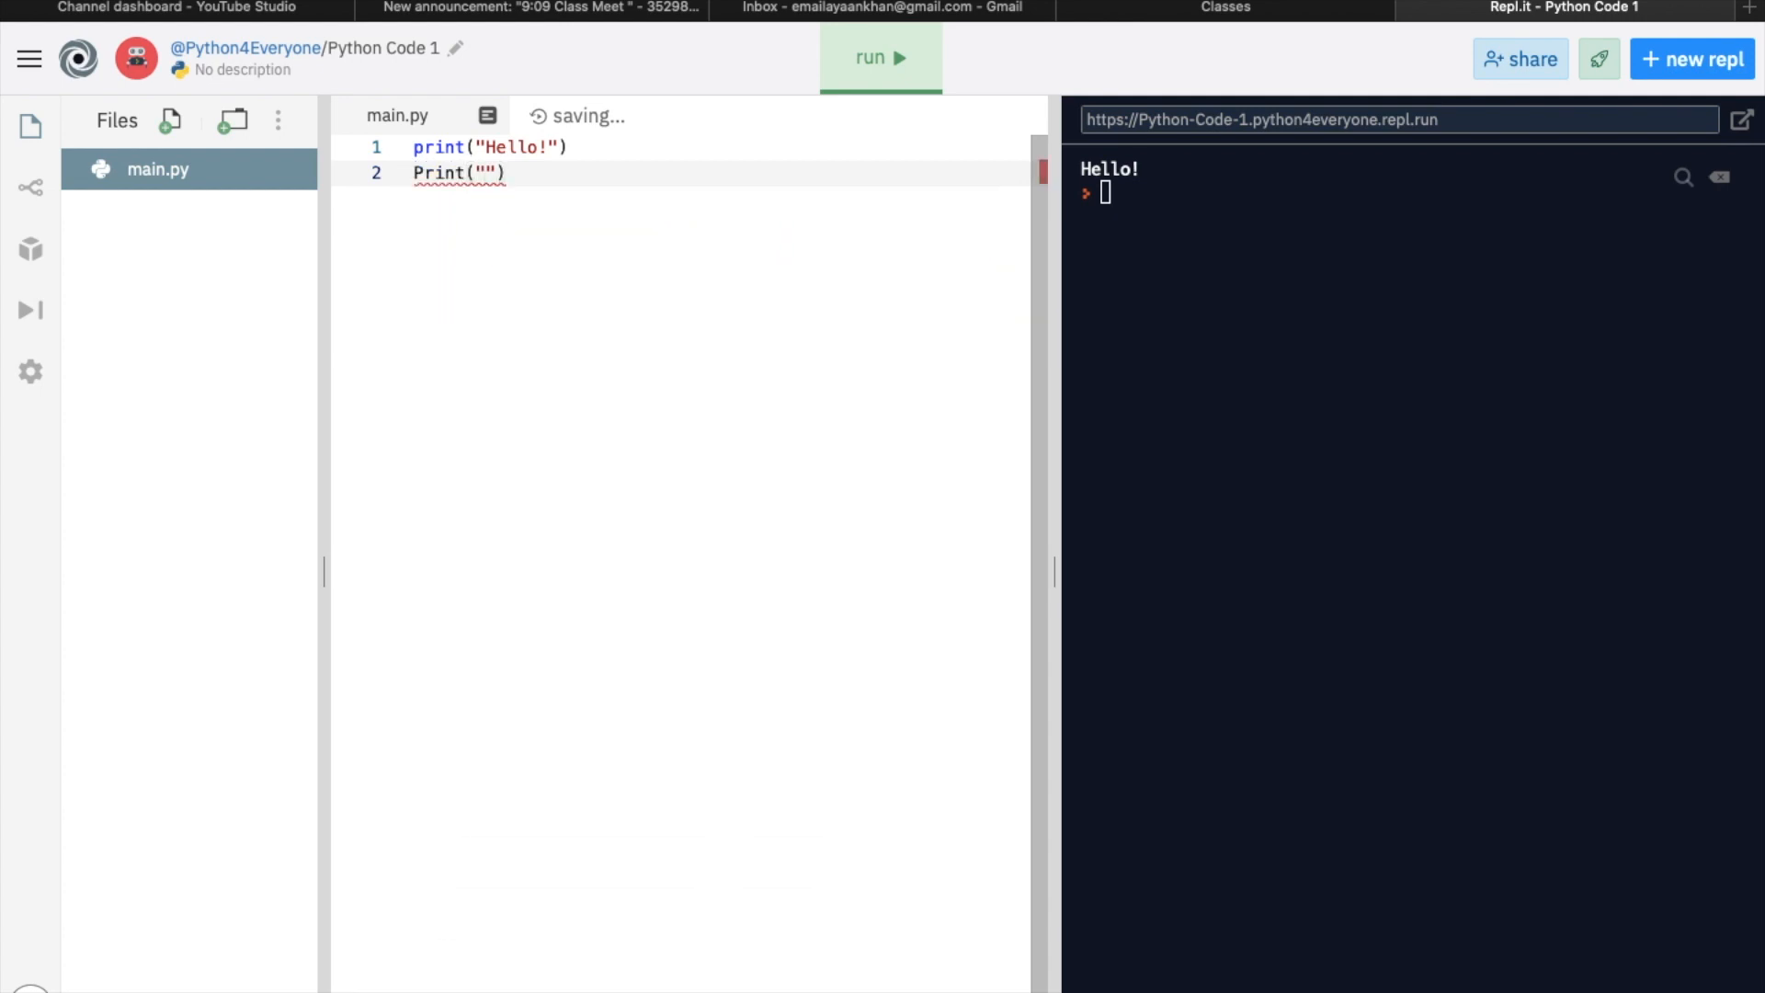
text(Hello)
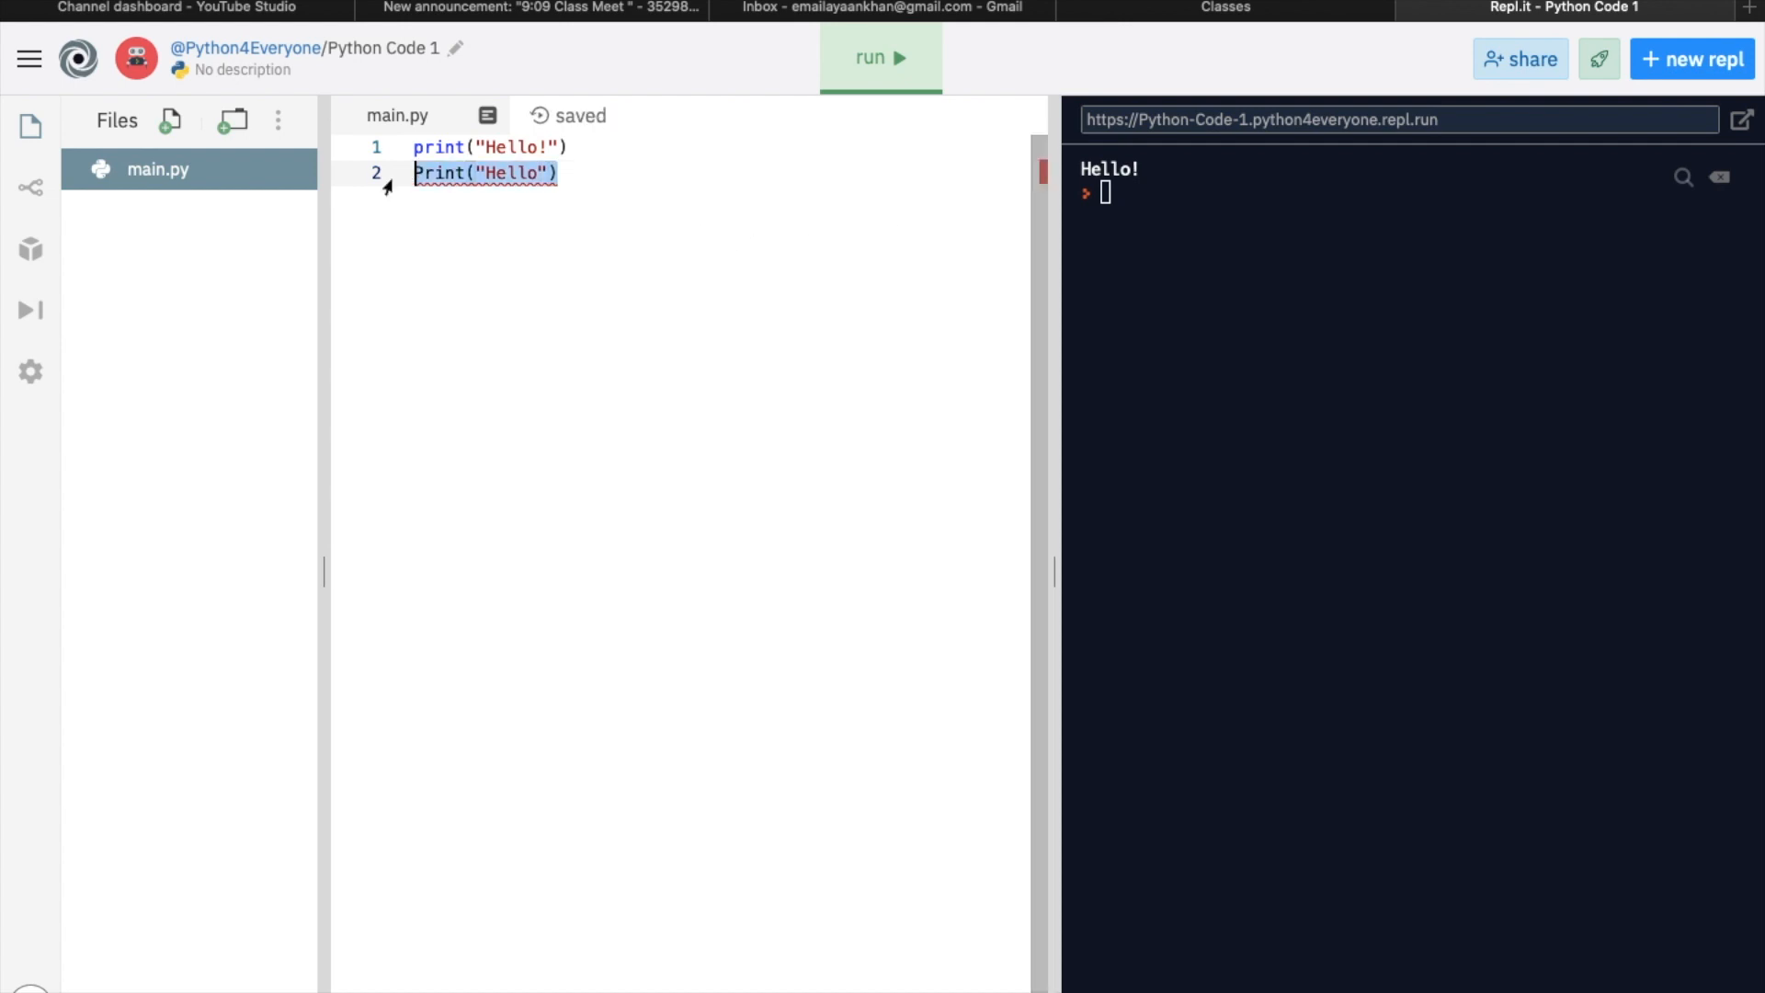
key(Delete)
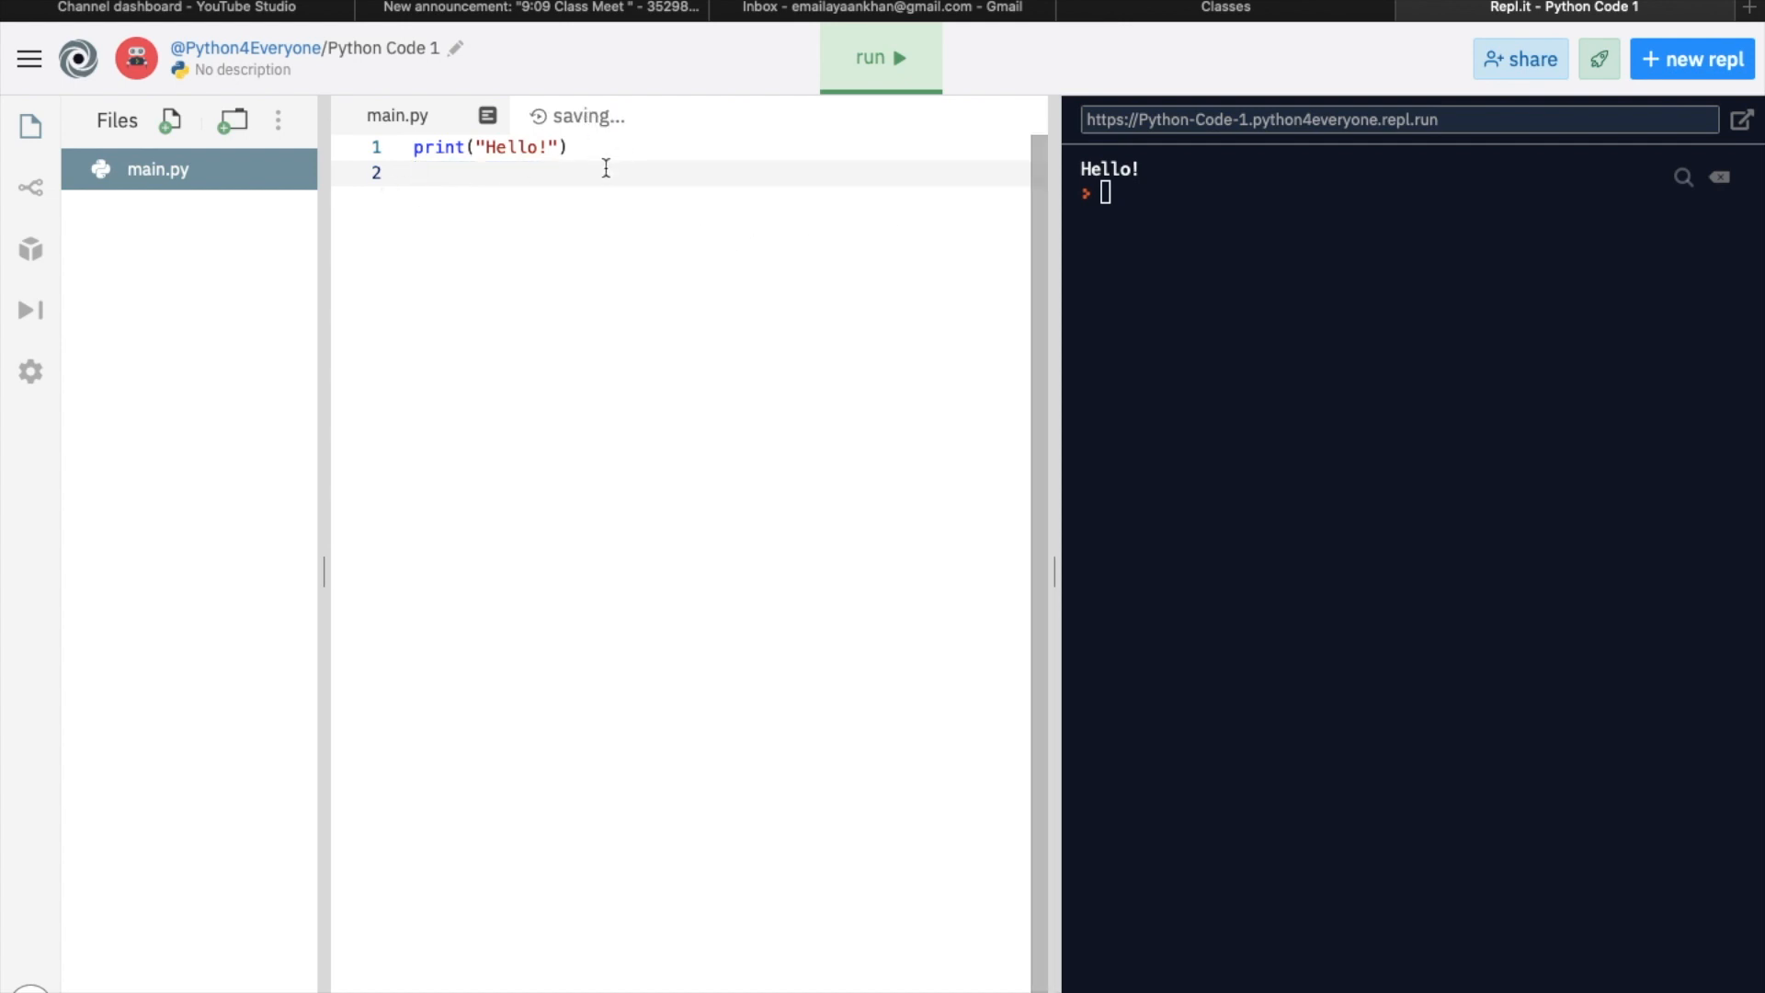
mouse_move(822, 373)
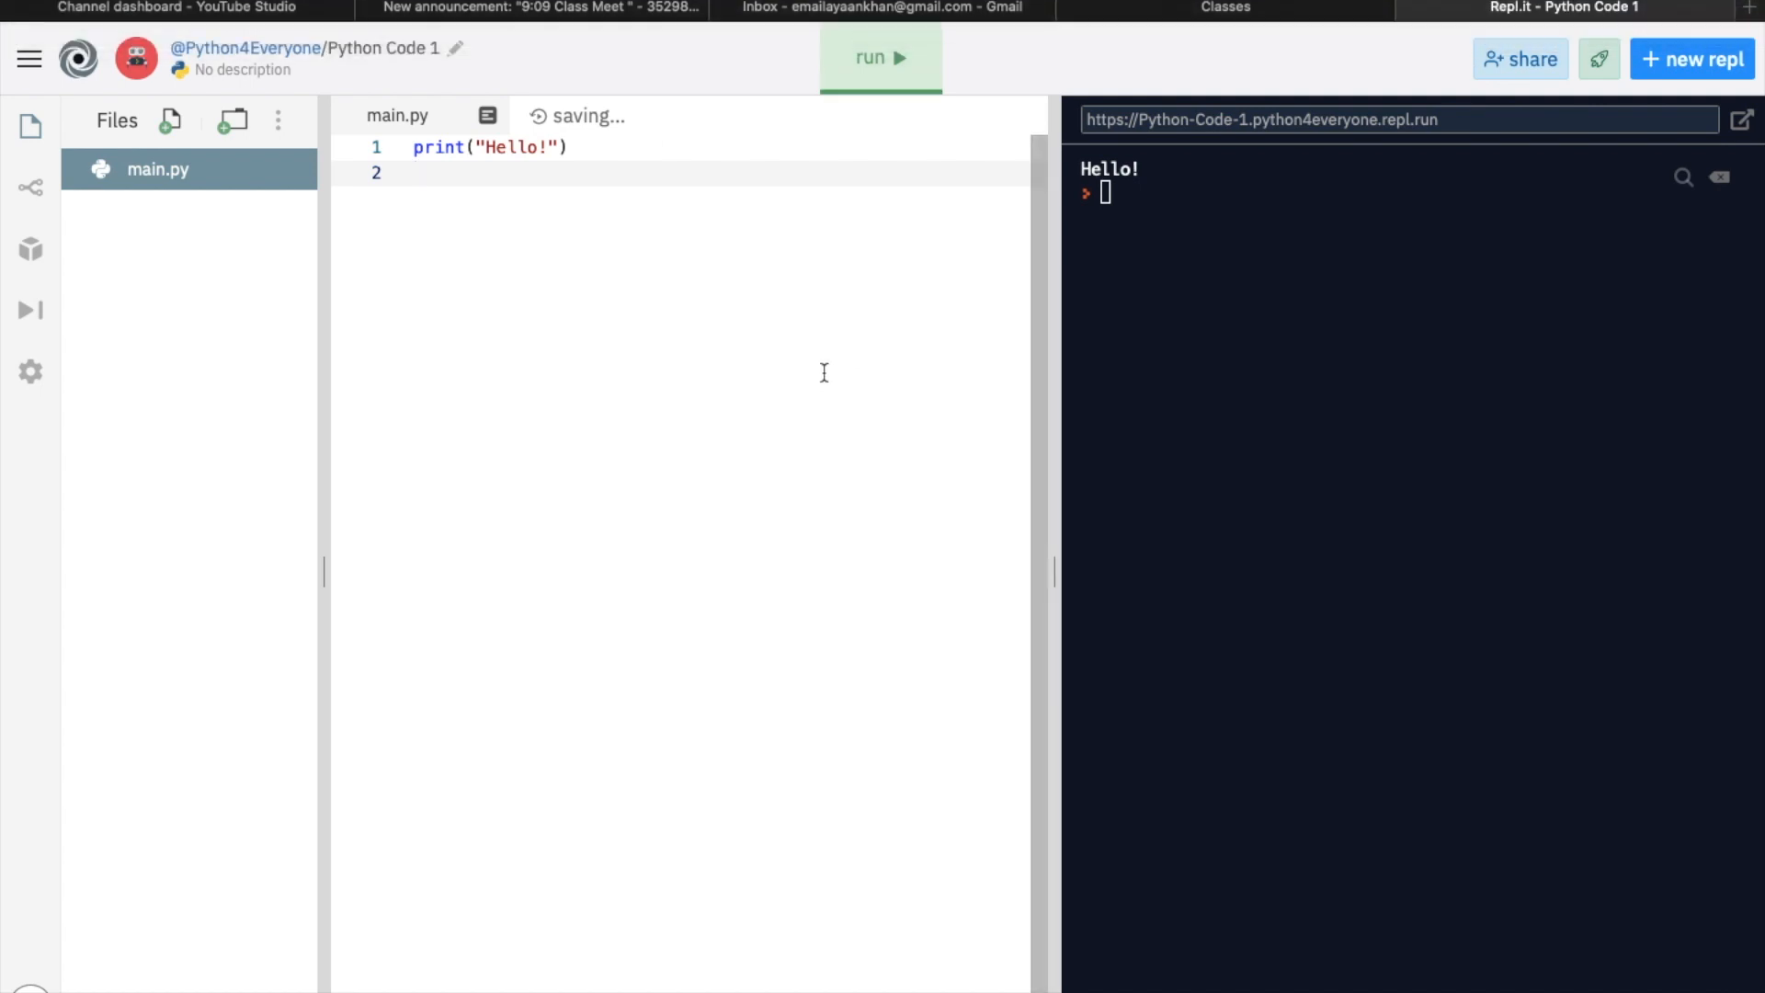
mouse_move(804, 268)
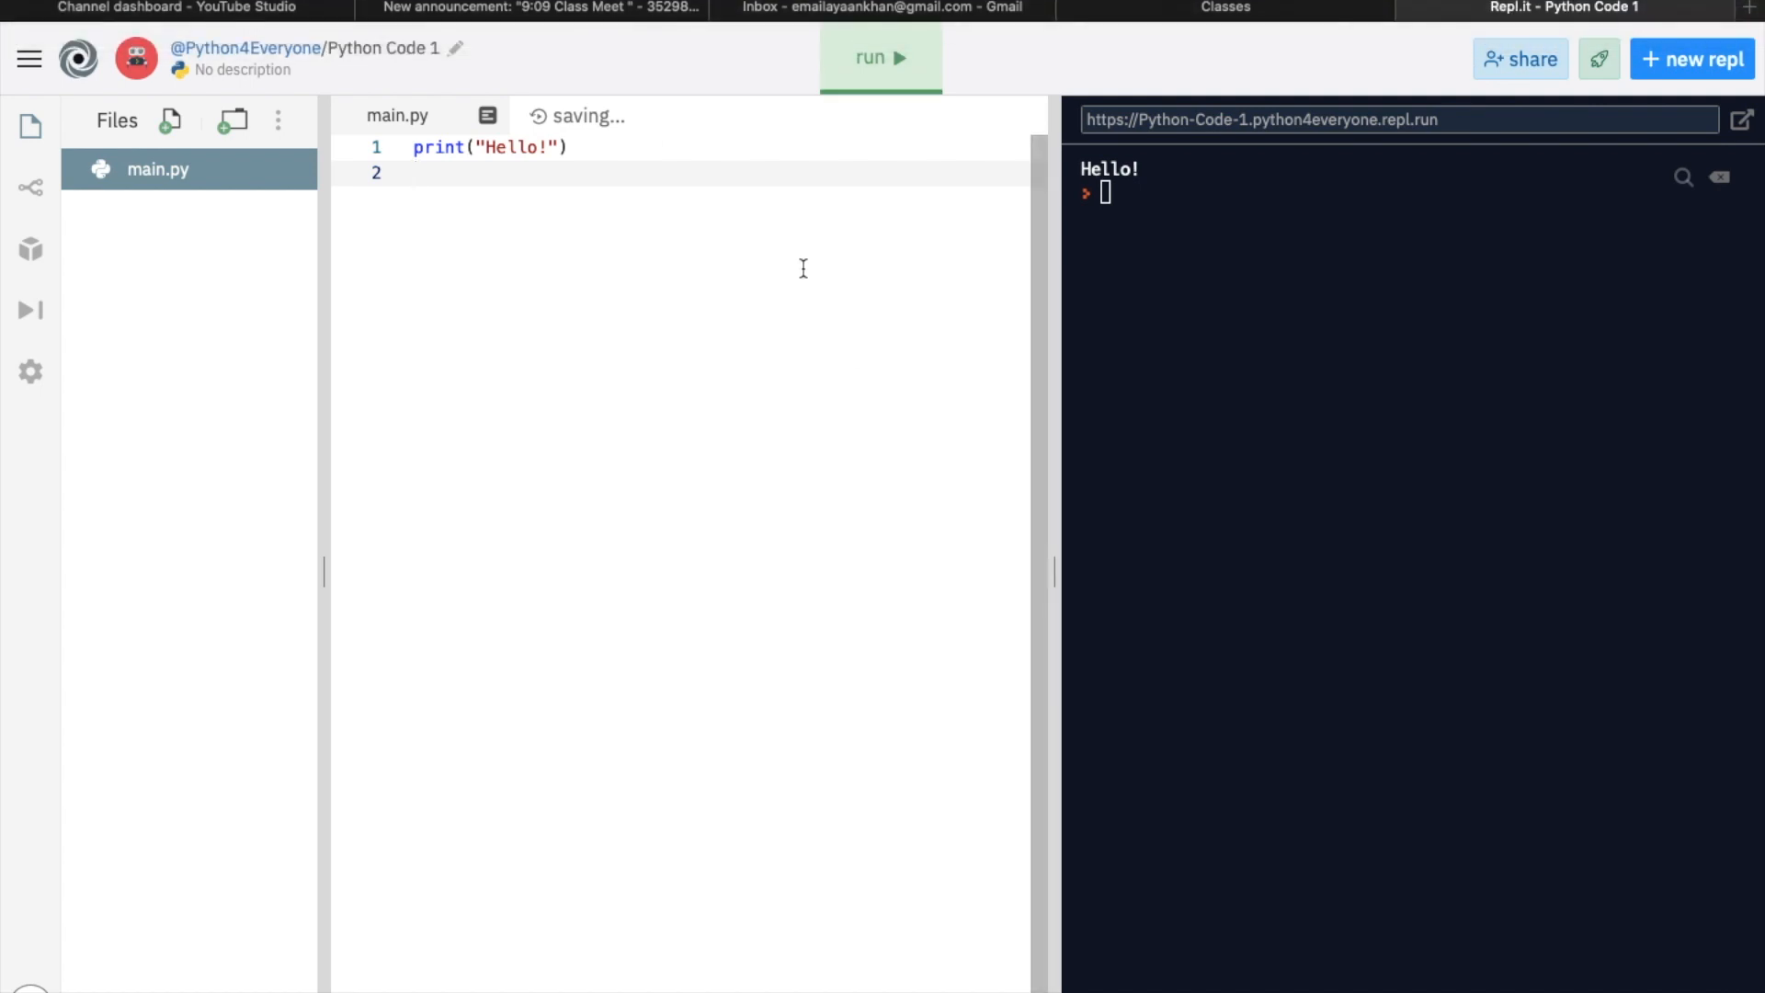